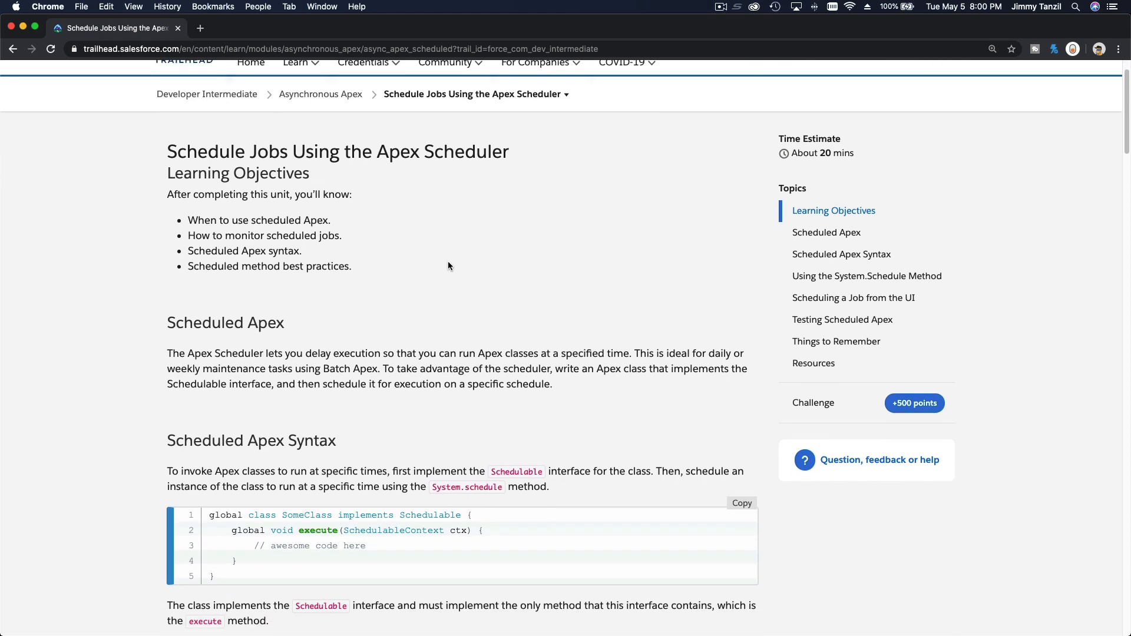
Scroll to the SomeClass syntax example and highlight the ctx parameter and 'awesome code here' comment
scroll("down", 3)
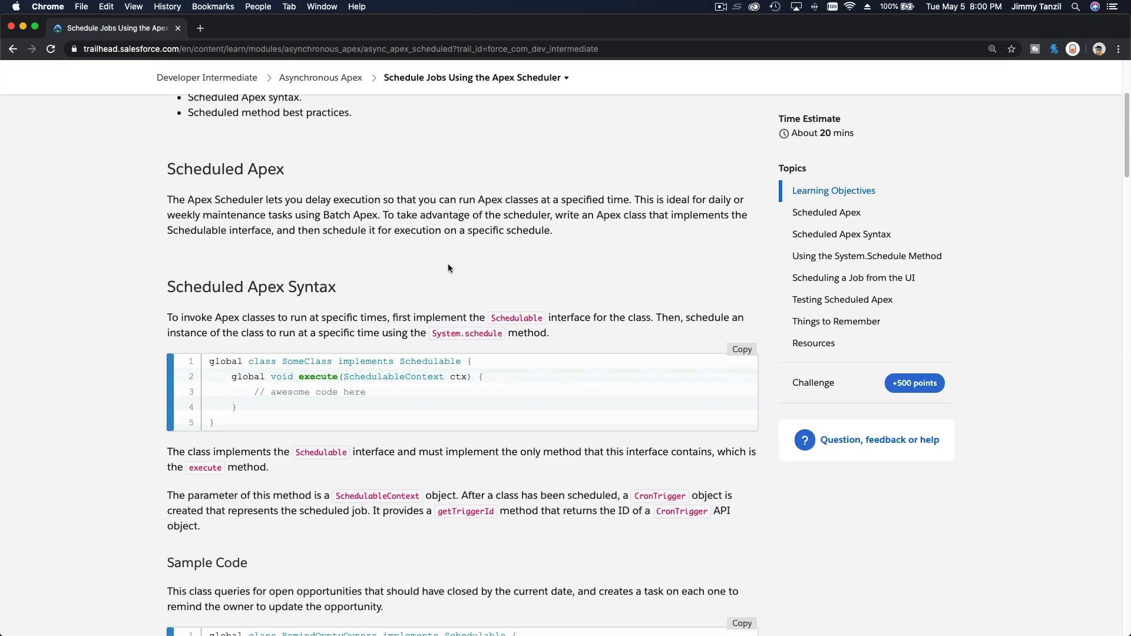
scroll("down", 3)
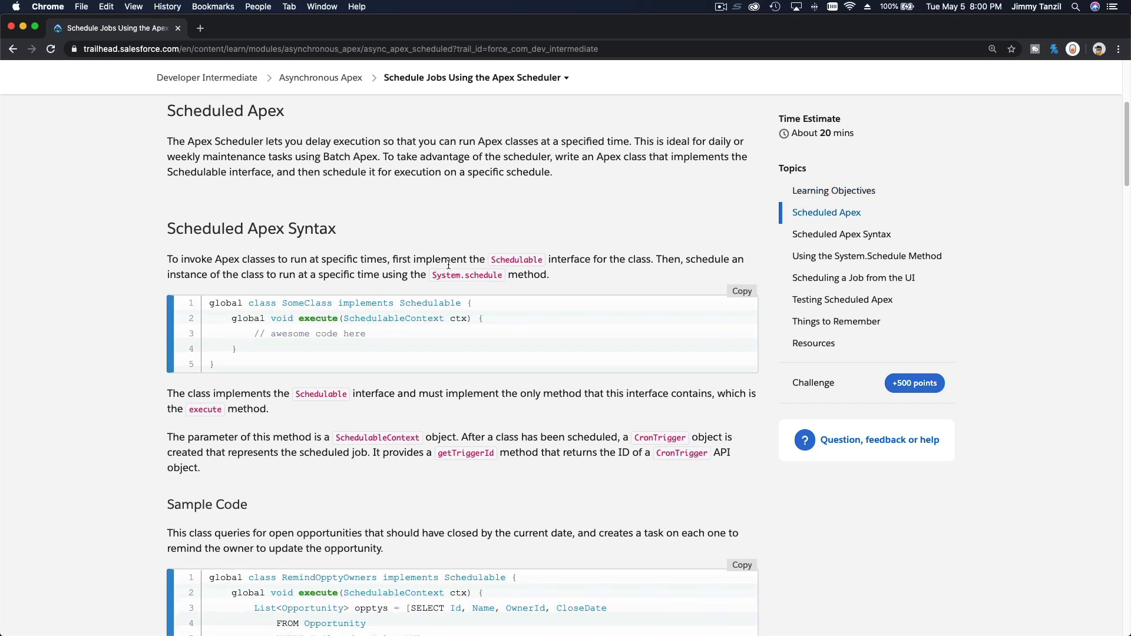
mouse_move(262, 299)
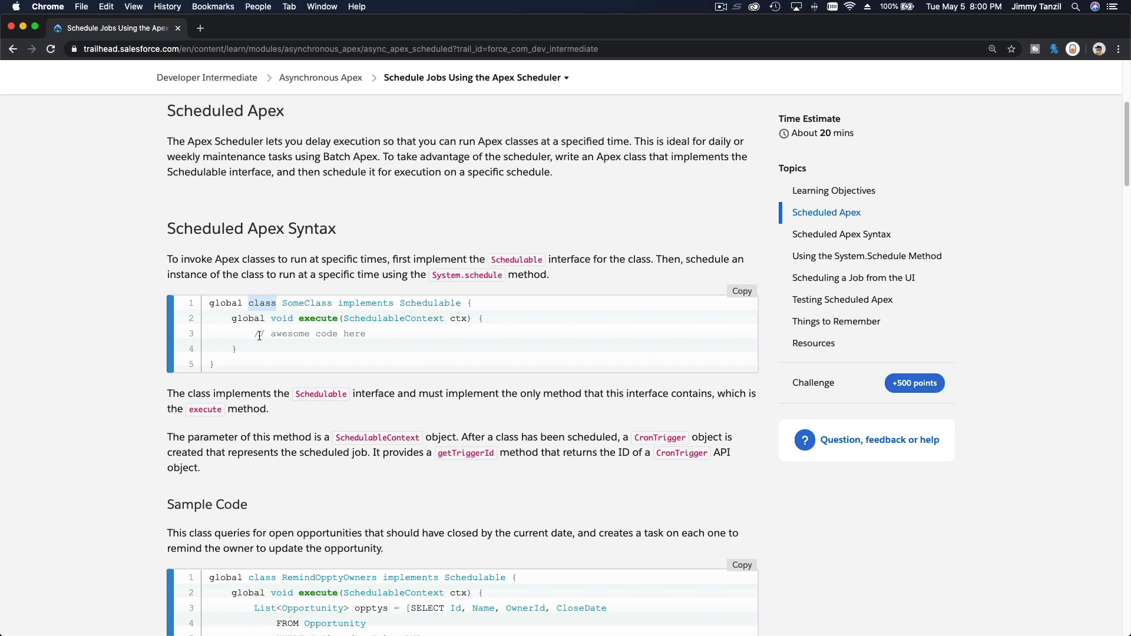
mouse_move(296, 312)
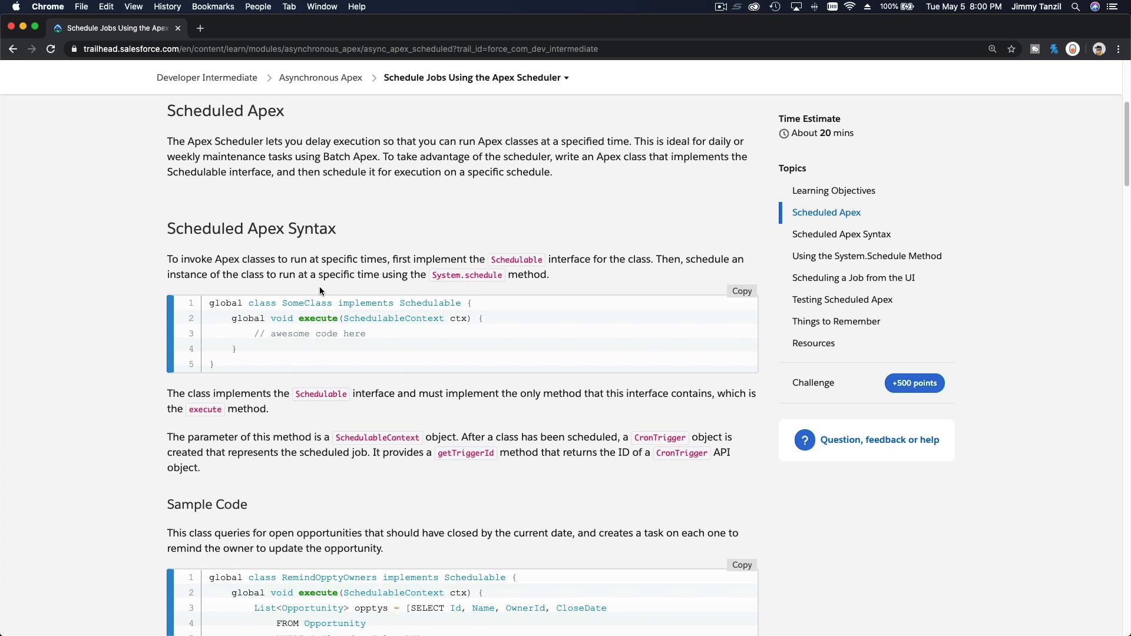
mouse_move(321, 292)
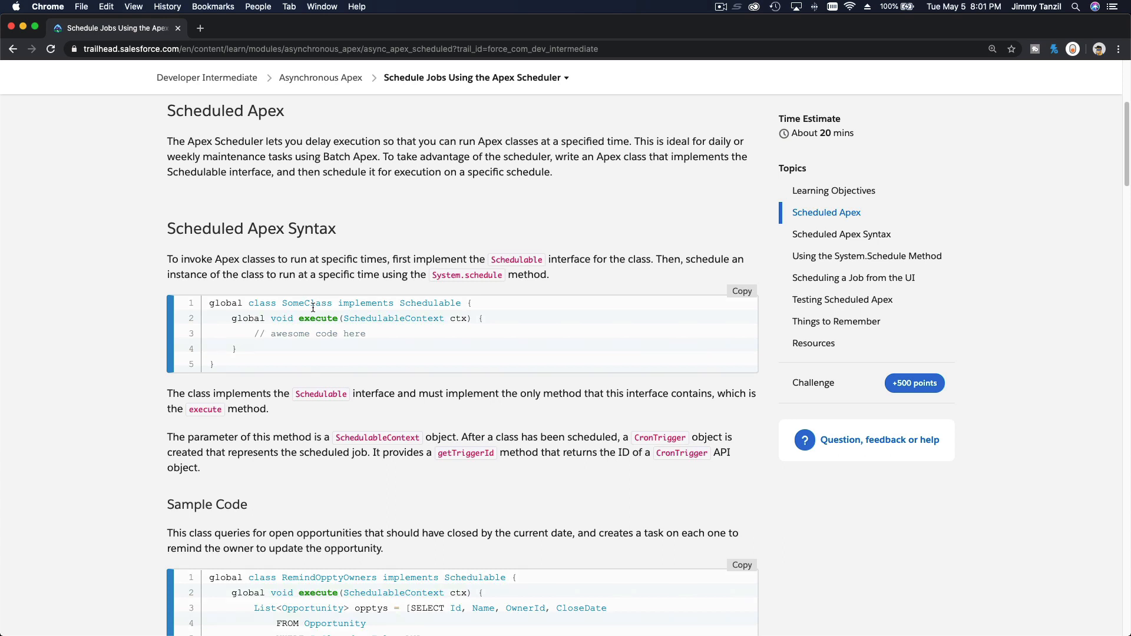
mouse_move(247, 347)
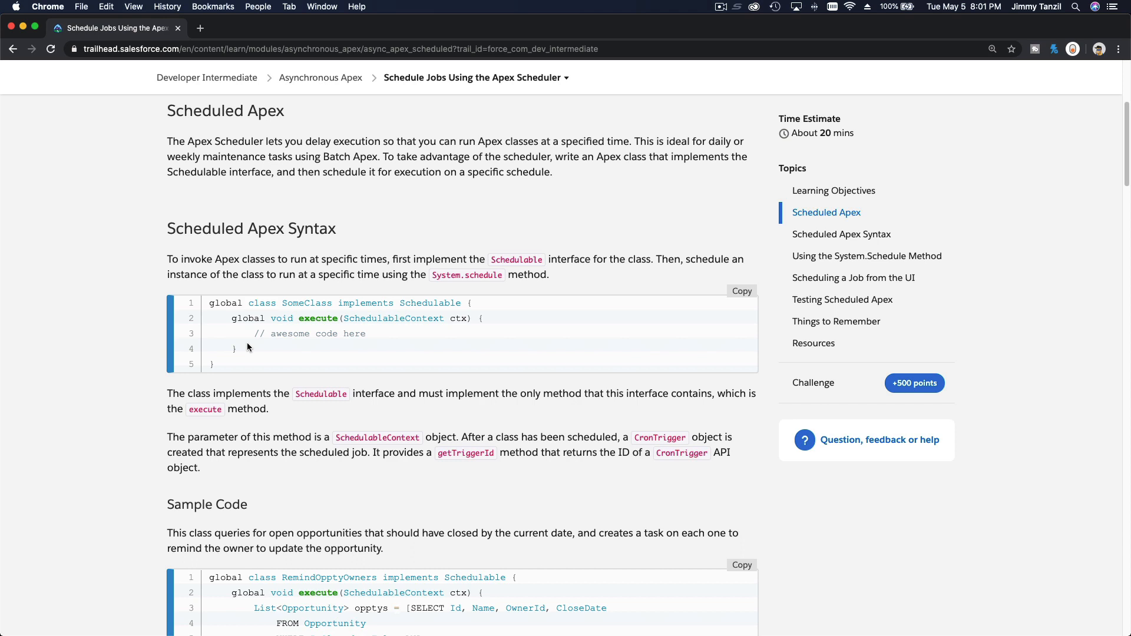
mouse_move(273, 347)
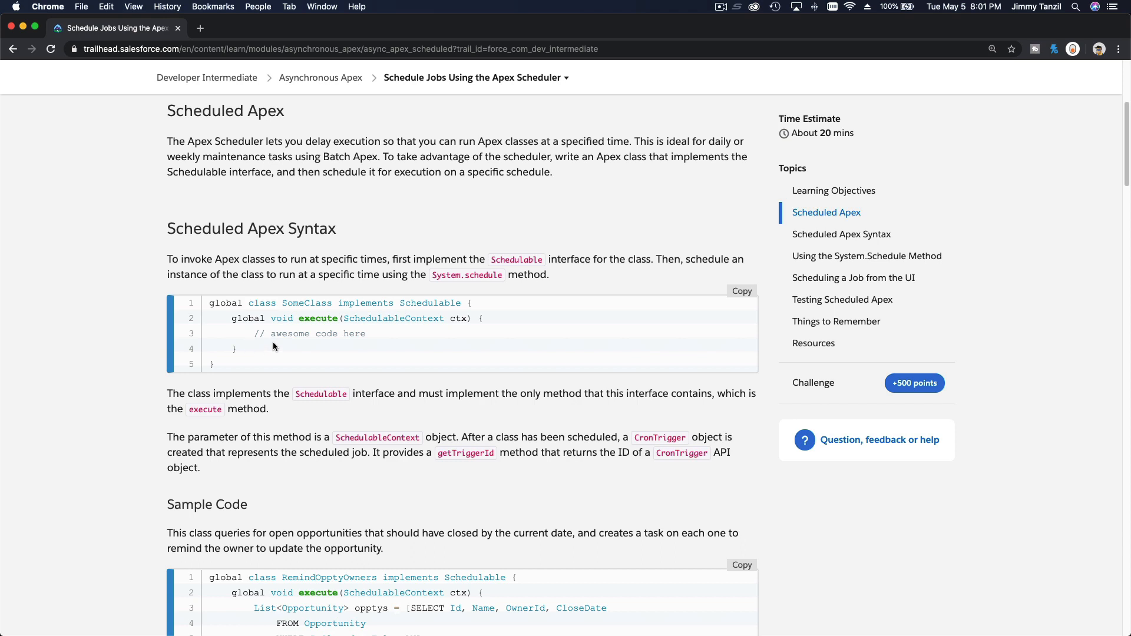
mouse_move(243, 325)
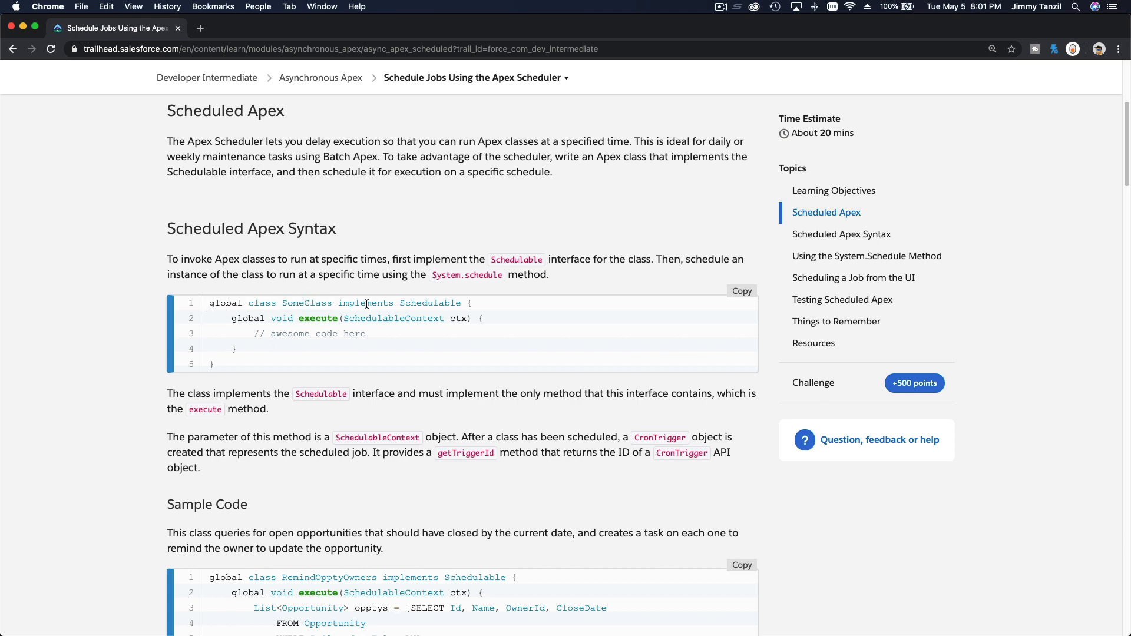
double_click(430, 302)
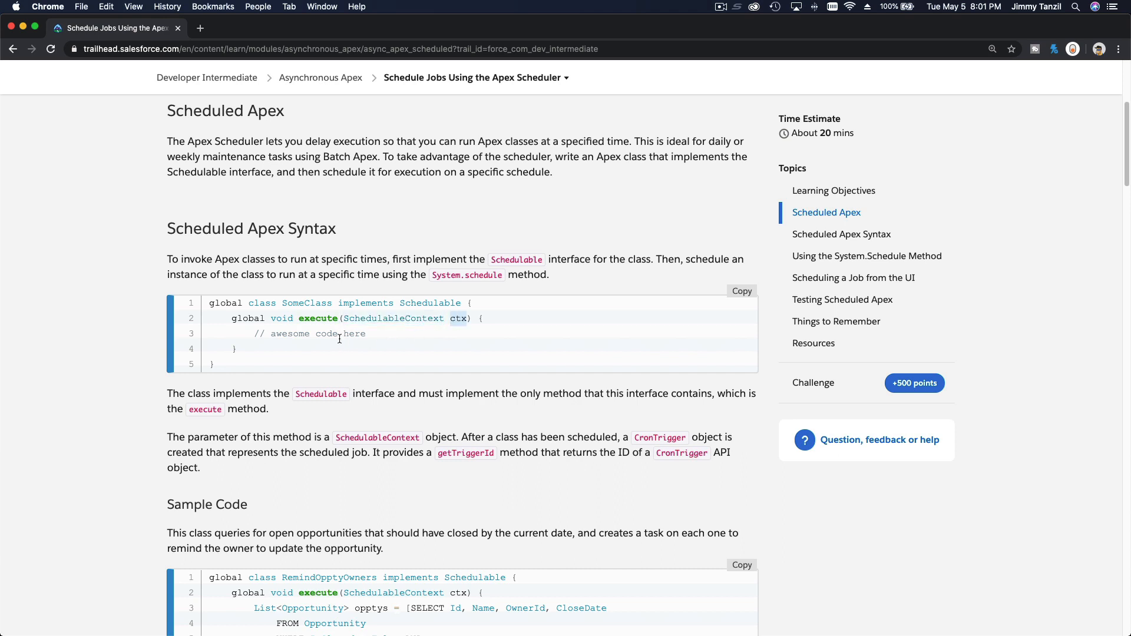
mouse_move(253, 334)
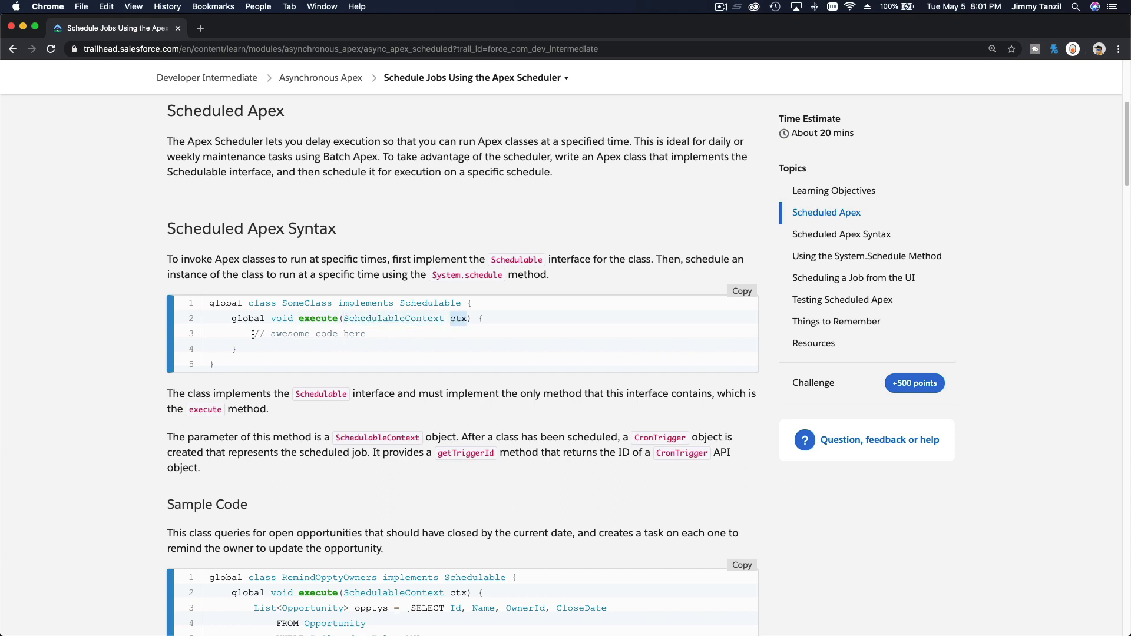
left_click_drag(253, 334, 367, 334)
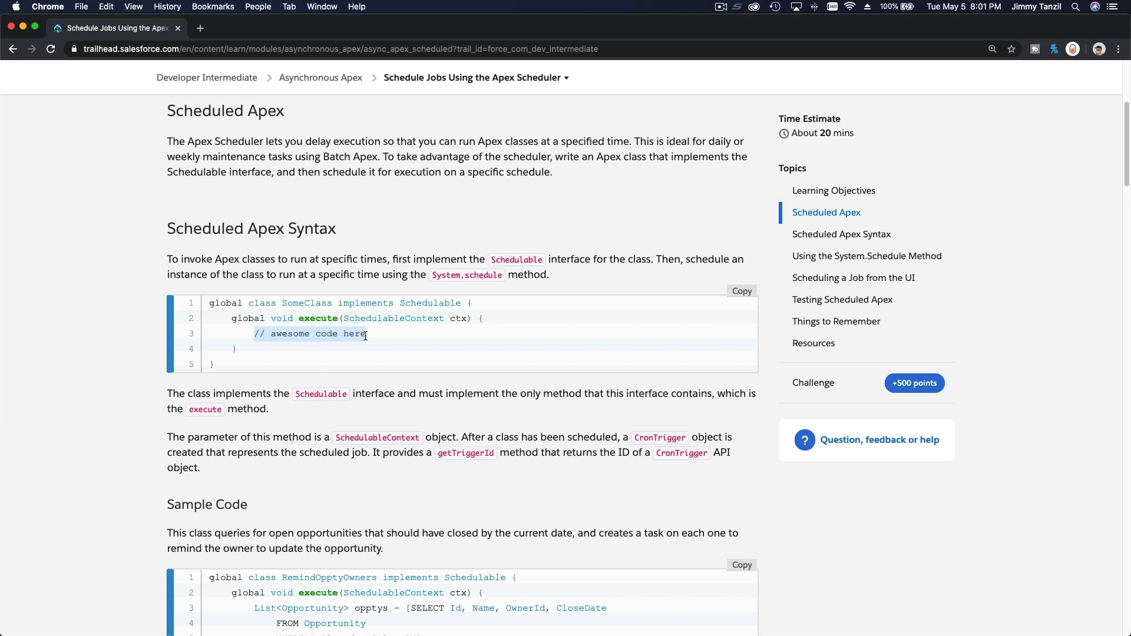
mouse_move(408, 360)
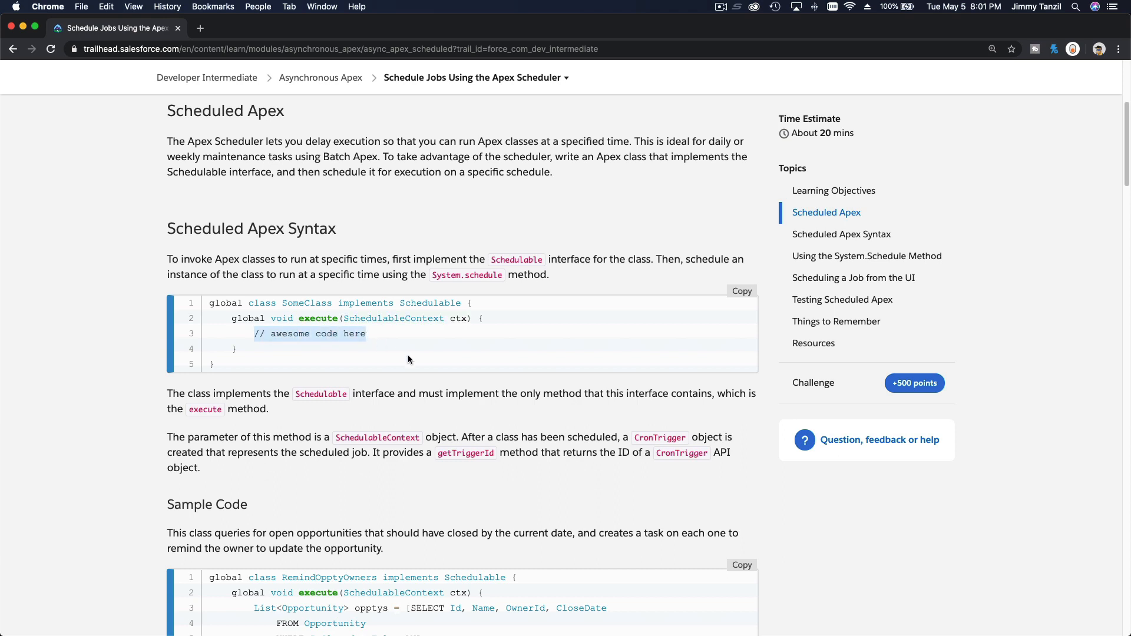
Scroll to the RemindOpptyOwners sample code and highlight words in the class
scroll("down", 3)
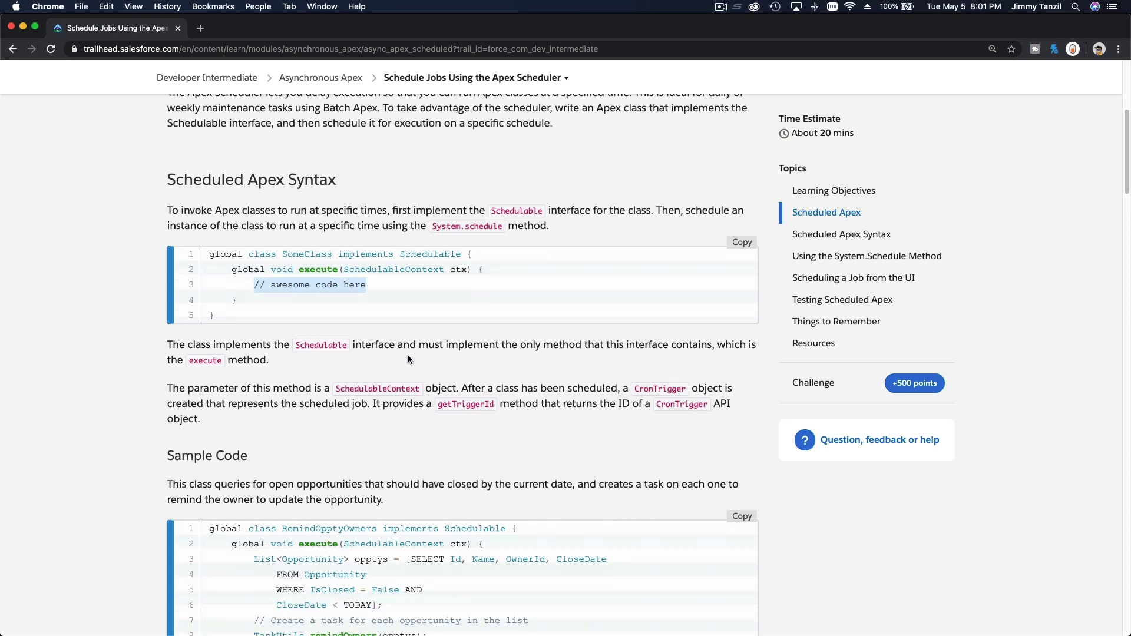
scroll("down", 3)
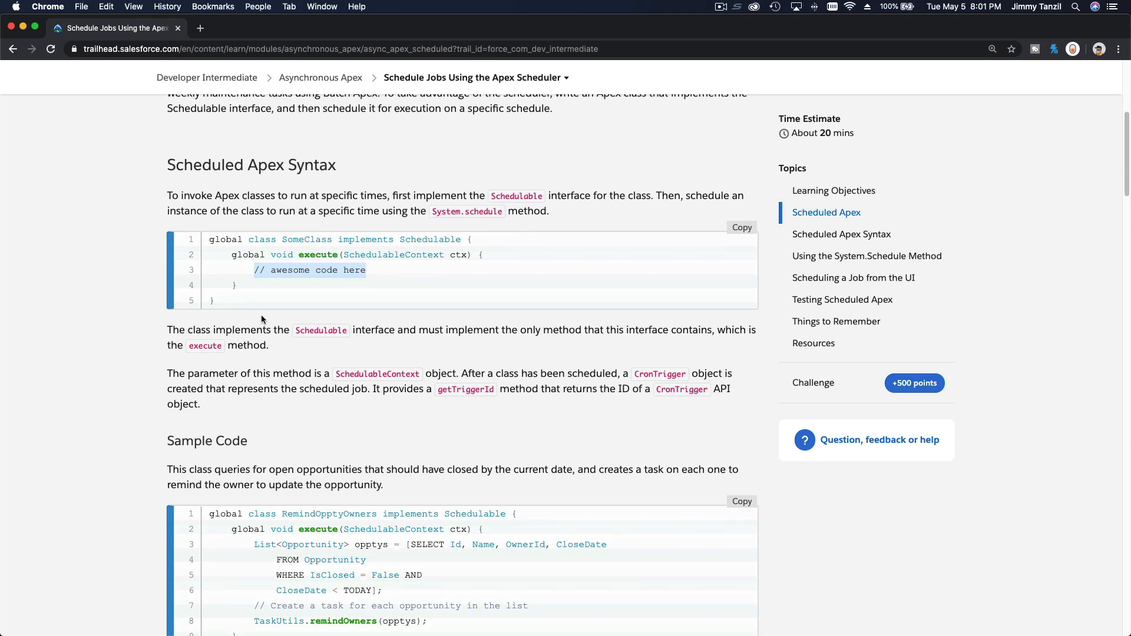
scroll("down", 3)
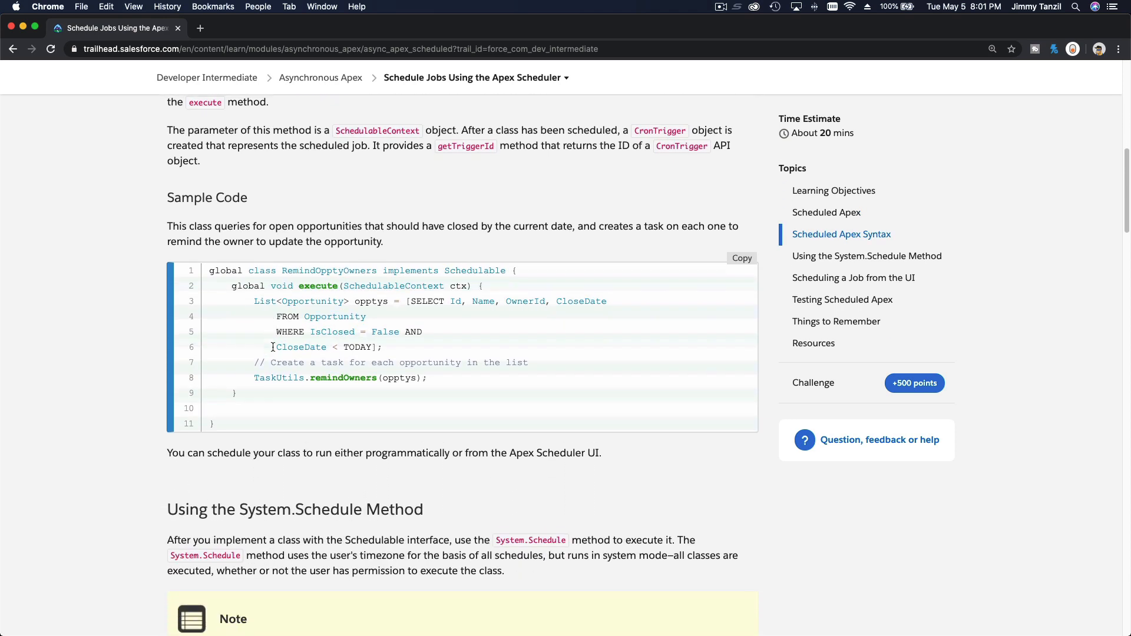
scroll("down", 3)
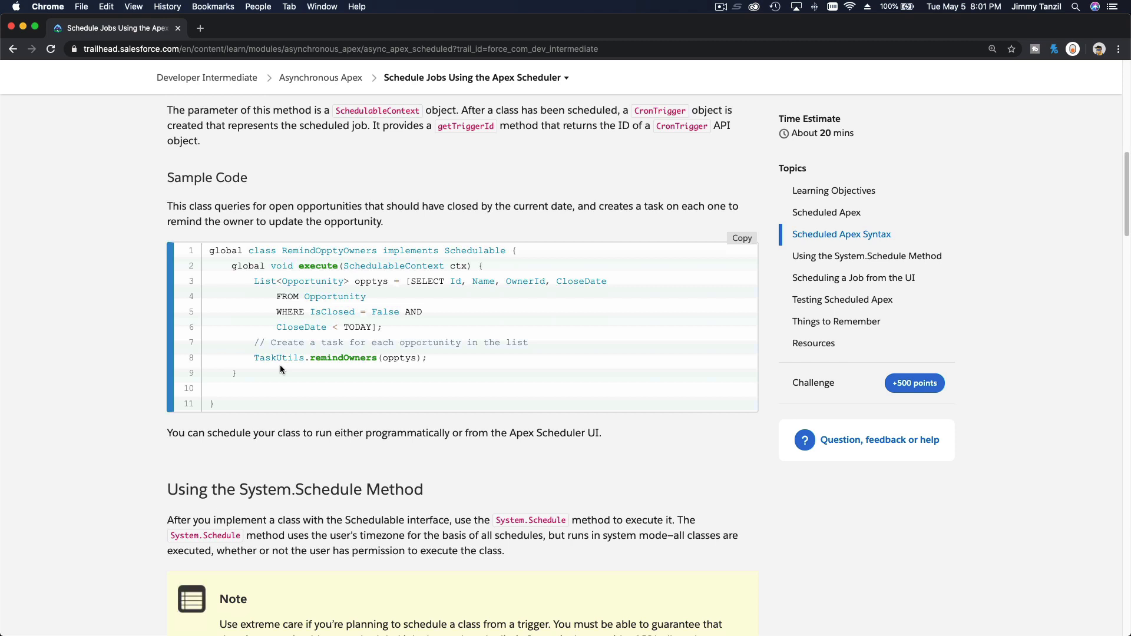
double_click(231, 177)
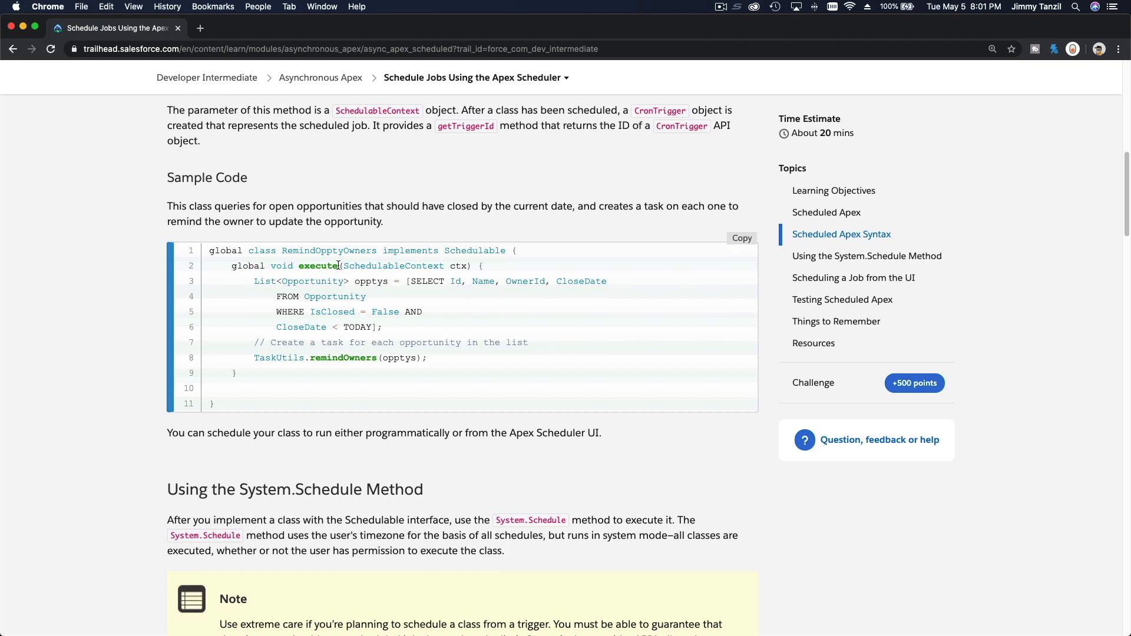
double_click(319, 266)
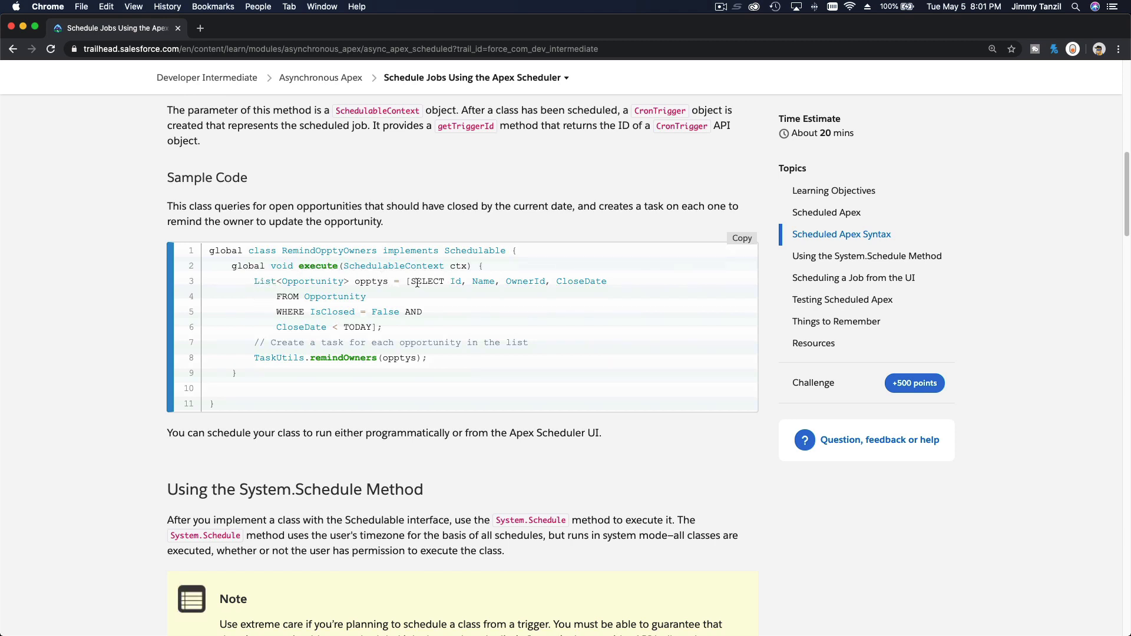
Highlight opptys, TaskUtils and False in the class, then scroll to System.Schedule Method
double_click(370, 282)
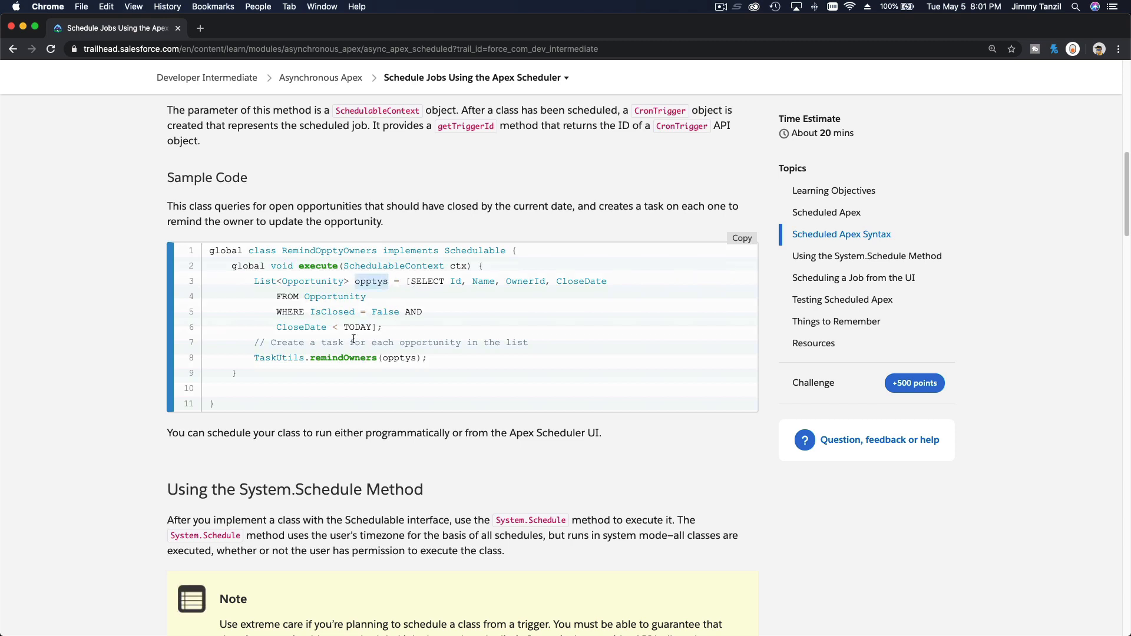
double_click(278, 357)
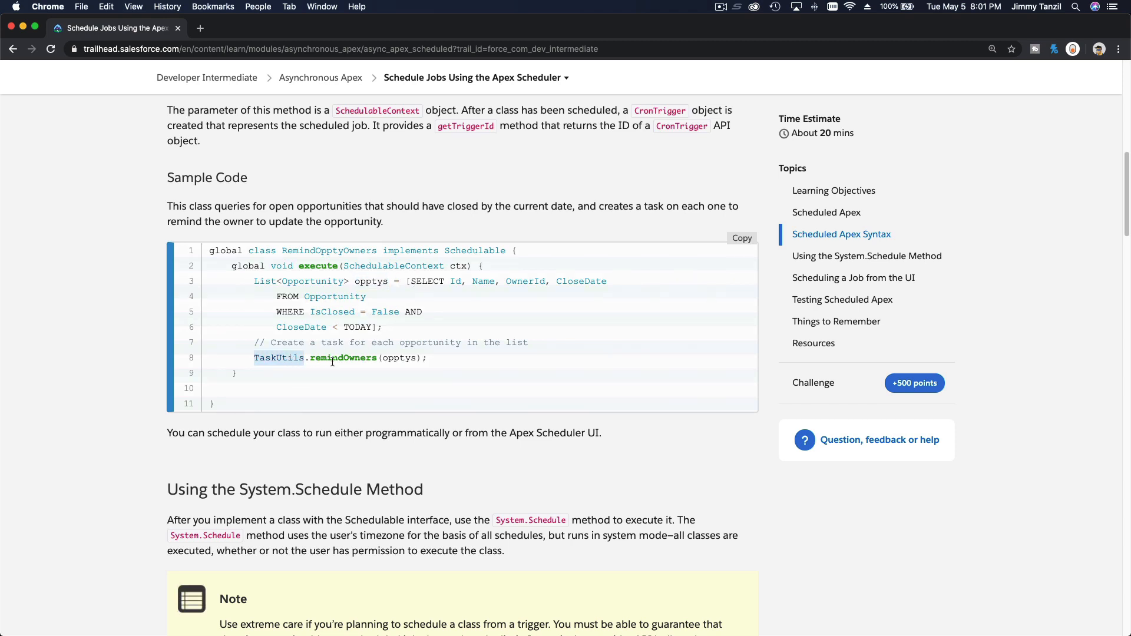
double_click(343, 357)
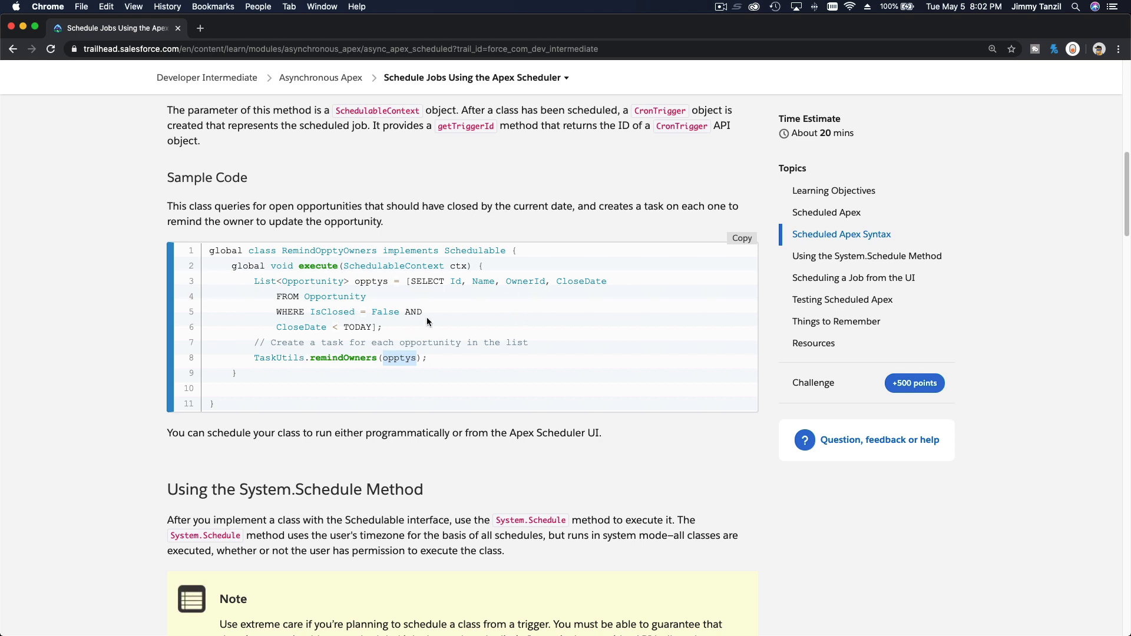
double_click(385, 311)
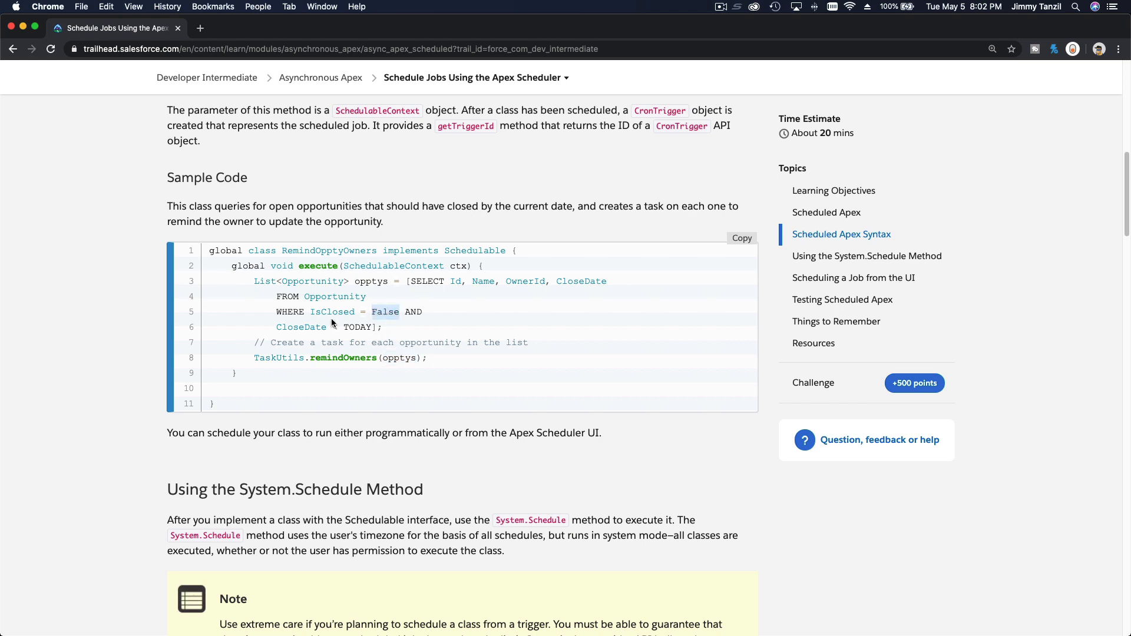
mouse_move(408, 338)
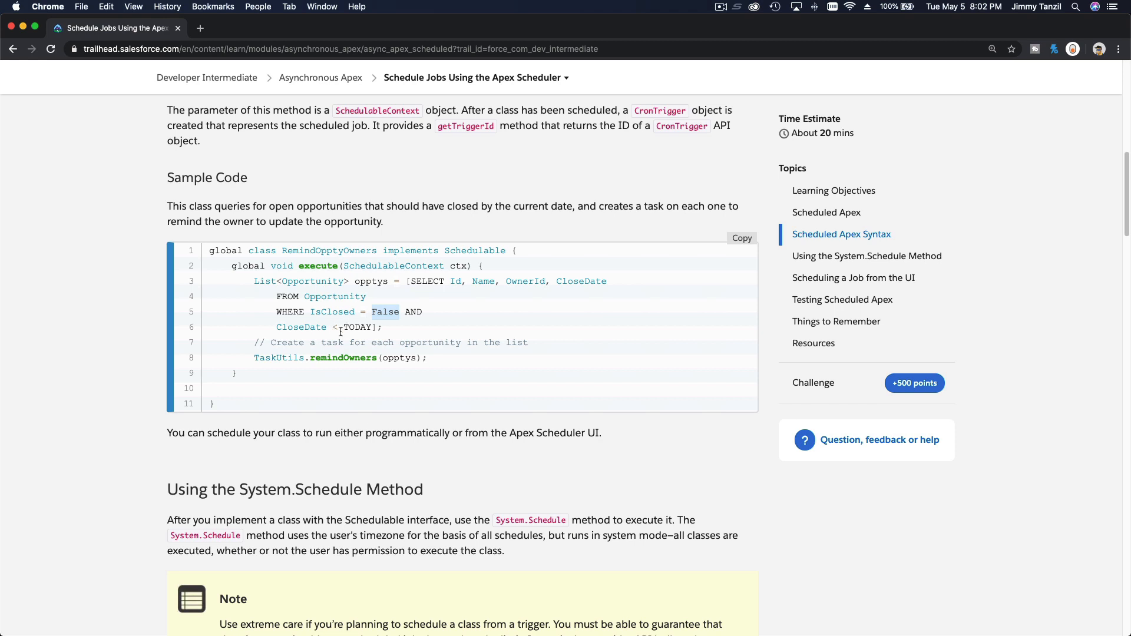
scroll("down", 3)
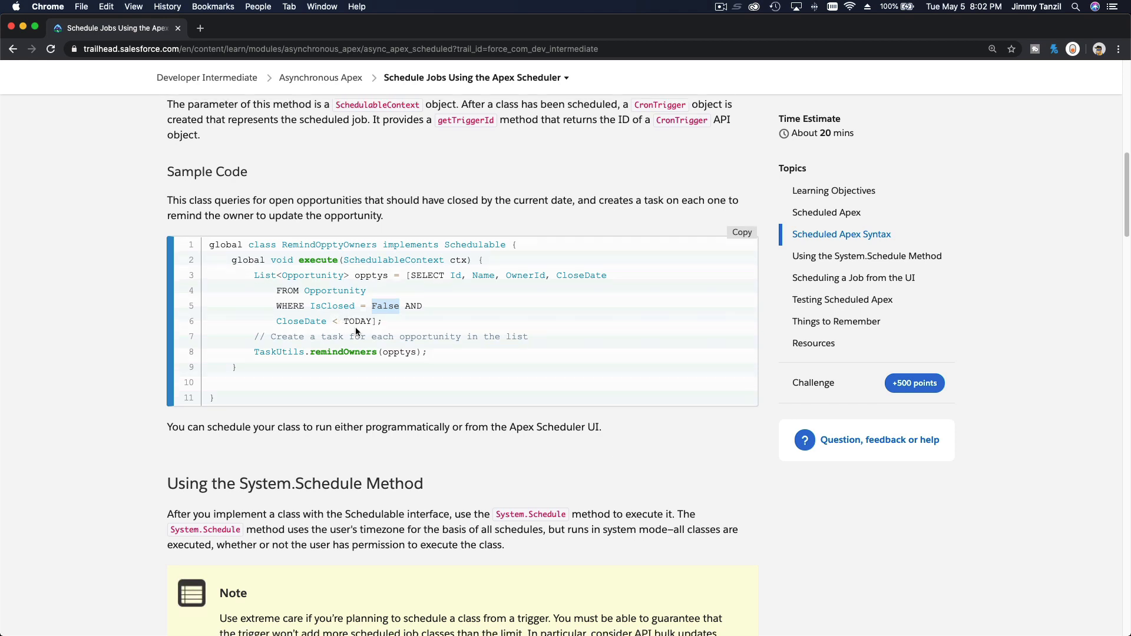
scroll("down", 3)
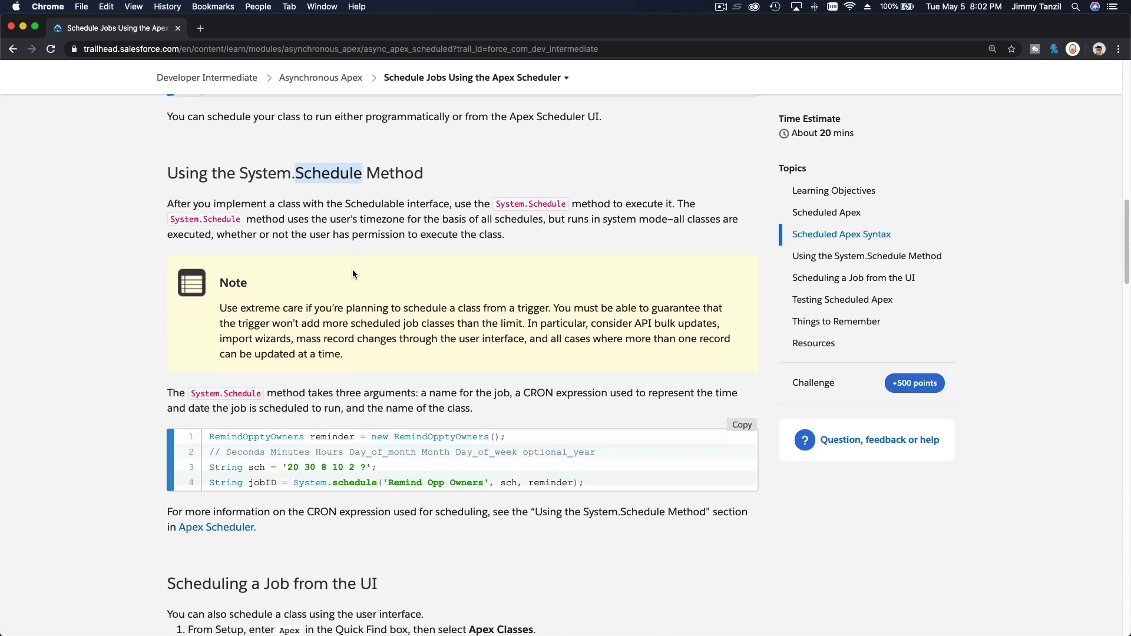
scroll("down", 3)
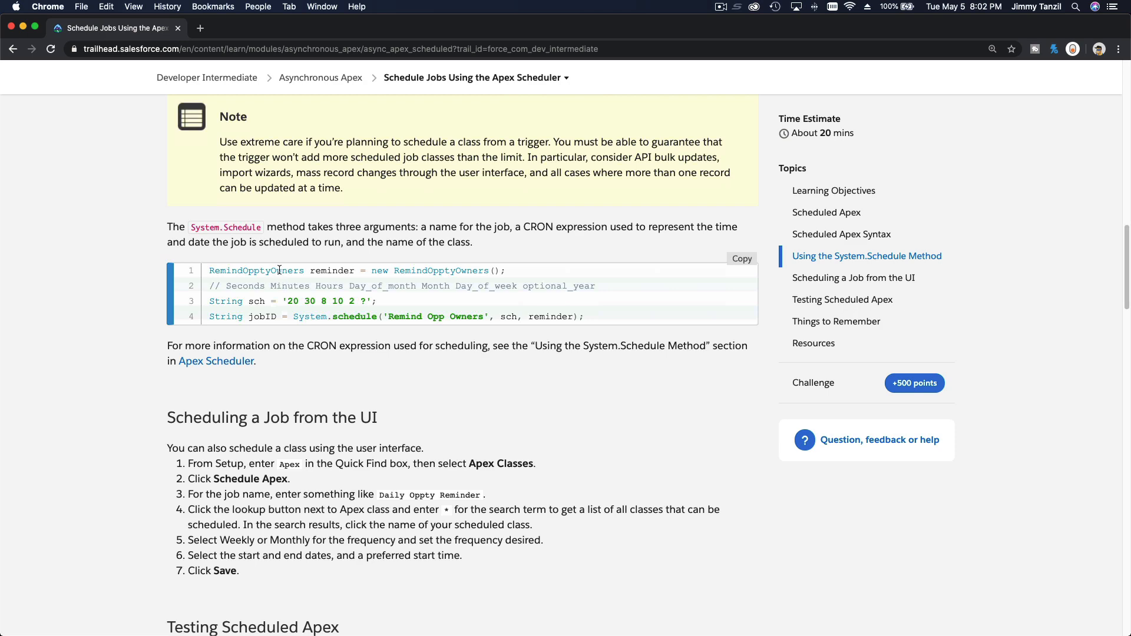
double_click(255, 271)
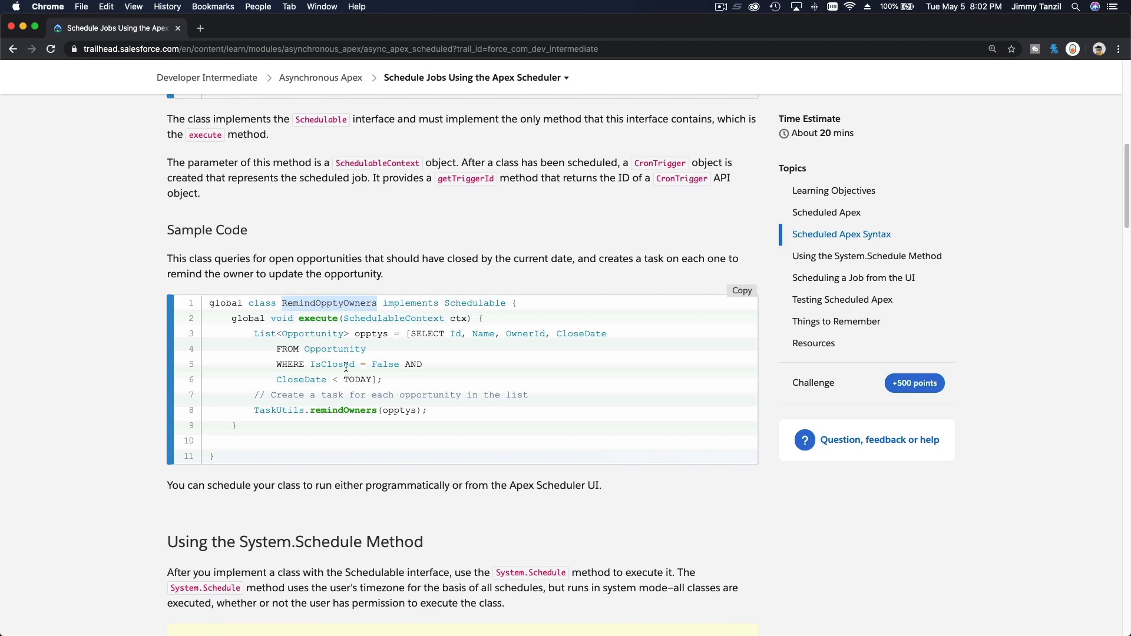
scroll("down", 3)
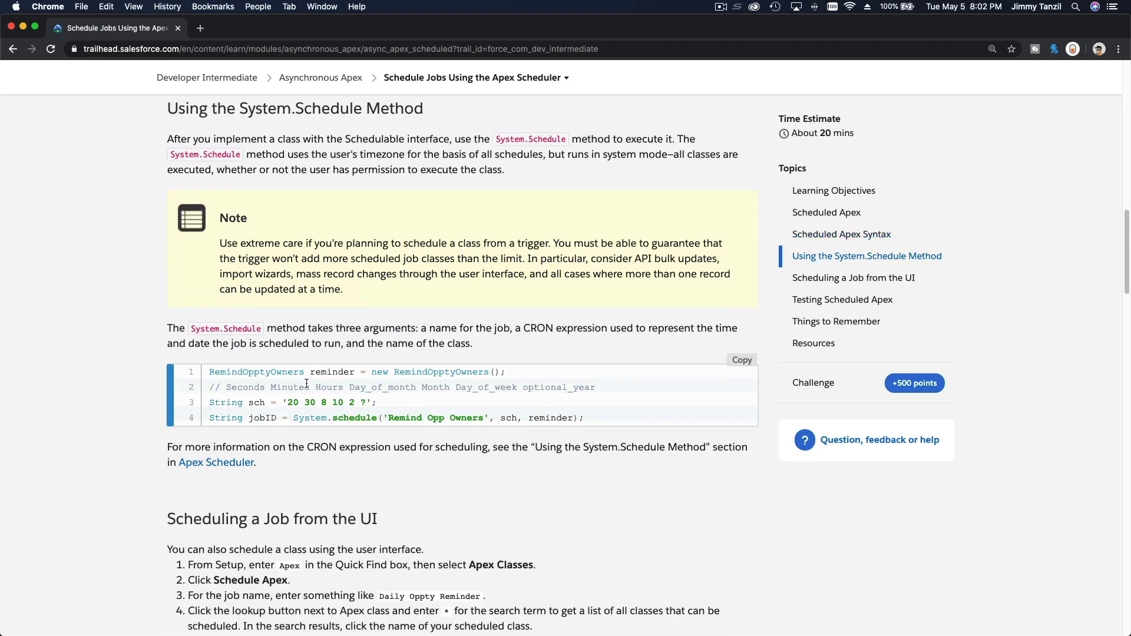
double_click(331, 371)
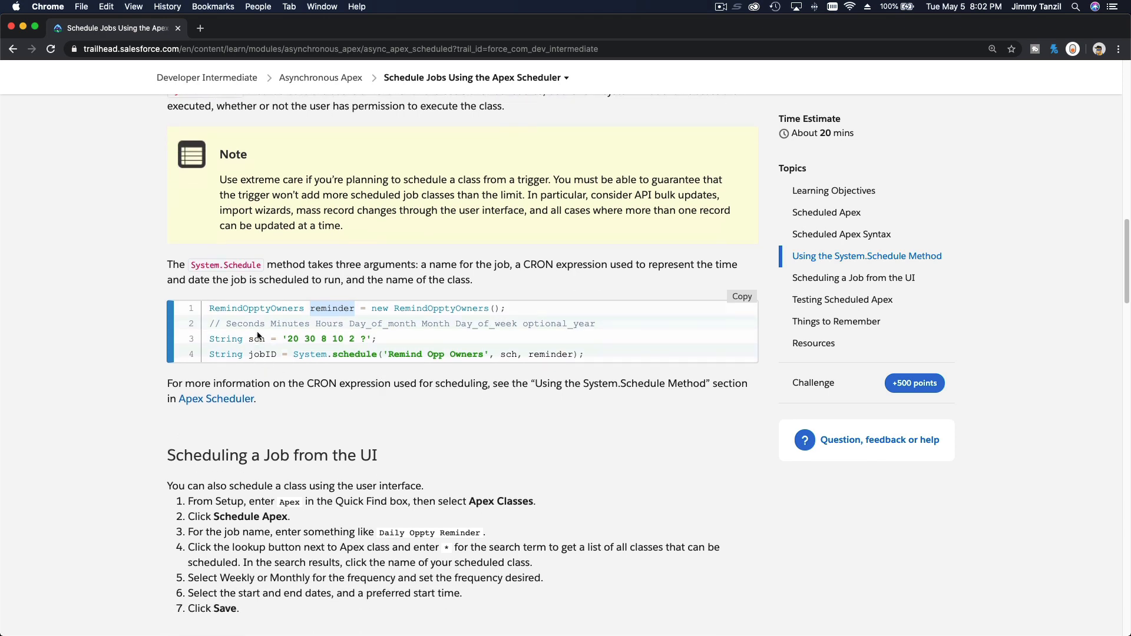
double_click(254, 338)
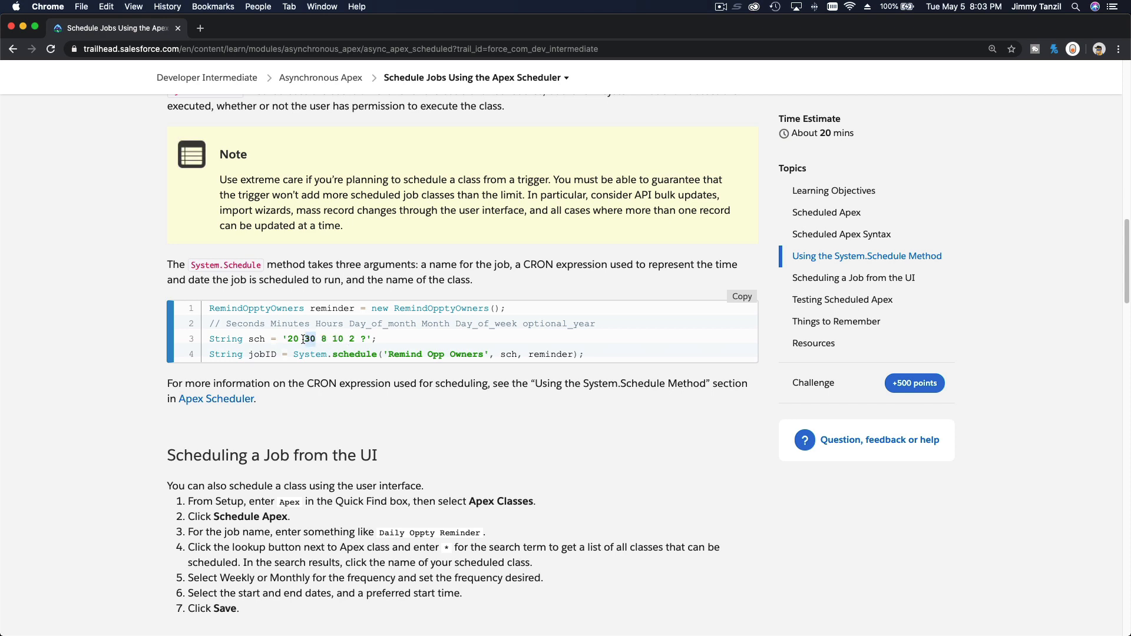
mouse_move(353, 340)
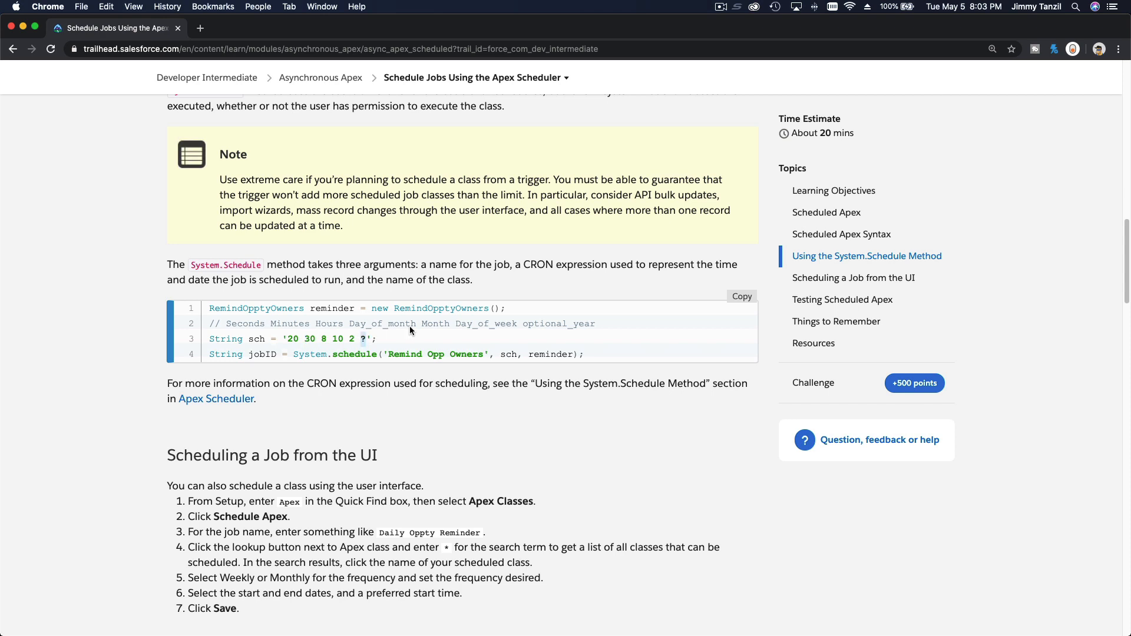
scroll("down", 3)
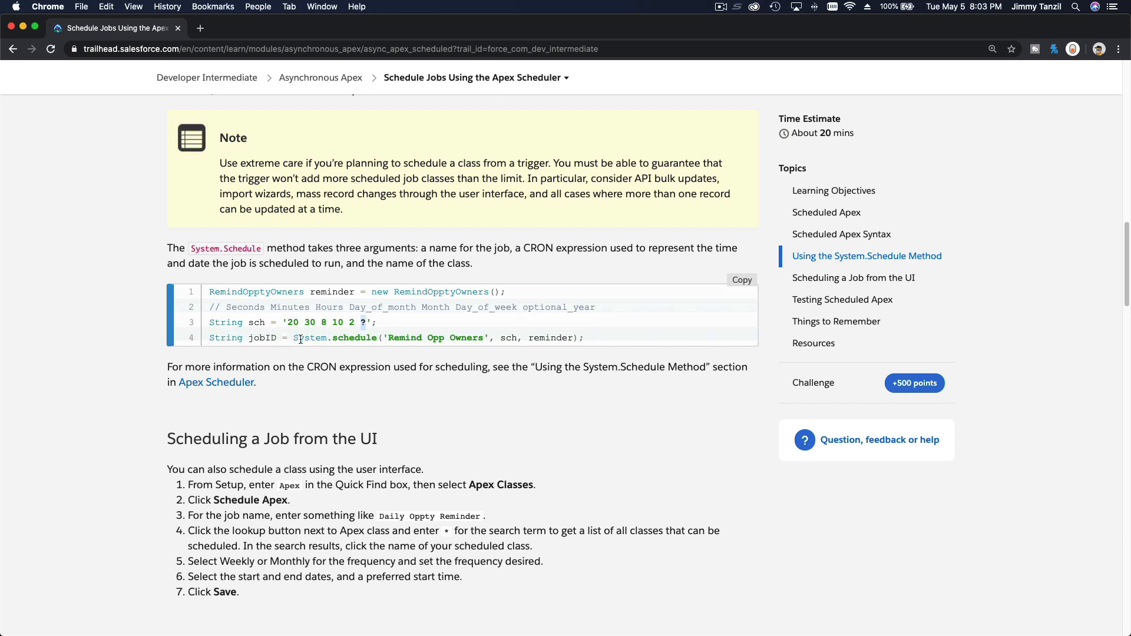
double_click(309, 337)
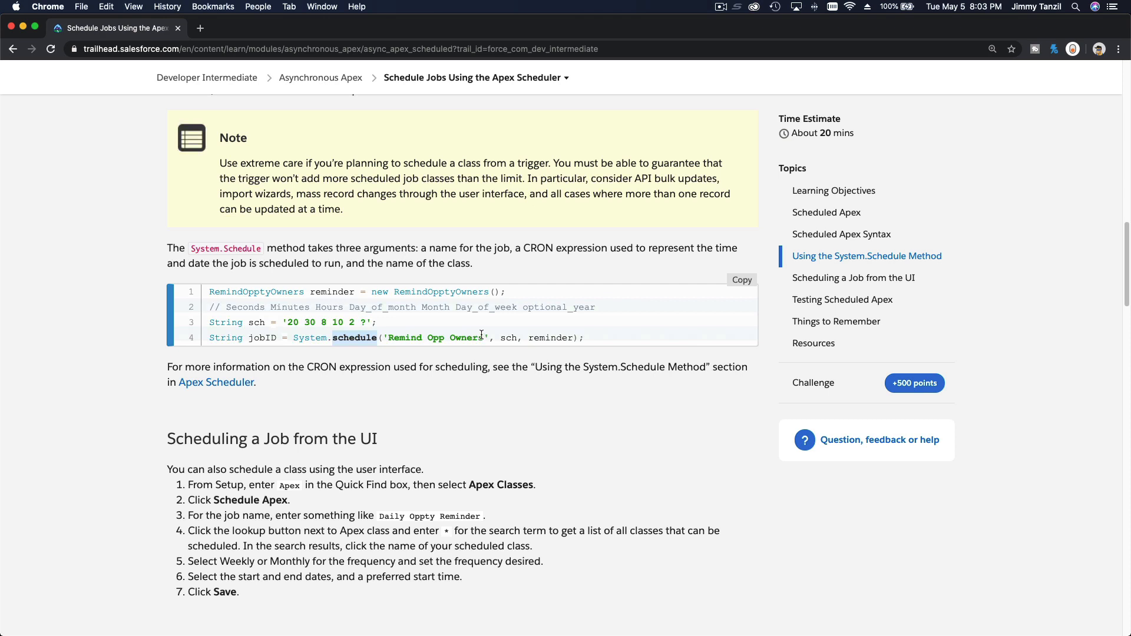
double_click(435, 338)
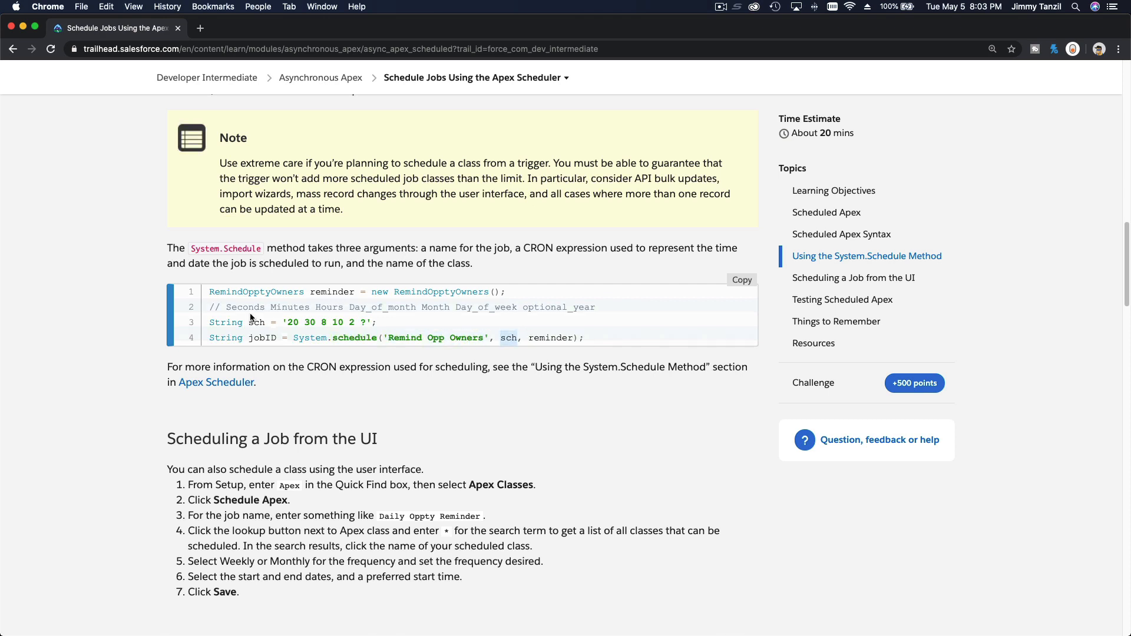
double_click(550, 338)
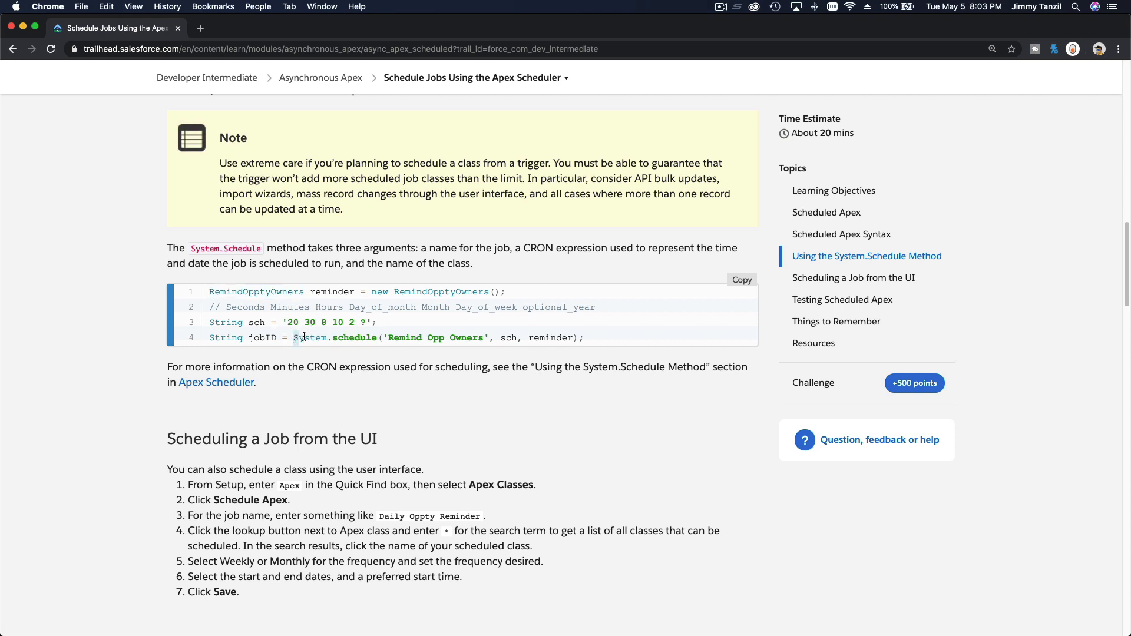
double_click(309, 337)
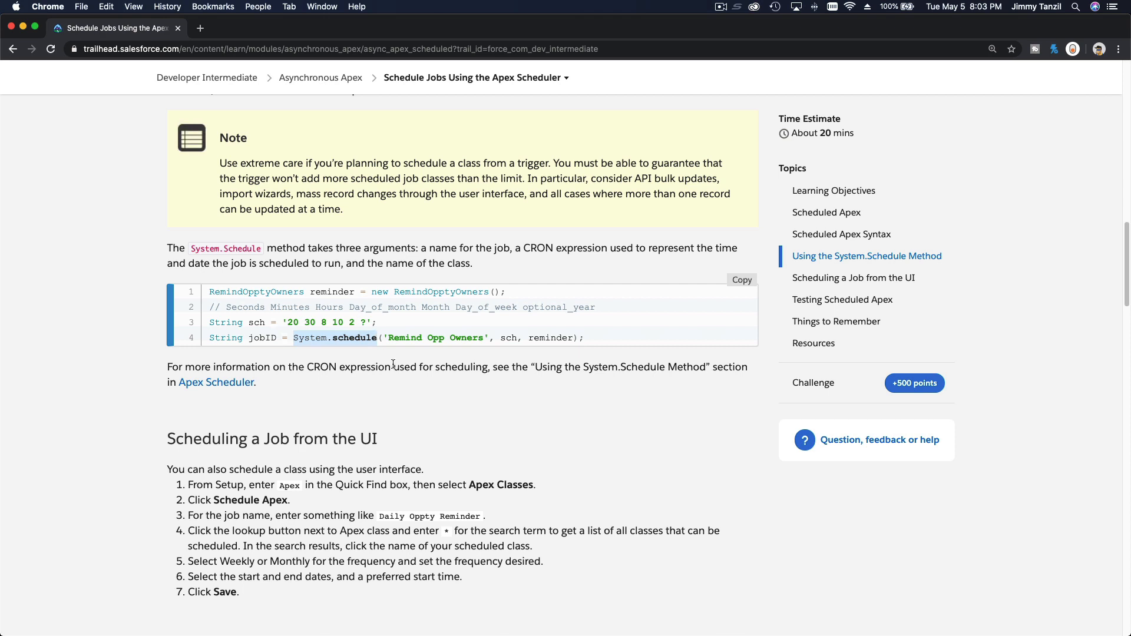
scroll("down", 3)
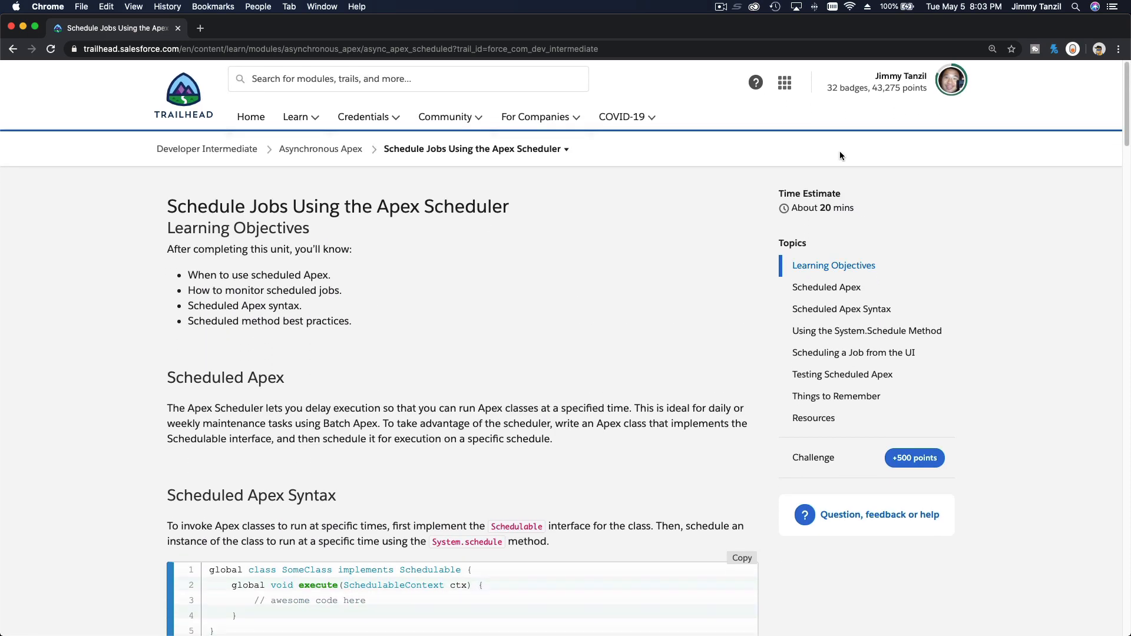
Launch the resourceful-raccoon playground org from Hands-on Orgs and switch to its tab
left_click(951, 80)
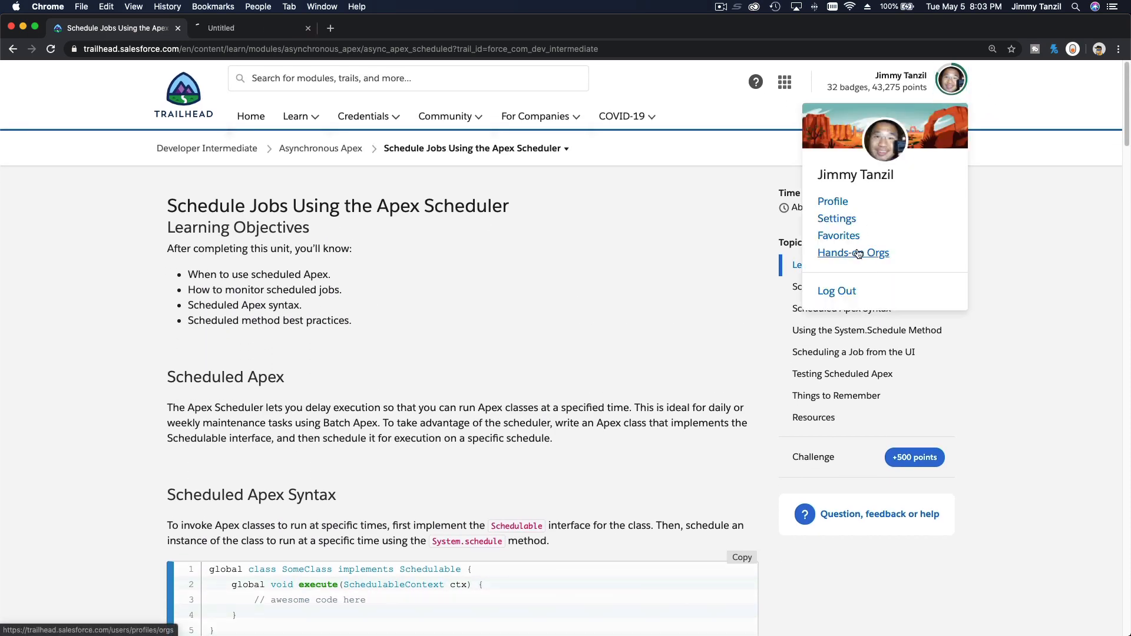
left_click(852, 253)
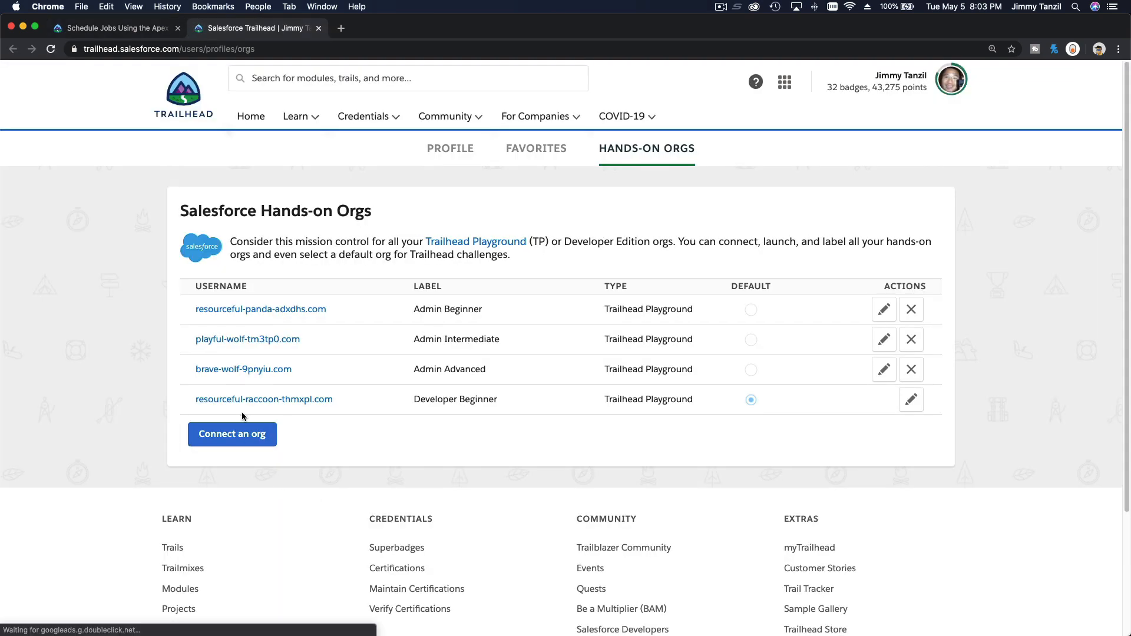
left_click(264, 399)
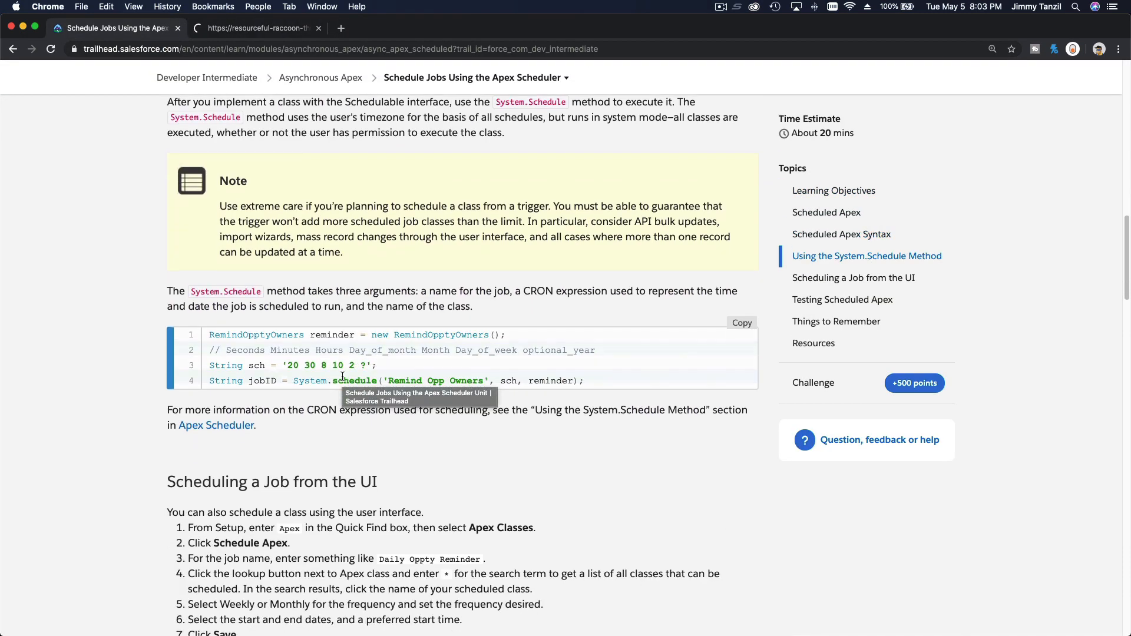
scroll("down", 3)
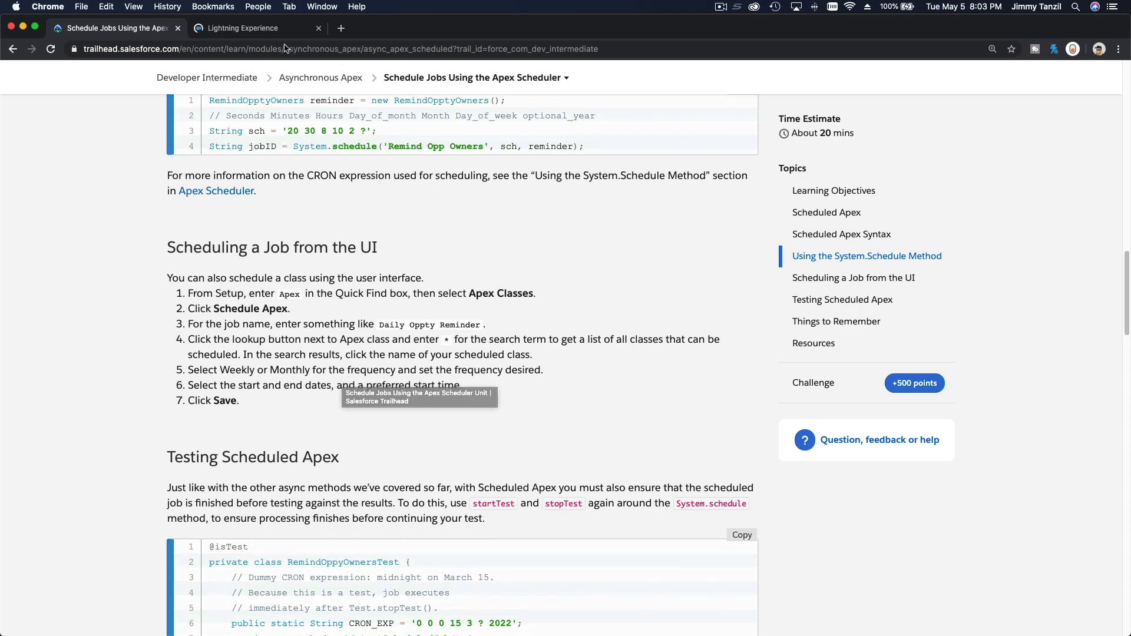
left_click(254, 28)
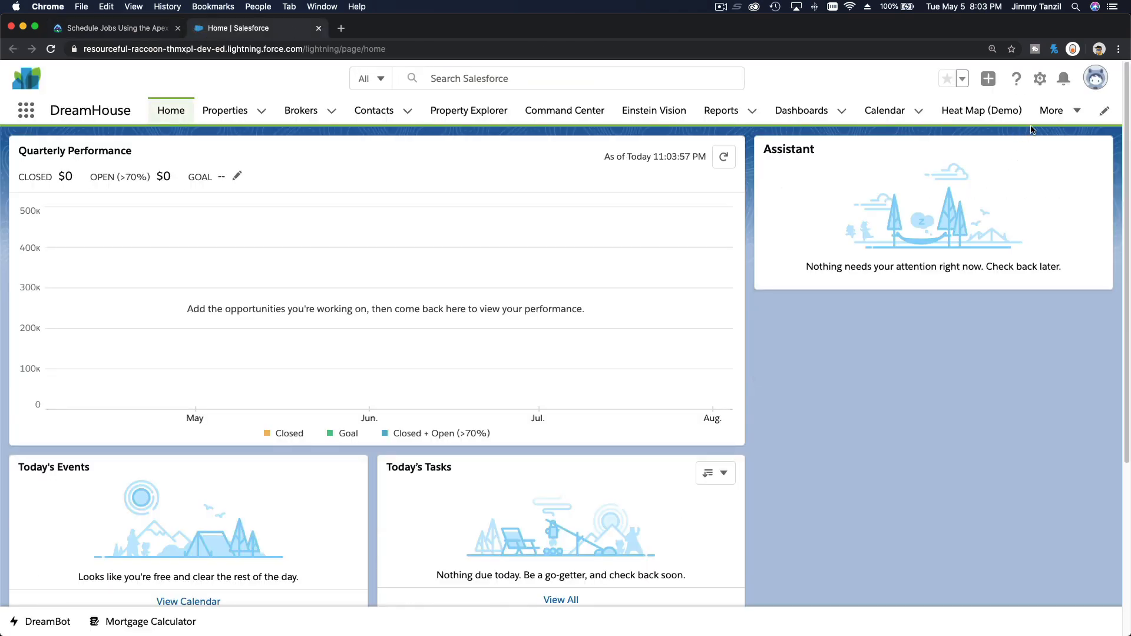
Open Setup and find the Apex Classes page through Quick Find
left_click(1039, 78)
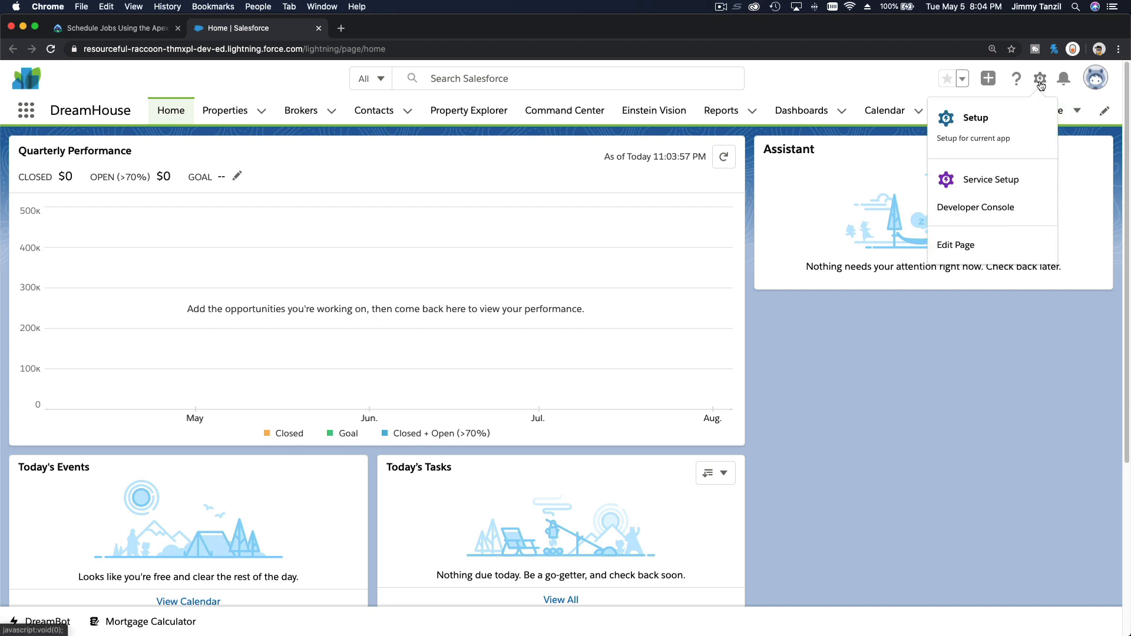
left_click(975, 118)
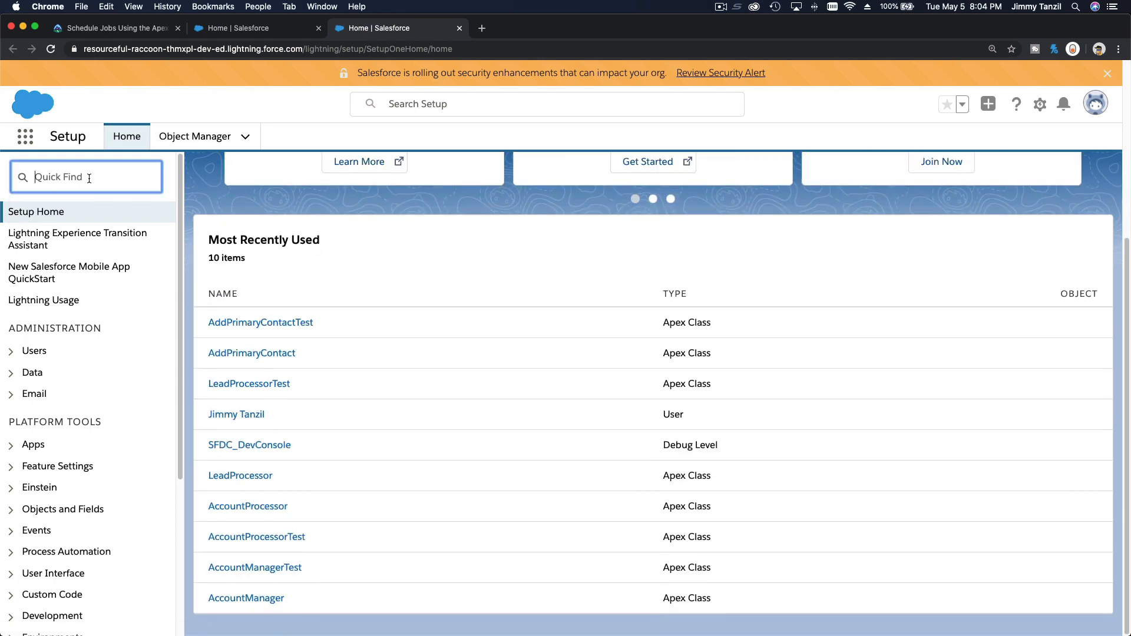
type("A")
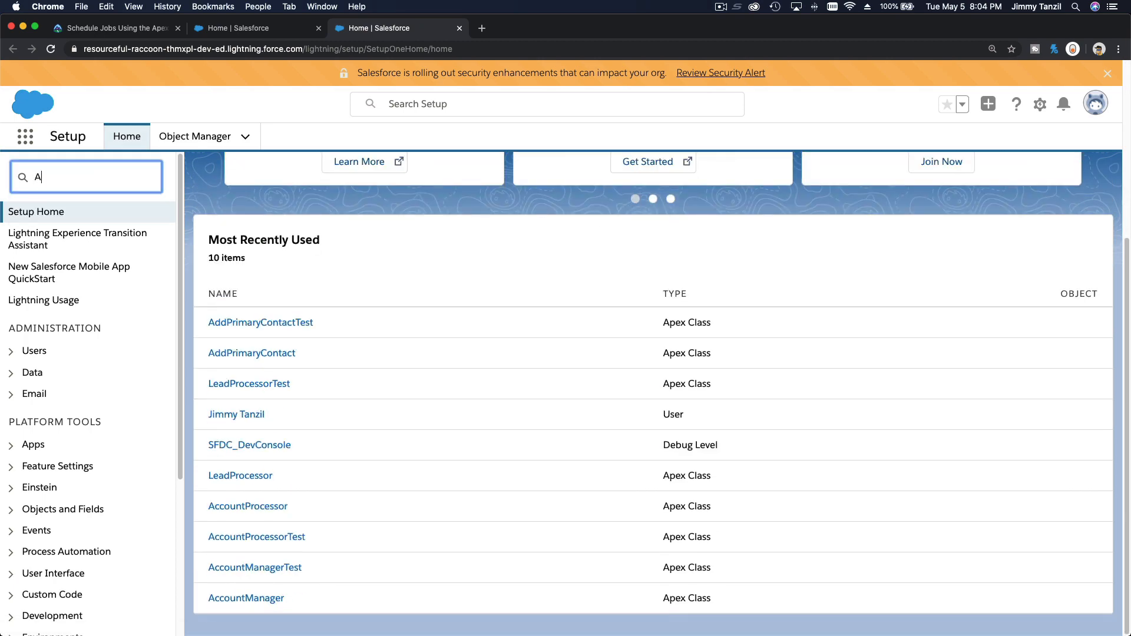
type("Apex Classes")
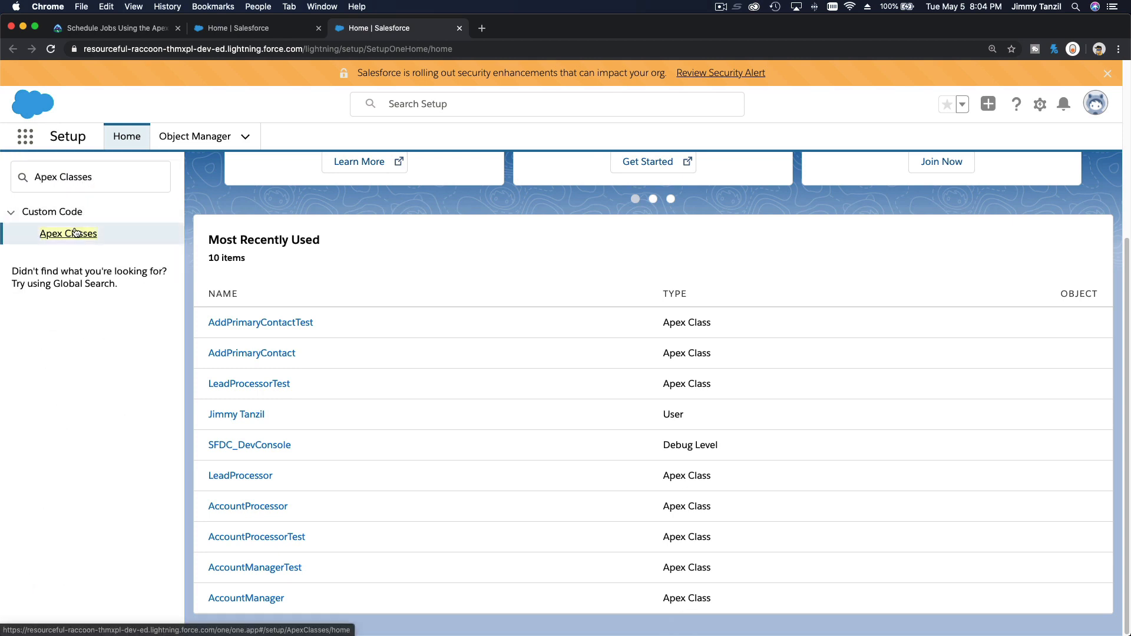
left_click(68, 233)
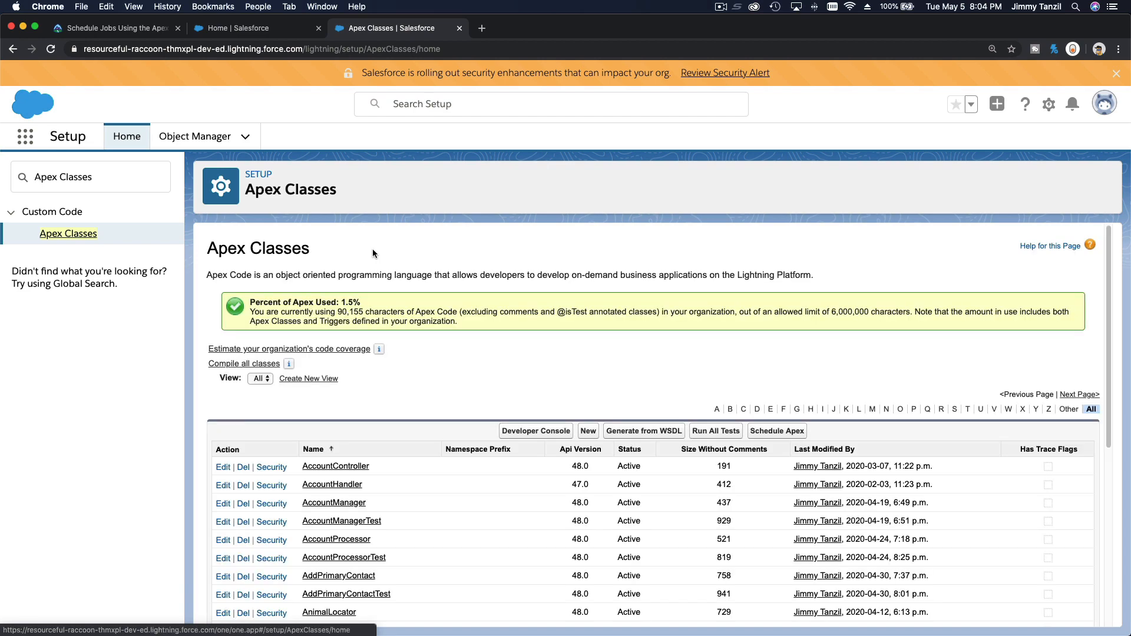
scroll("down", 3)
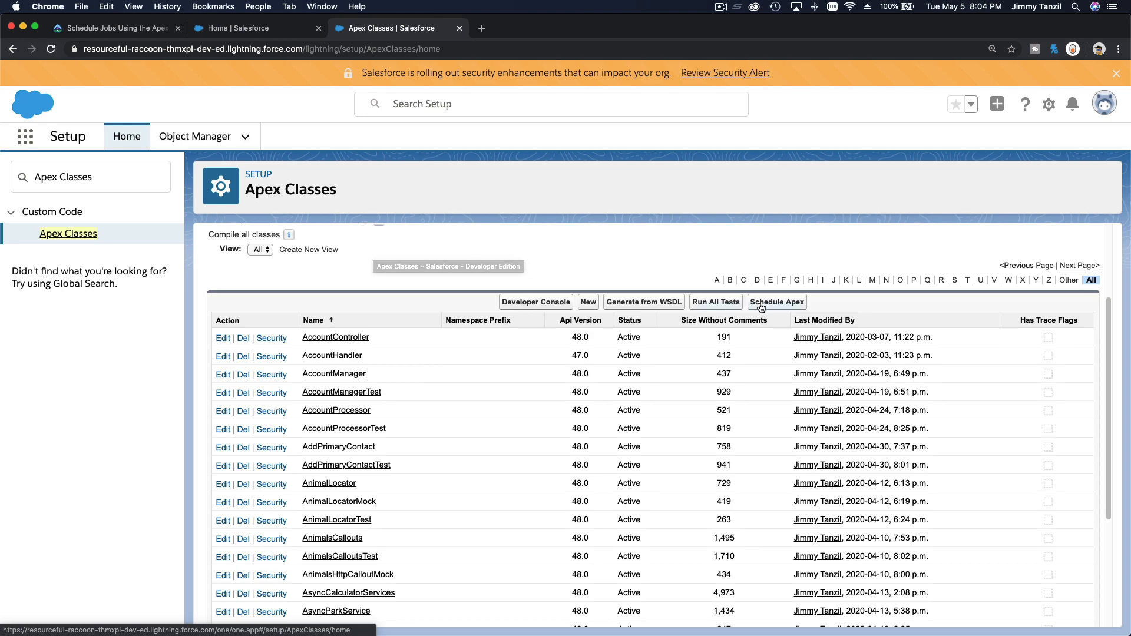
left_click(777, 301)
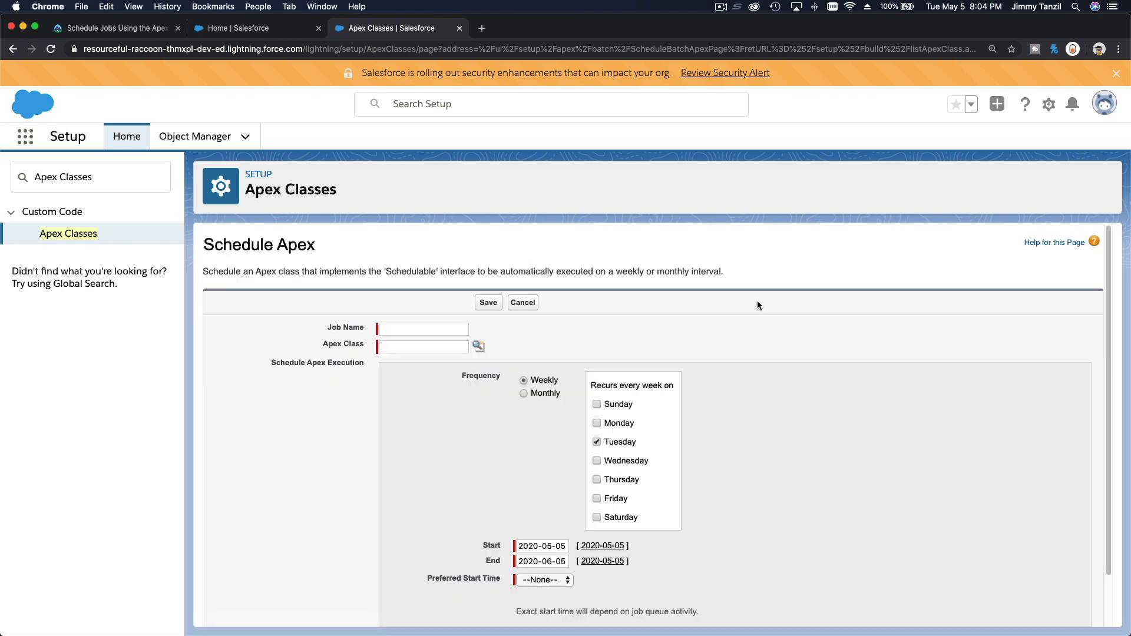
mouse_move(370, 306)
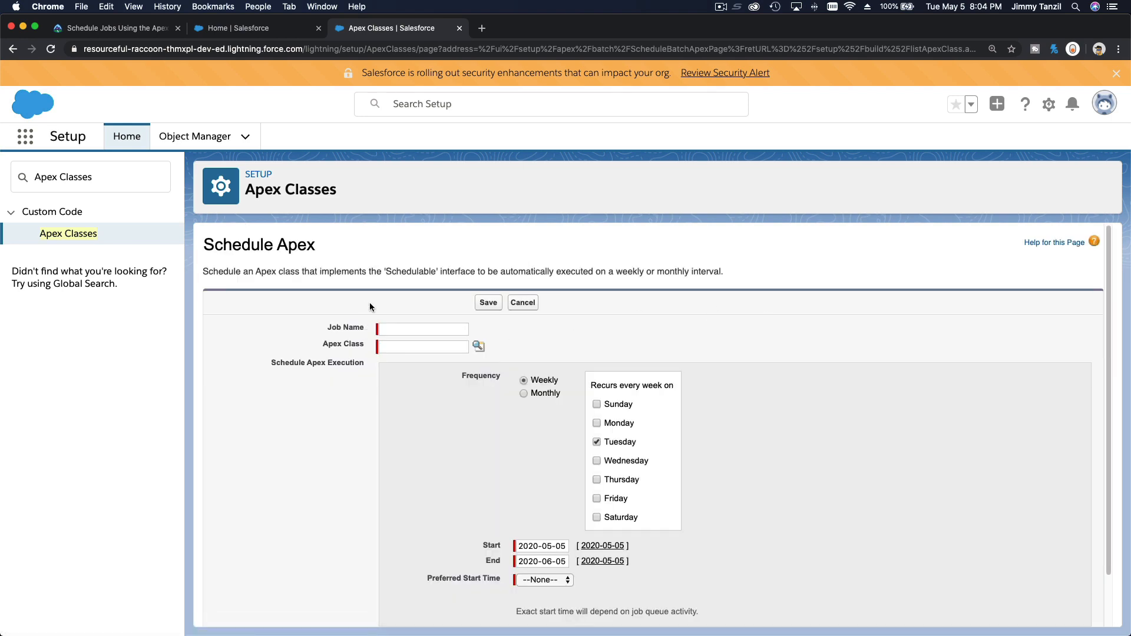
left_click(477, 347)
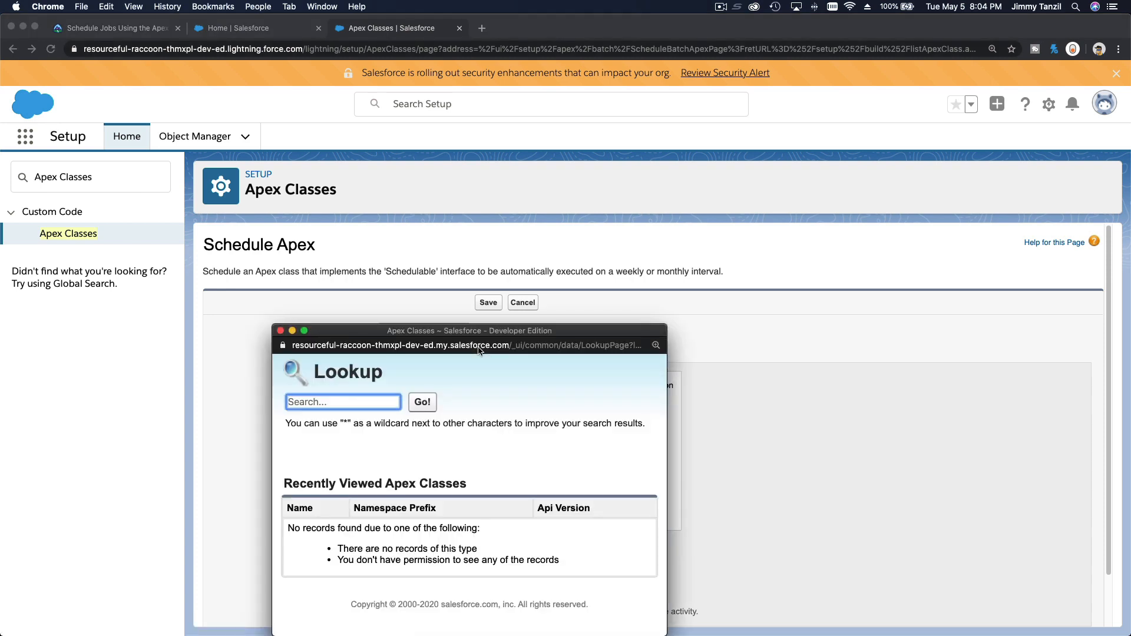
mouse_move(375, 527)
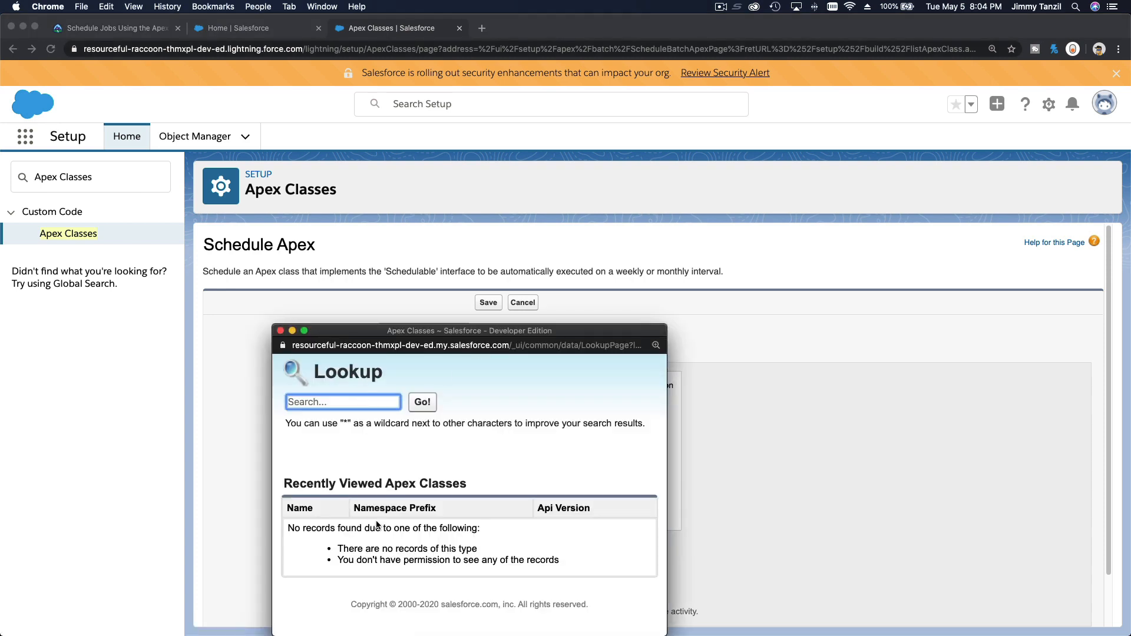
left_click(421, 402)
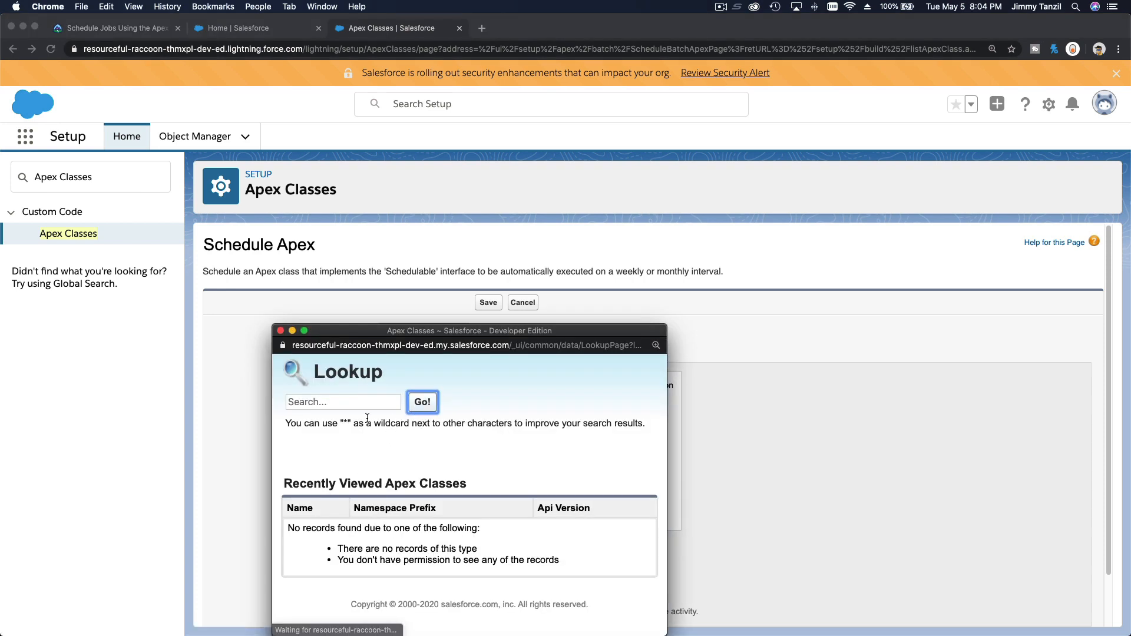
left_click(343, 402)
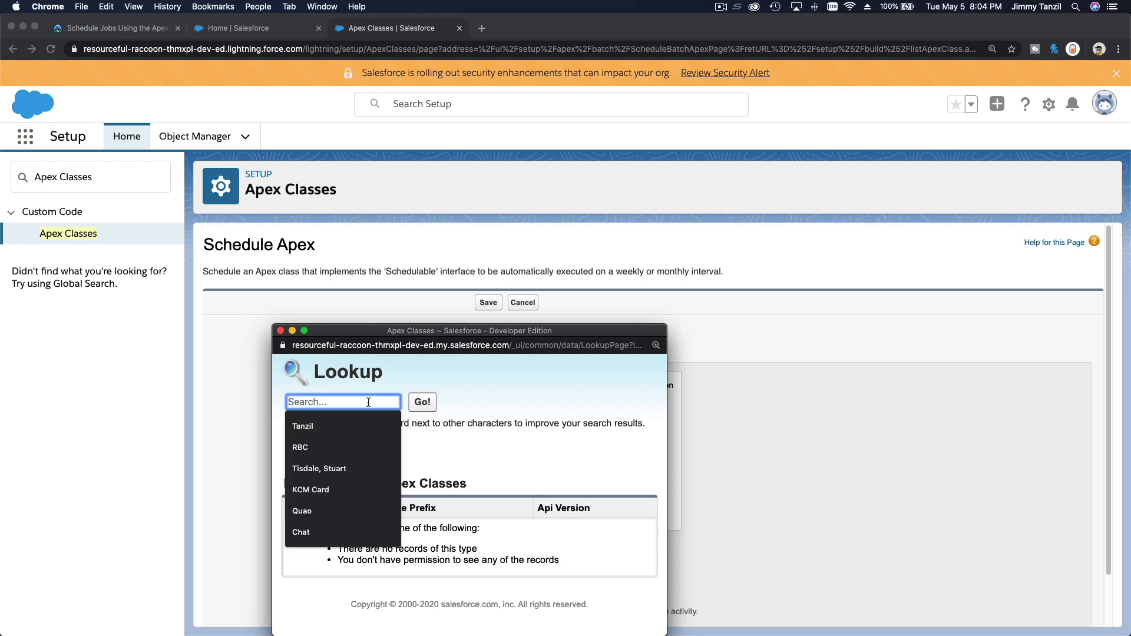
type("Task")
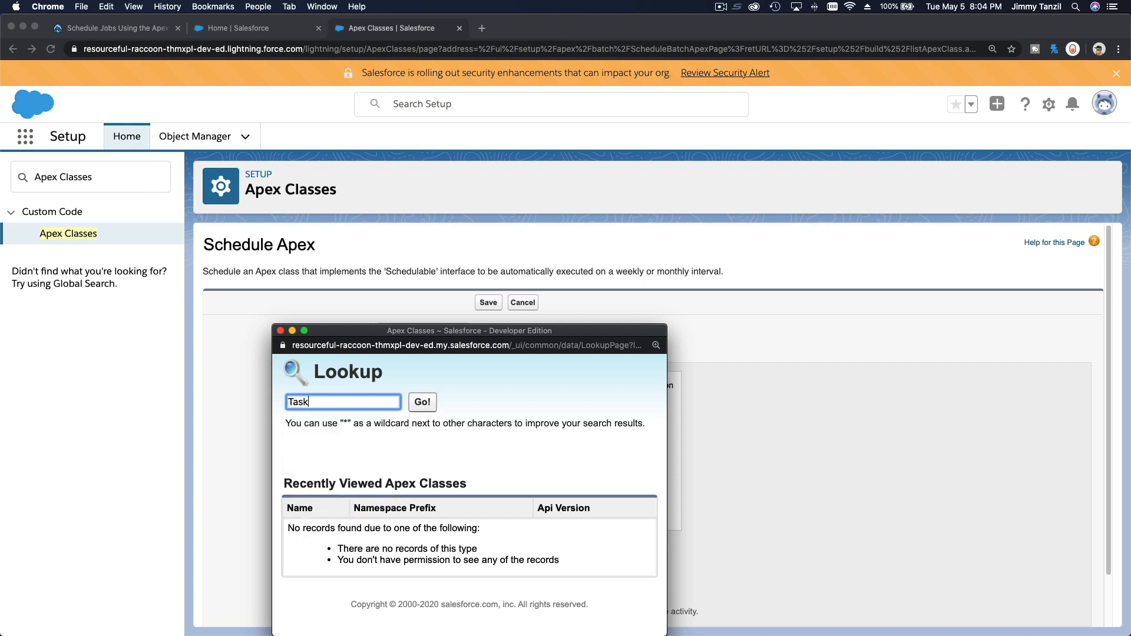
left_click(422, 402)
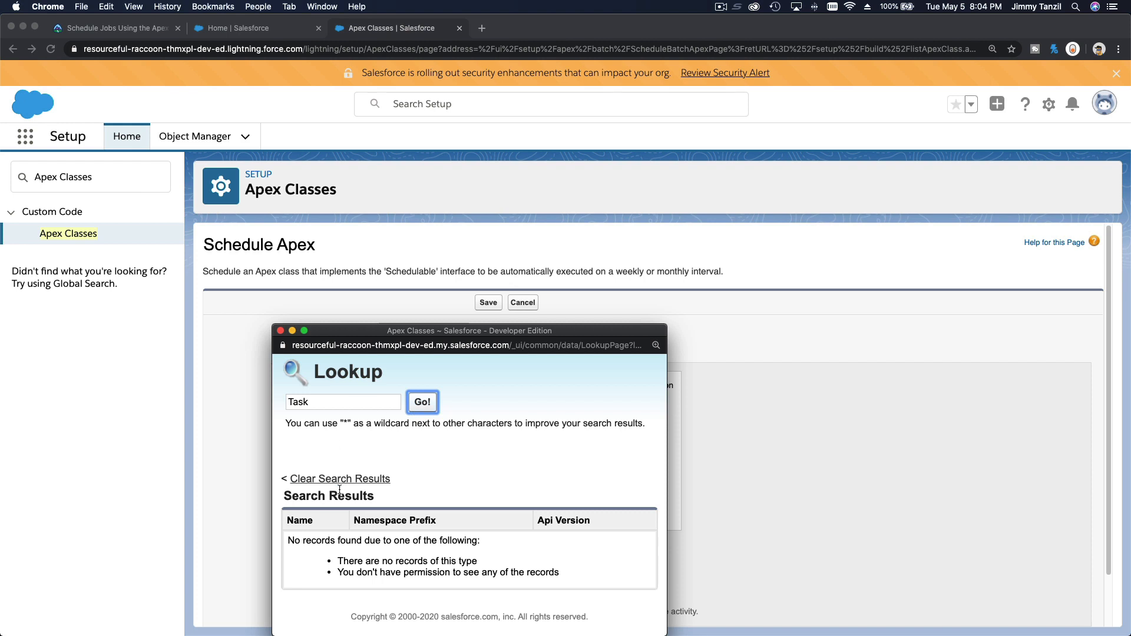
left_click(339, 478)
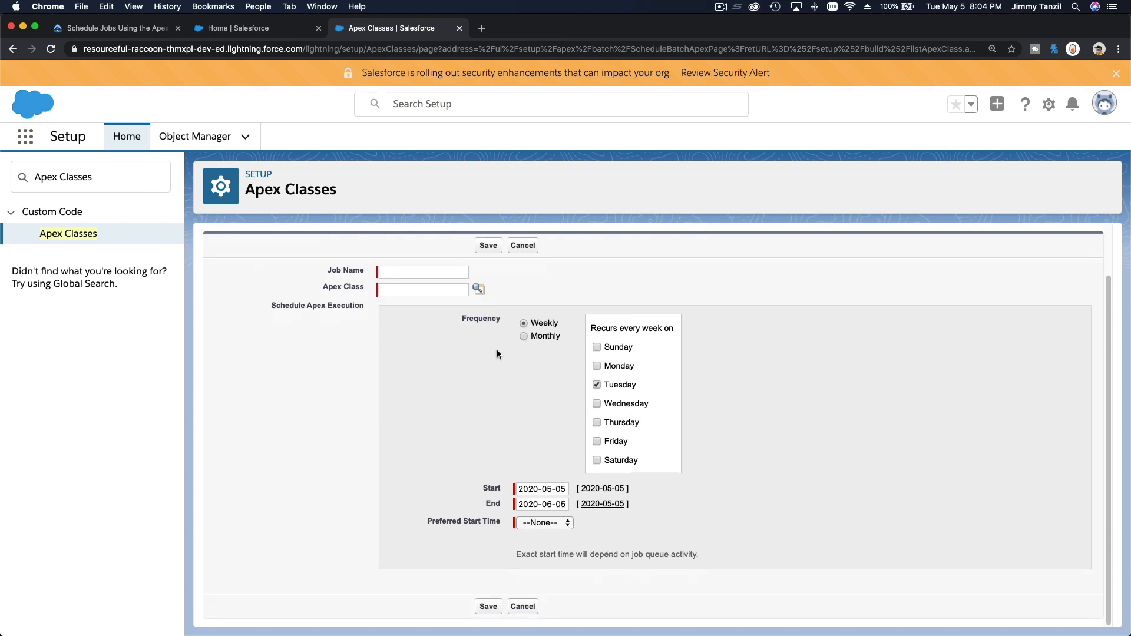
left_click(112, 28)
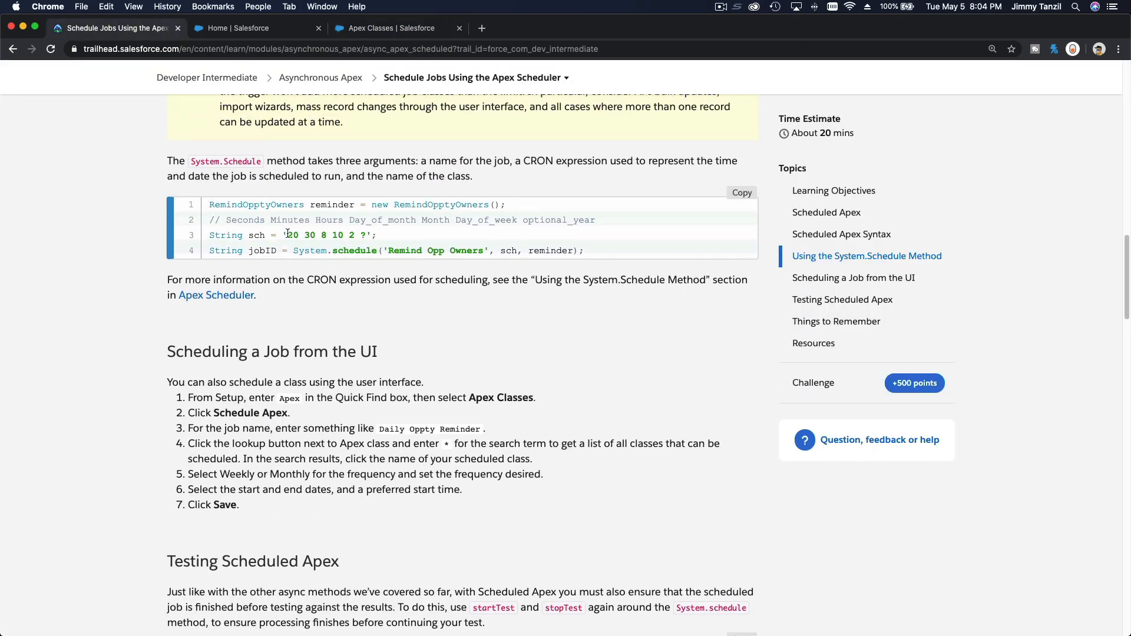
Highlight the CRON expression string and scroll into the test code
left_click_drag(287, 234, 366, 235)
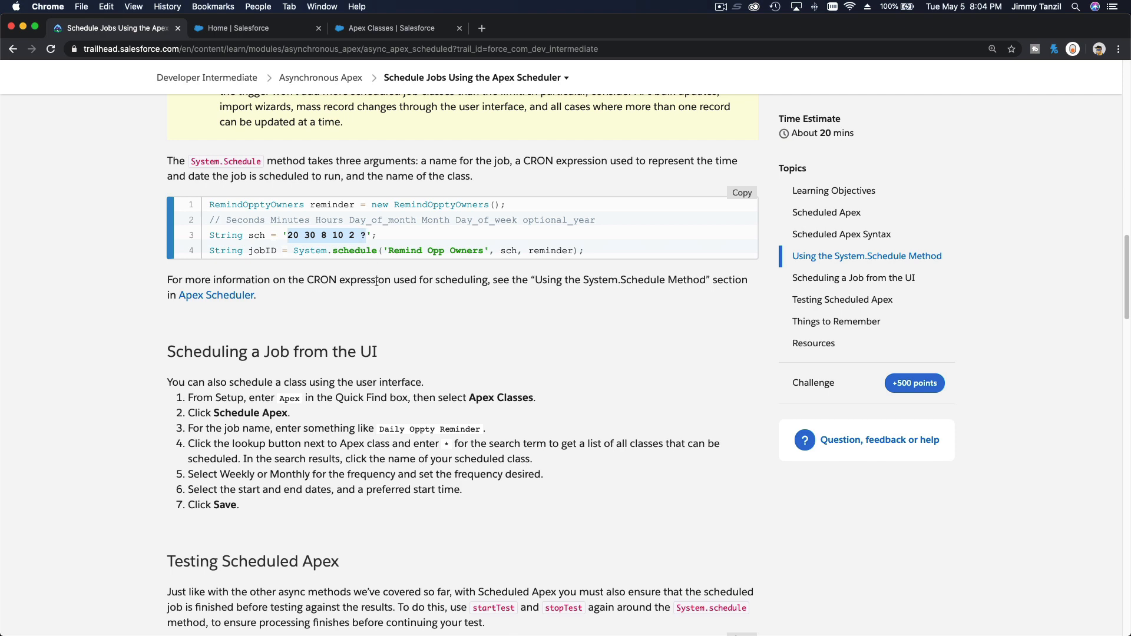
scroll("down", 3)
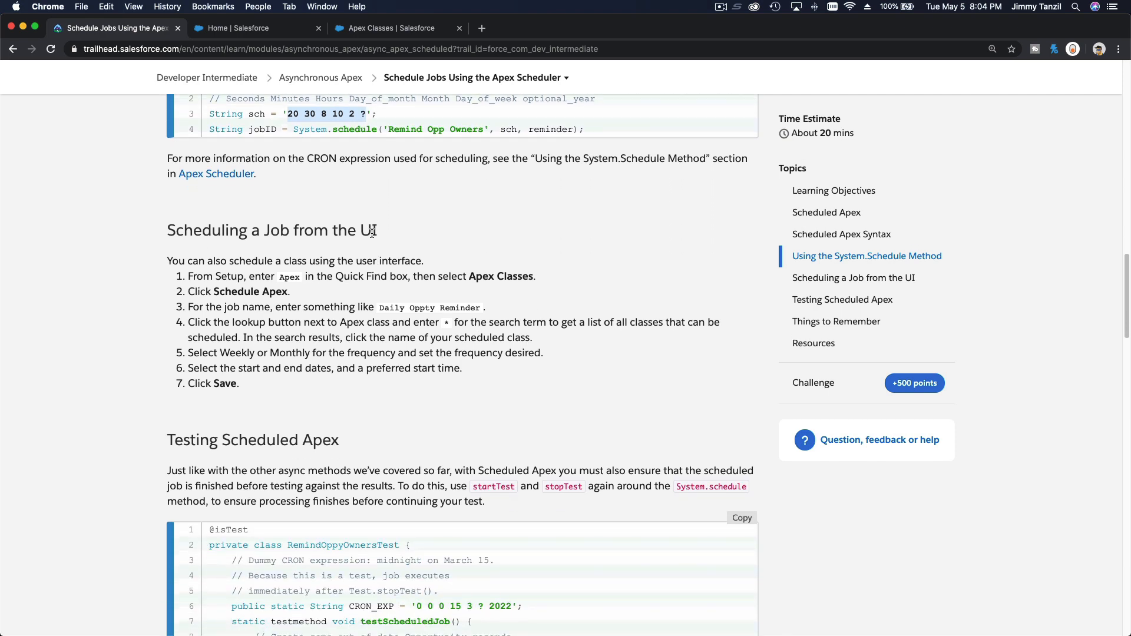
scroll("down", 3)
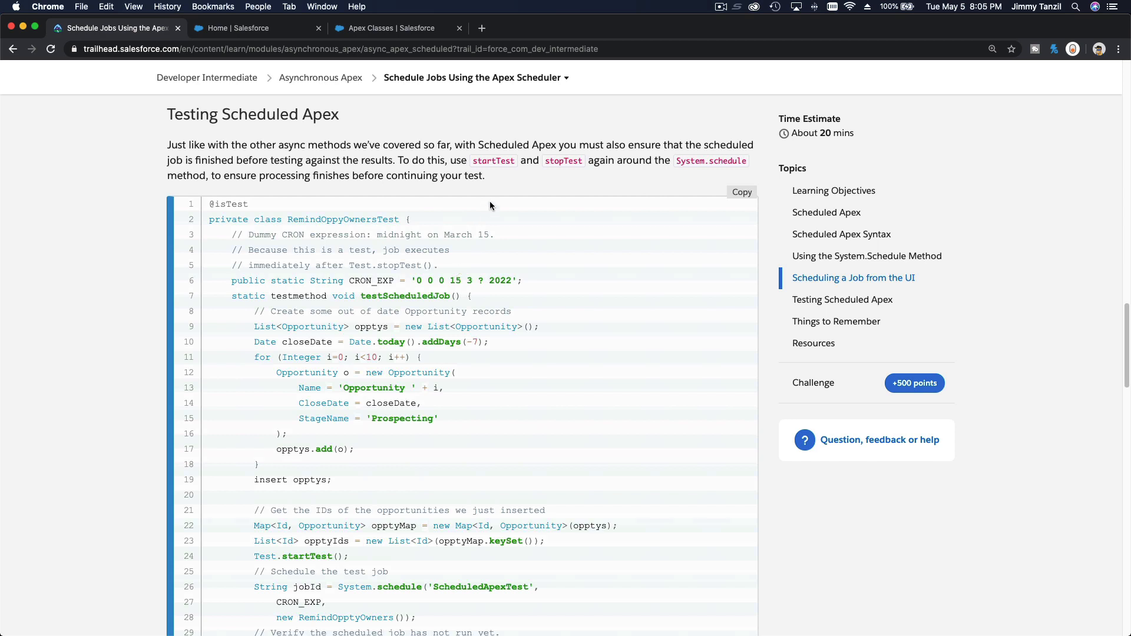
mouse_move(493, 173)
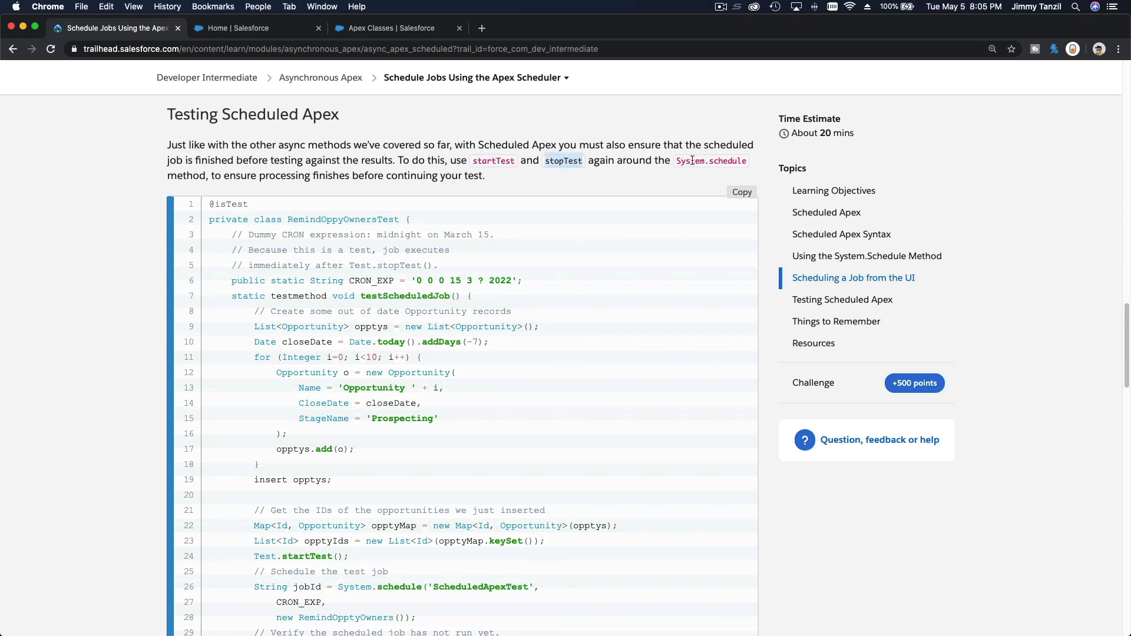
scroll("down", 3)
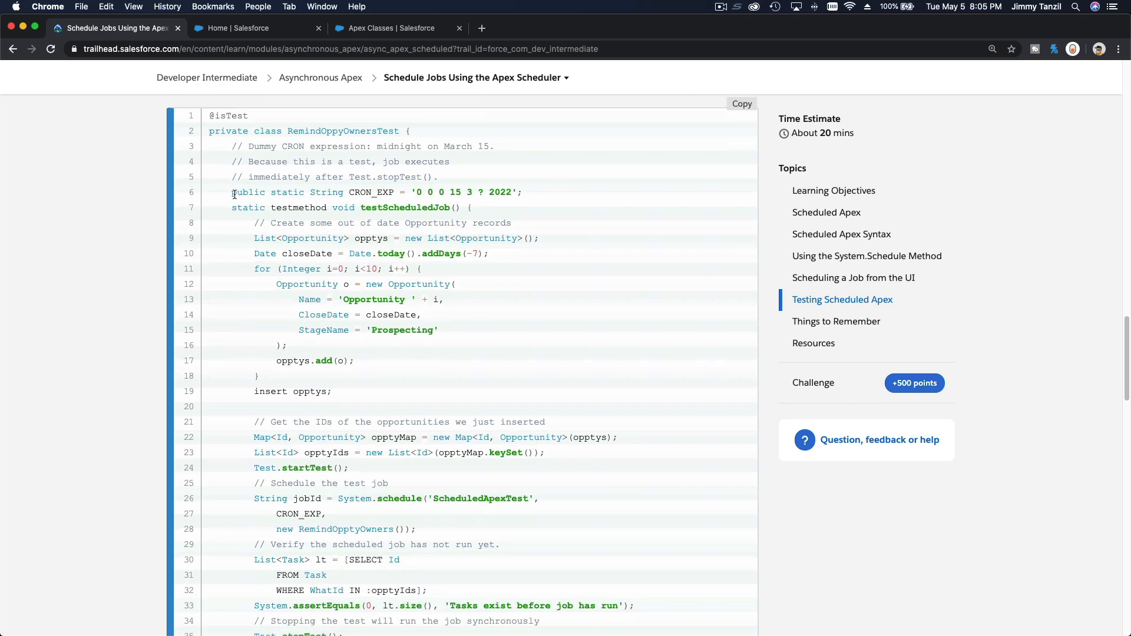
double_click(370, 192)
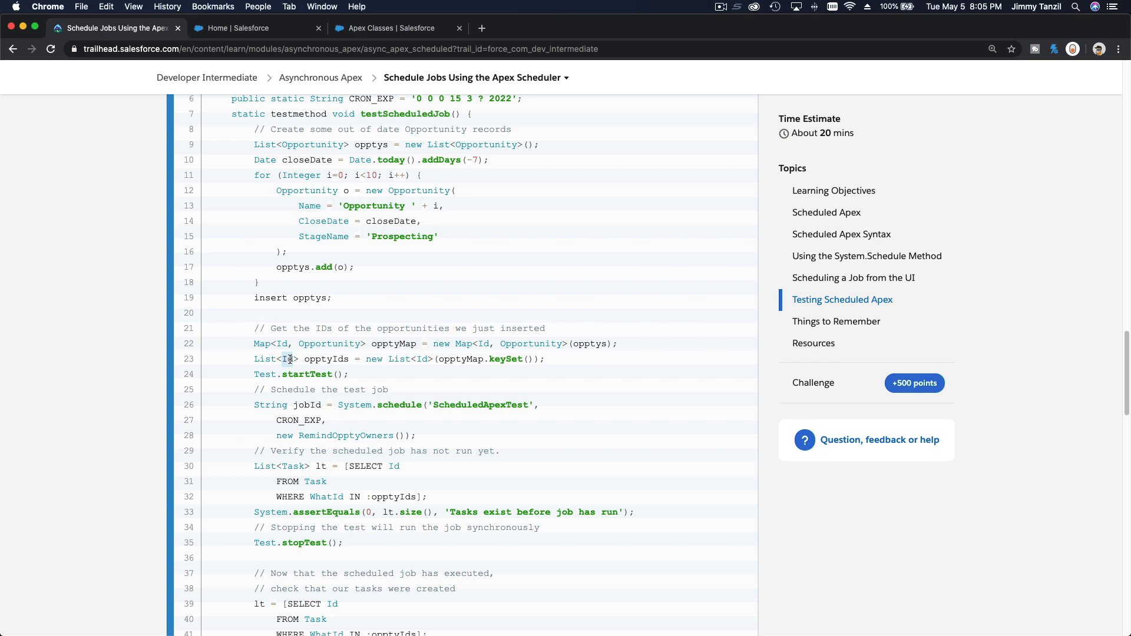
Highlight ScheduledApexTest and RemindOpptyOwners, scroll to the final assertion, and clear the selection
scroll("down", 3)
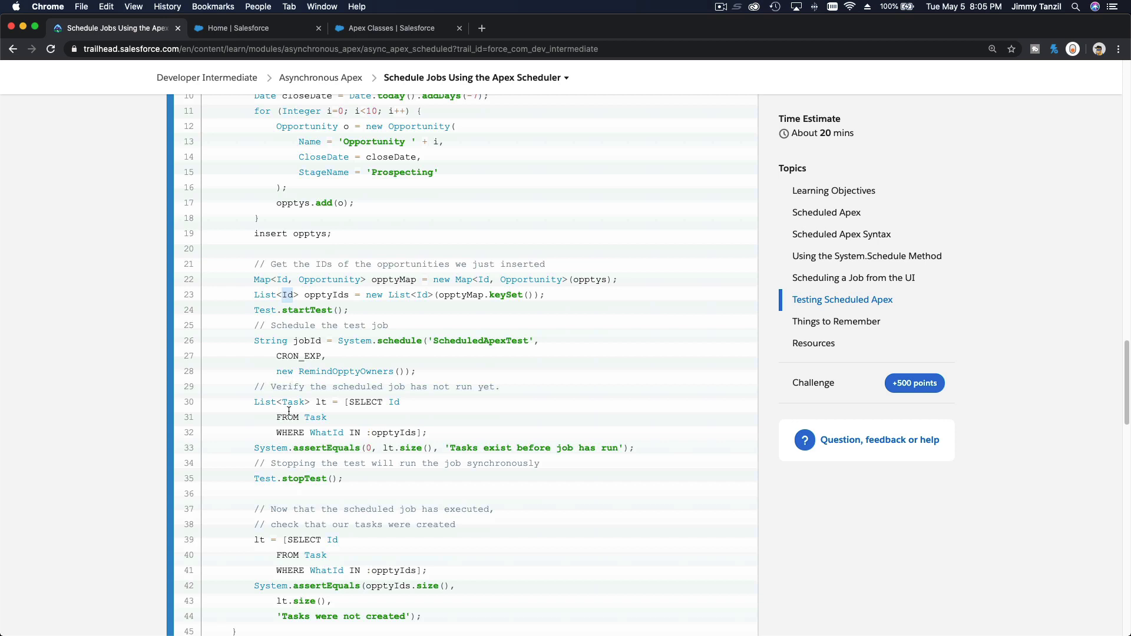
mouse_move(305, 405)
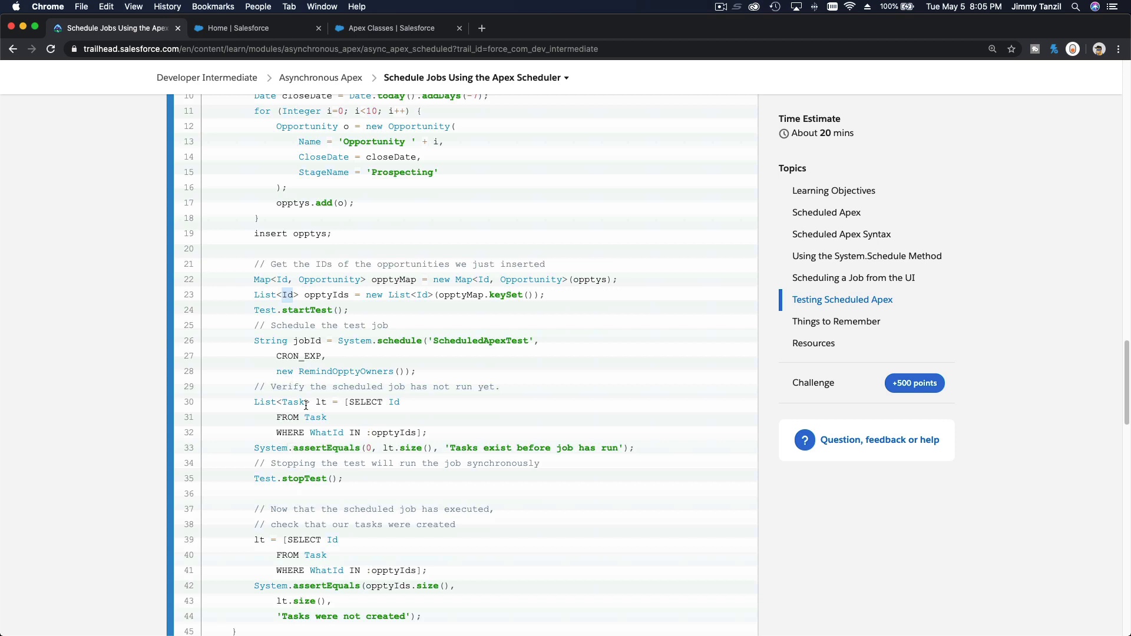
mouse_move(295, 306)
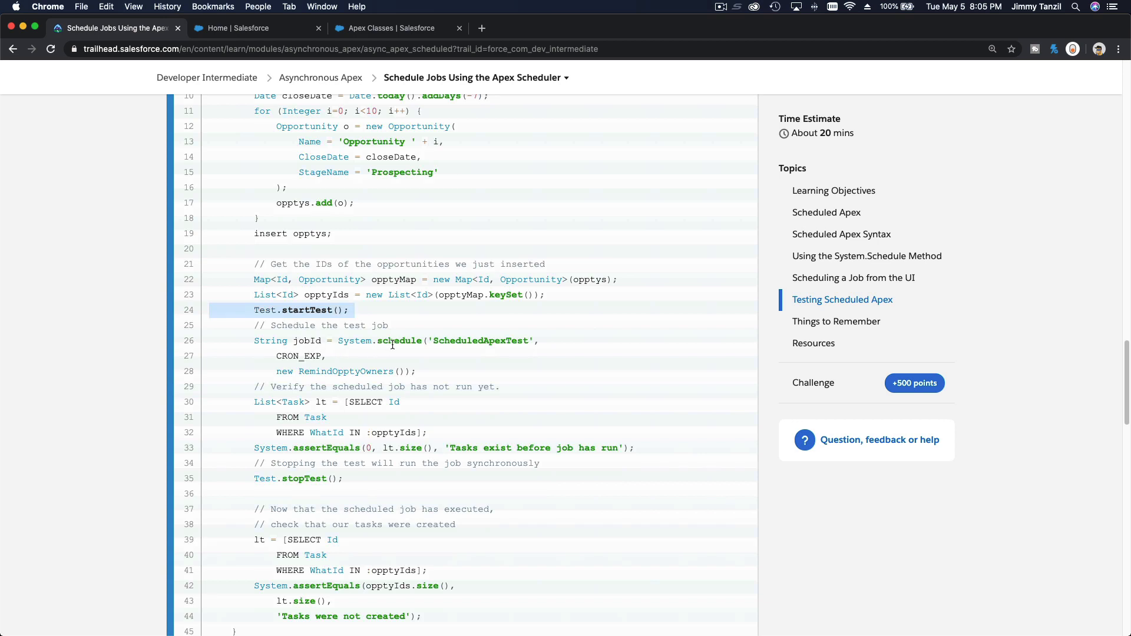
double_click(479, 340)
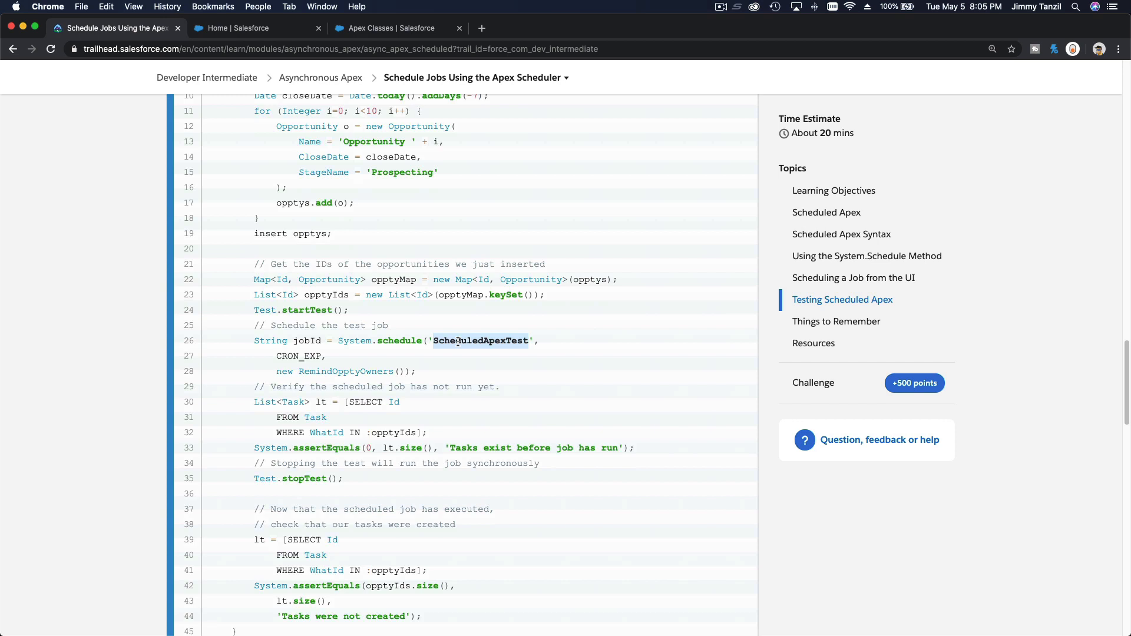
scroll("down", 3)
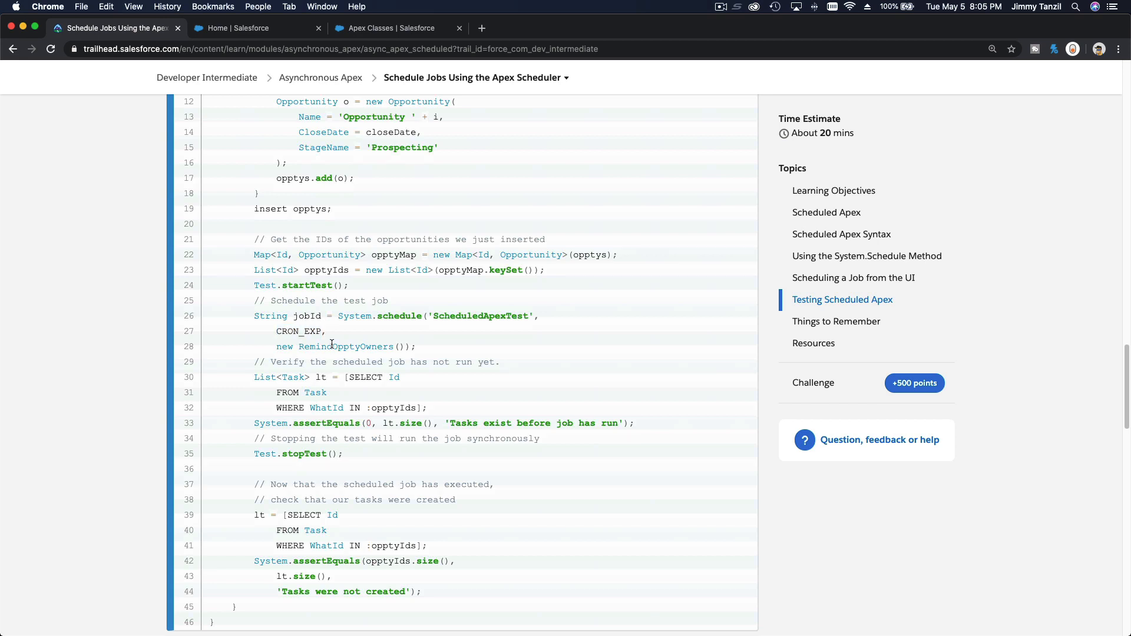
double_click(345, 346)
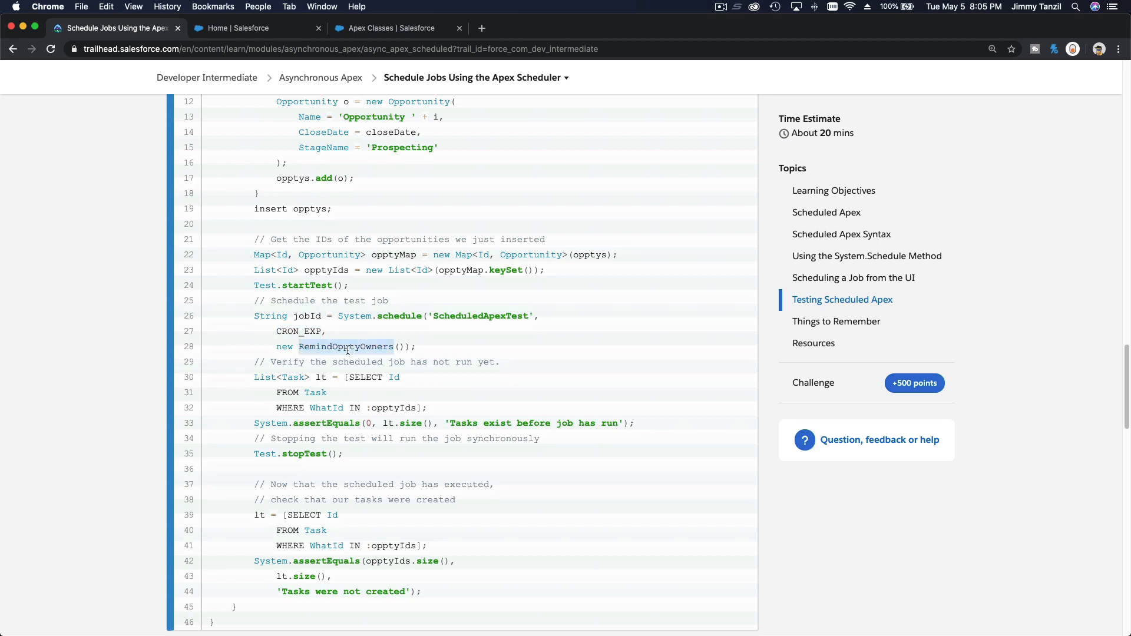
scroll("down", 3)
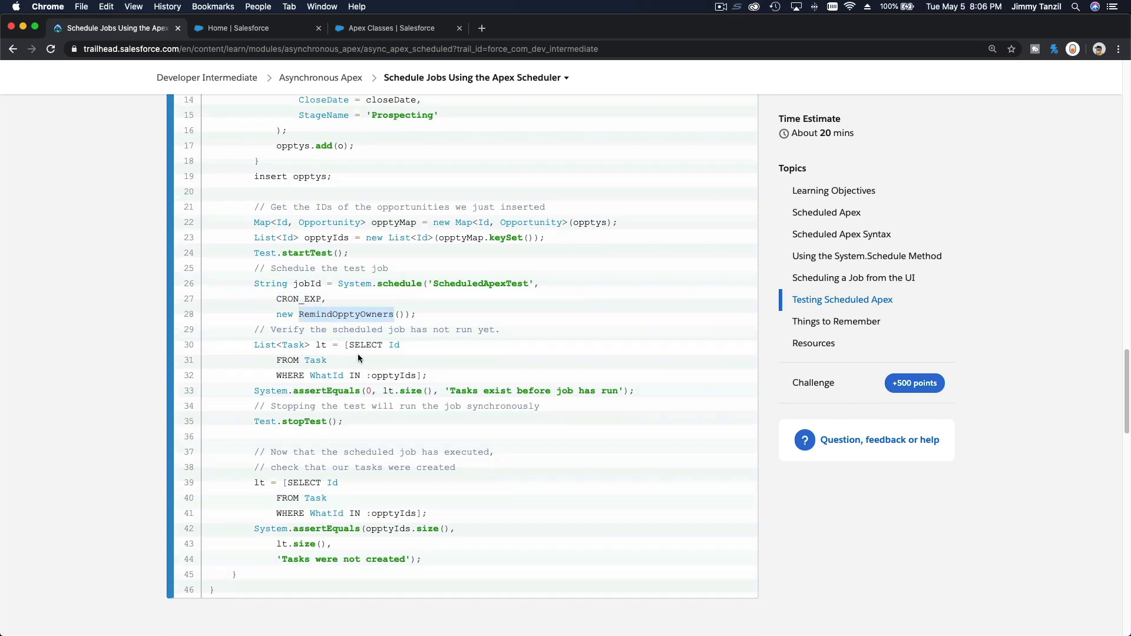
scroll("down", 3)
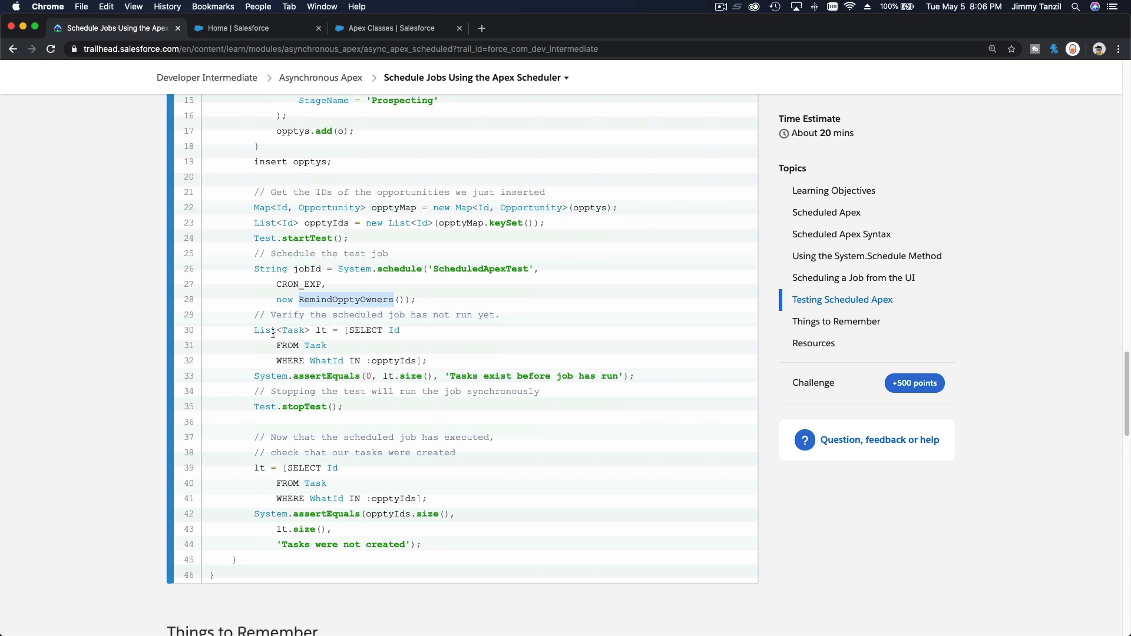
mouse_move(297, 394)
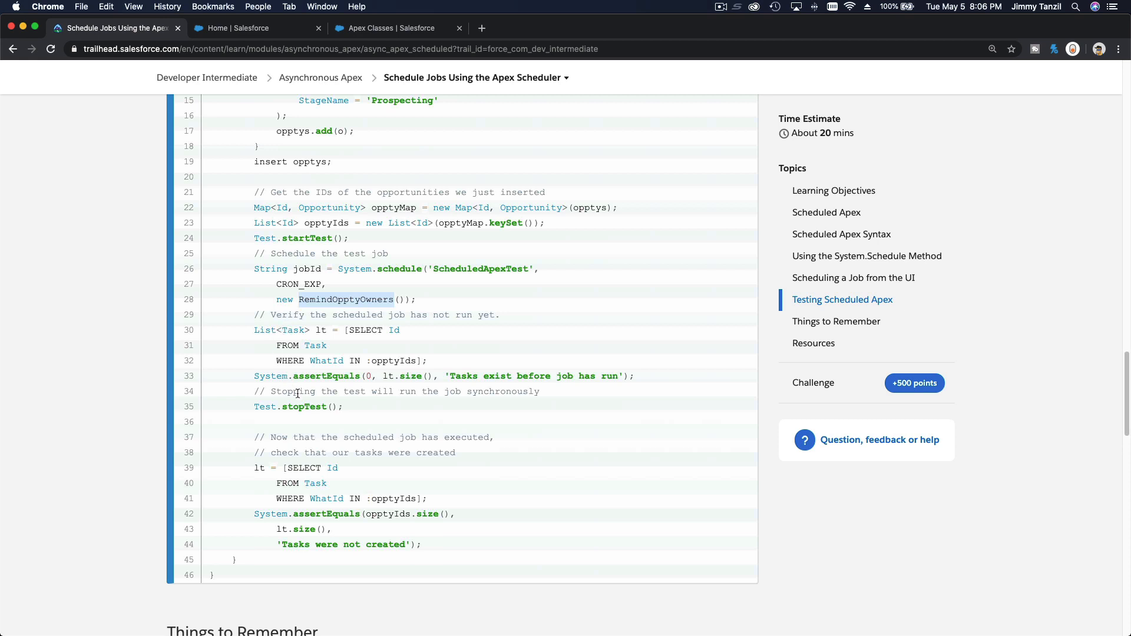
scroll("down", 3)
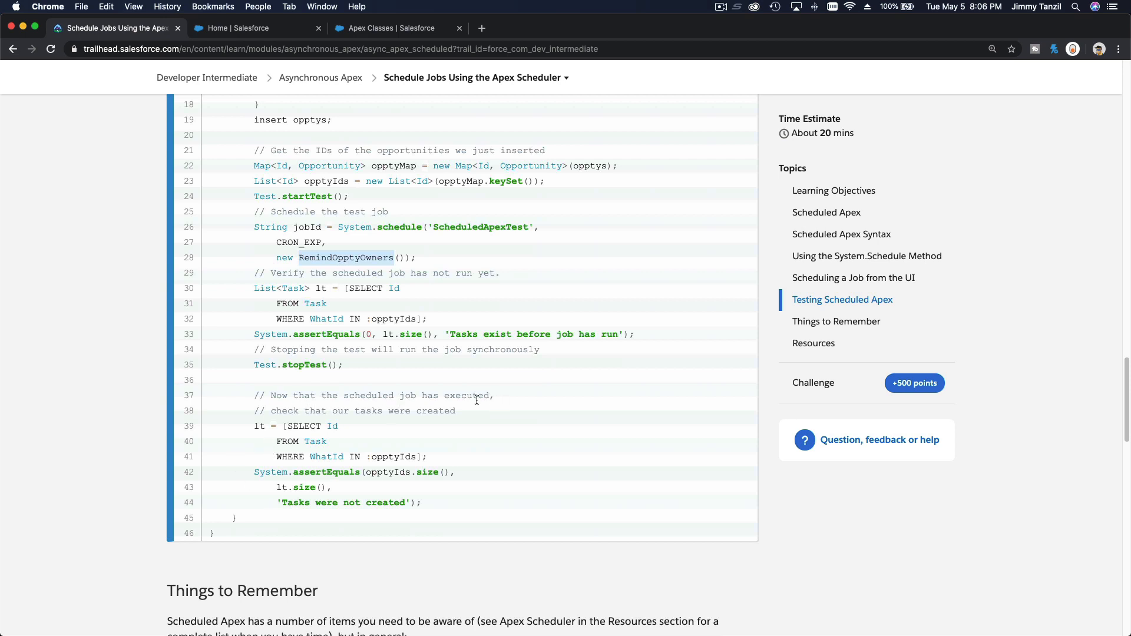
mouse_move(442, 420)
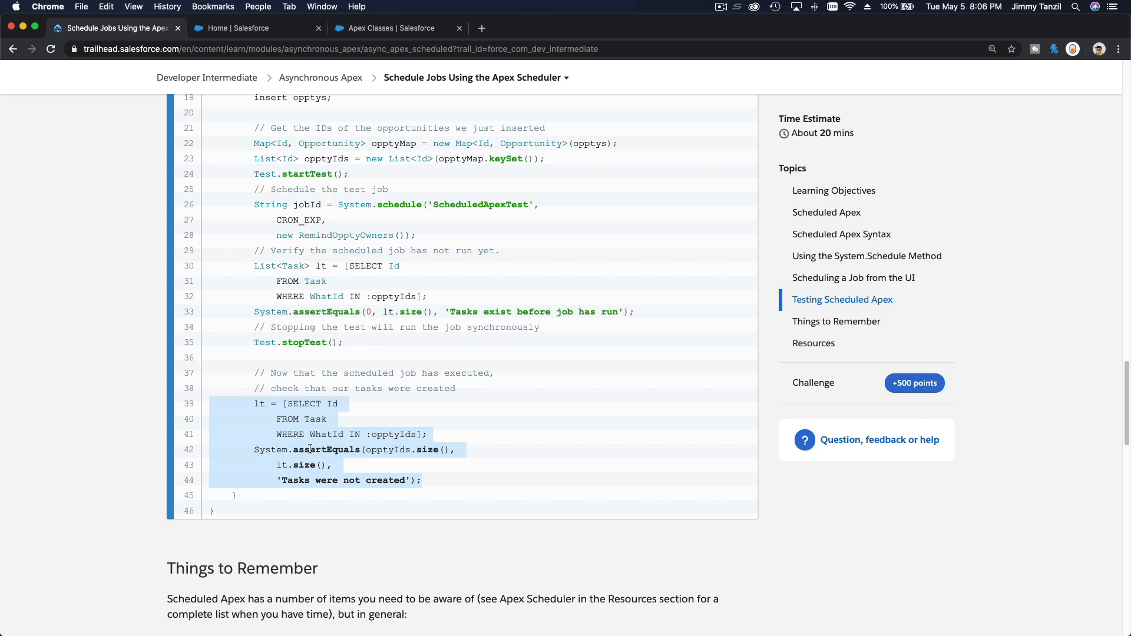
left_click(378, 547)
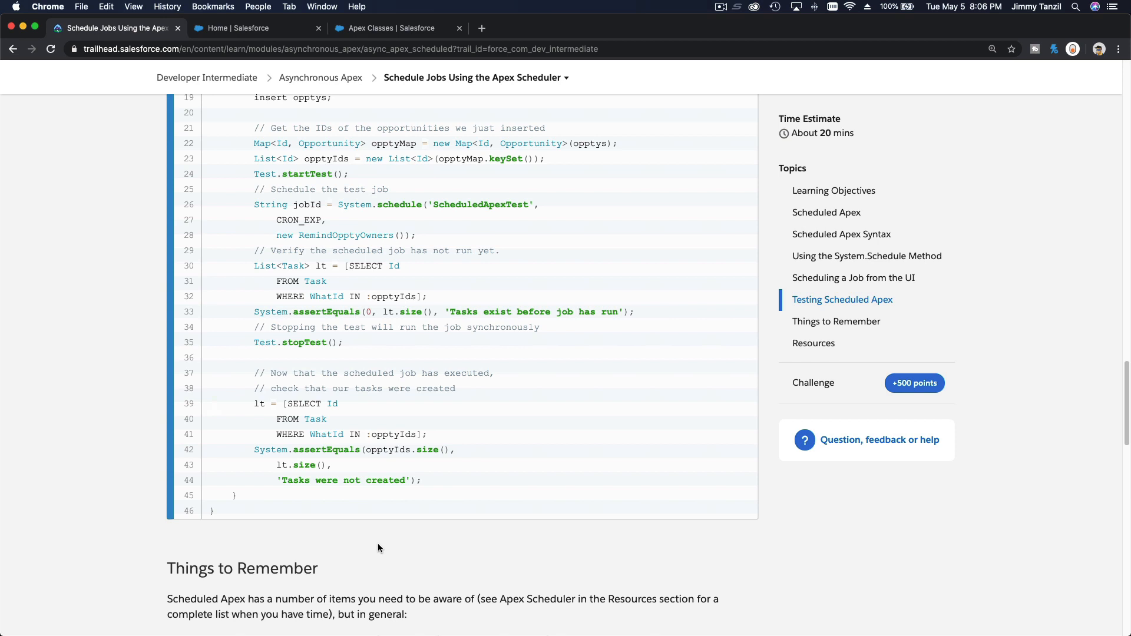
Read Things to Remember, highlighting '24-hour', the 100 scheduled jobs bullet and 'Synchronous'
scroll("down", 3)
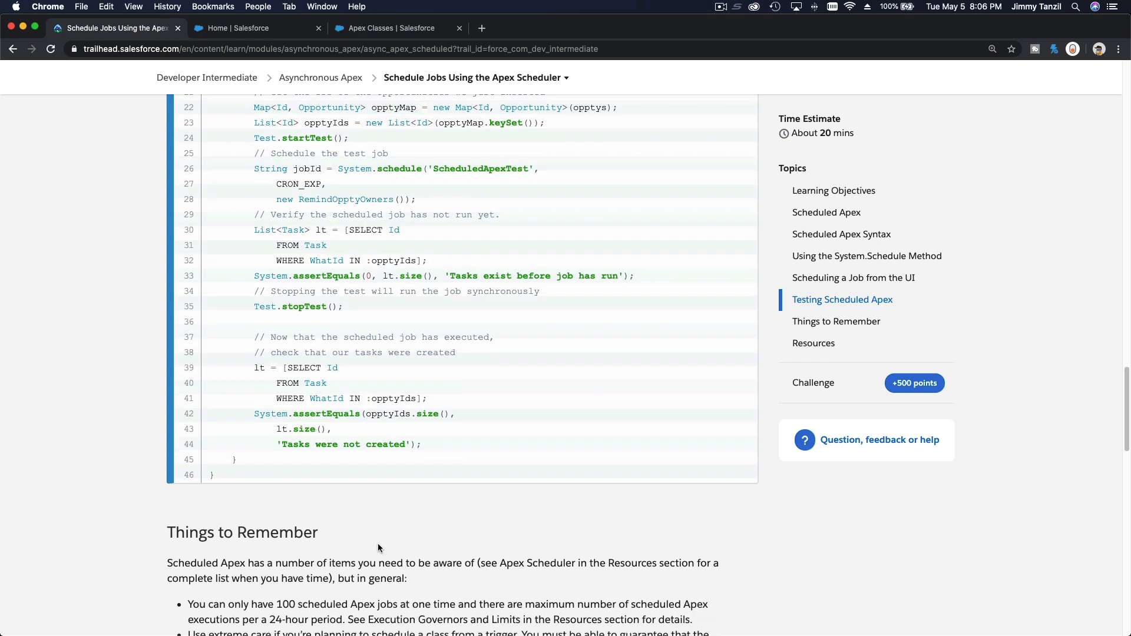
scroll("down", 3)
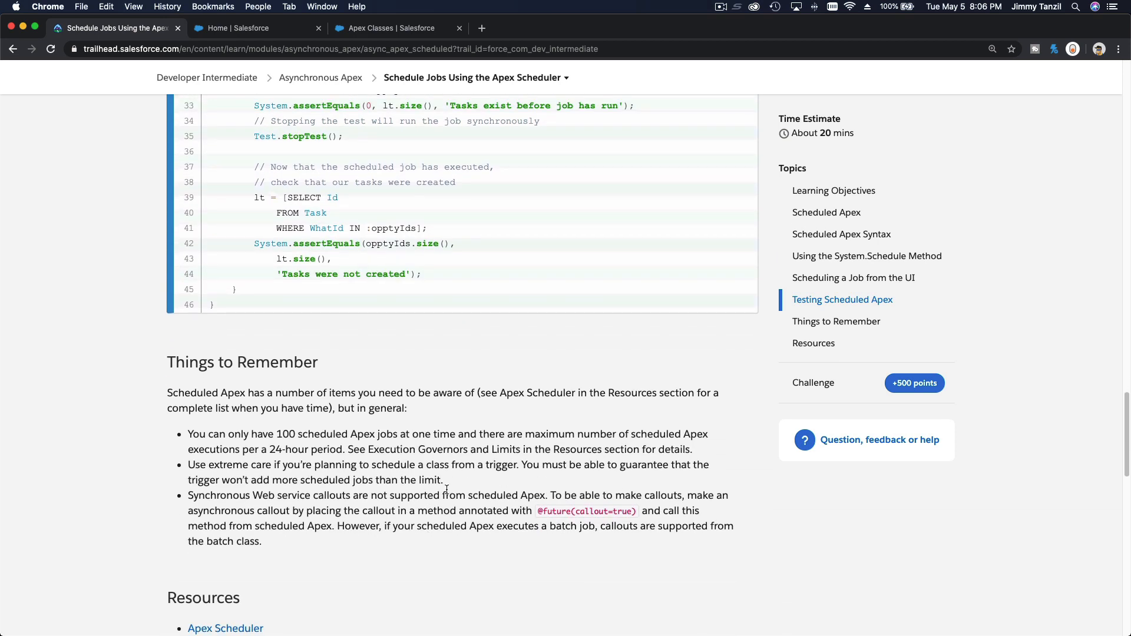
scroll("down", 3)
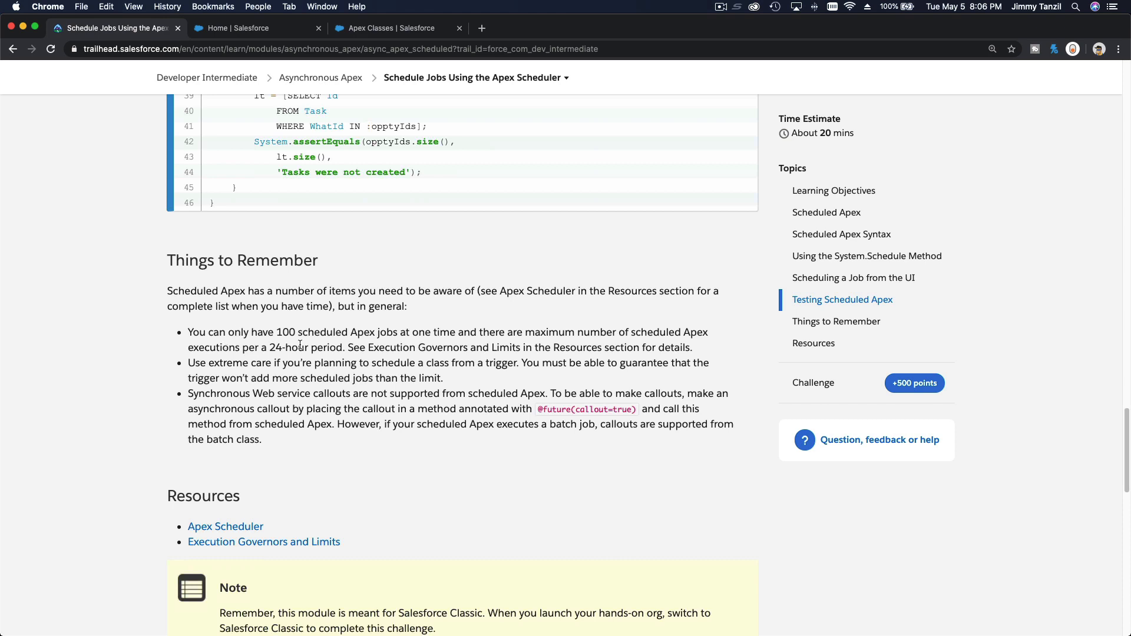
mouse_move(398, 342)
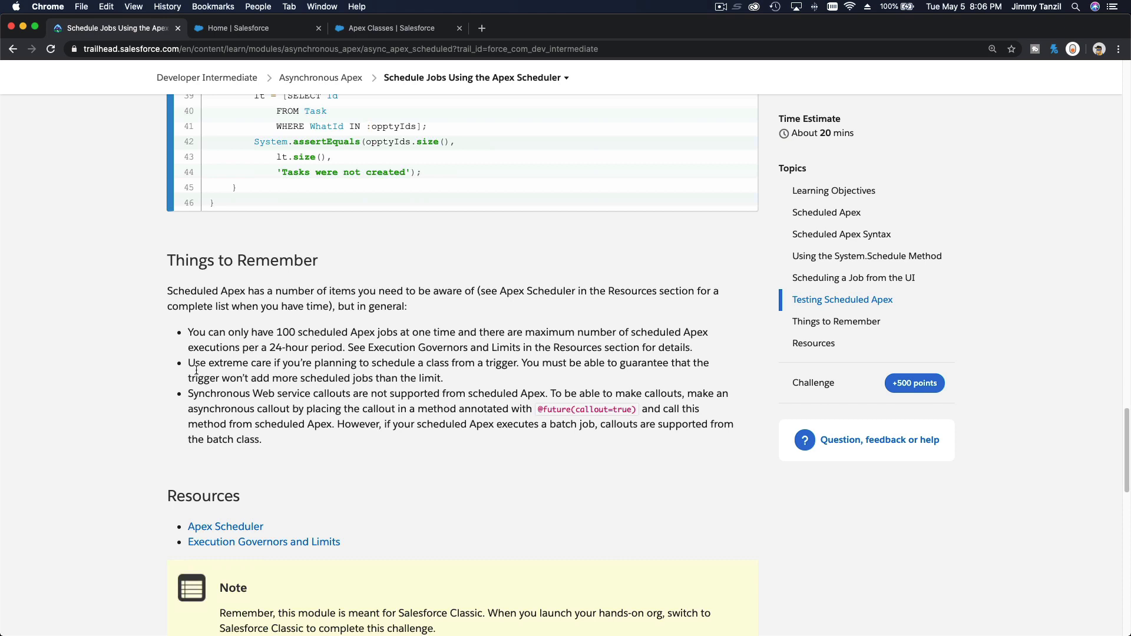
double_click(280, 347)
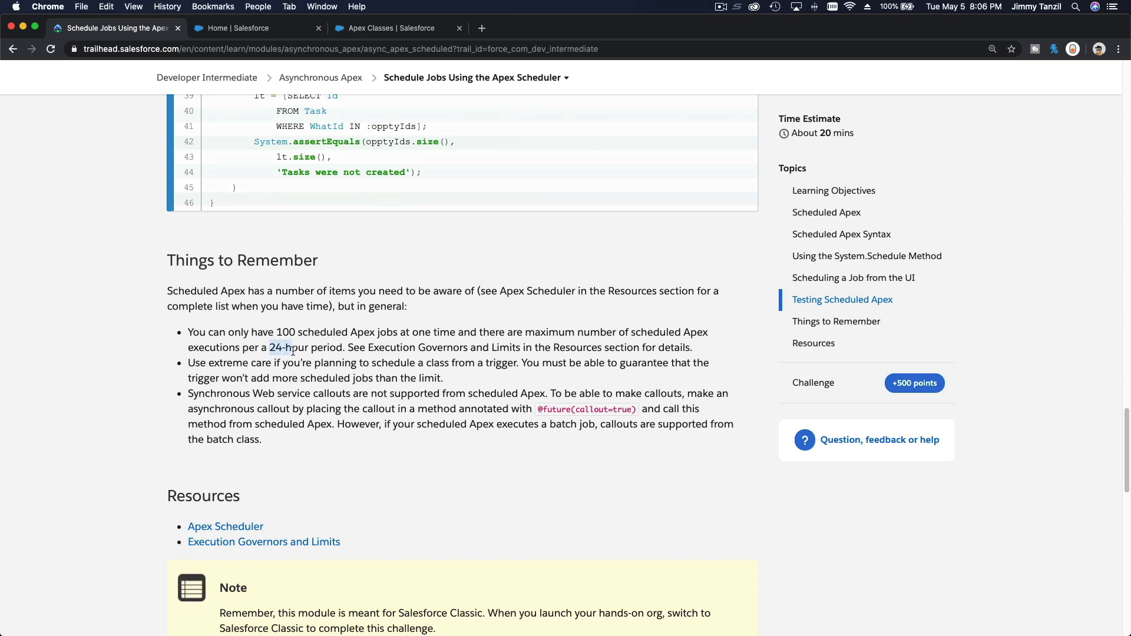
left_click_drag(270, 347, 344, 347)
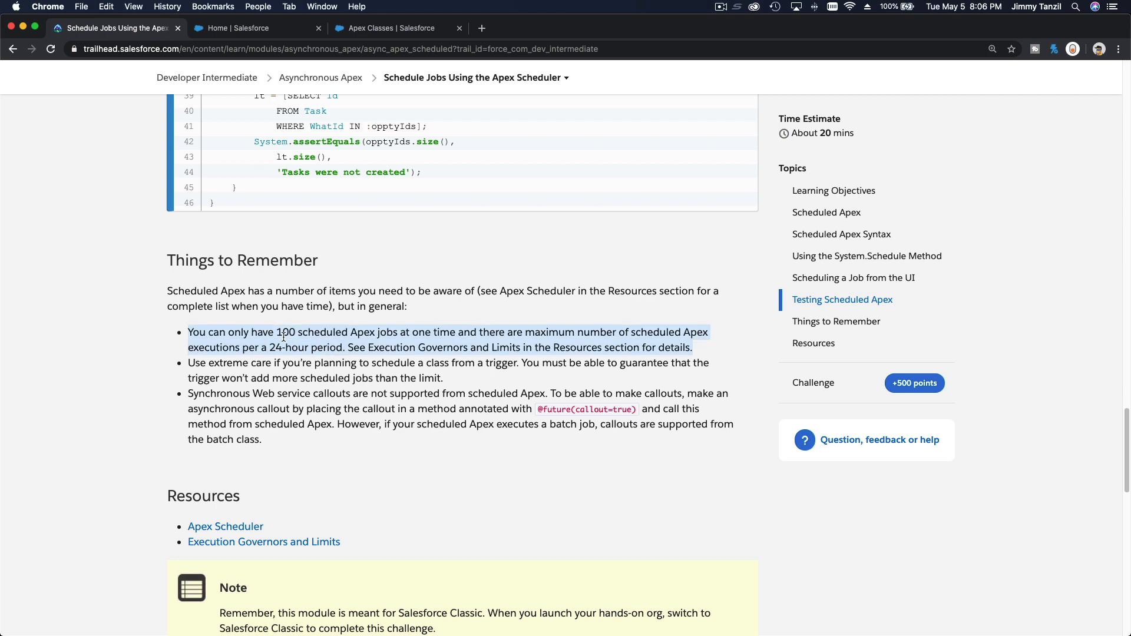
scroll("down", 3)
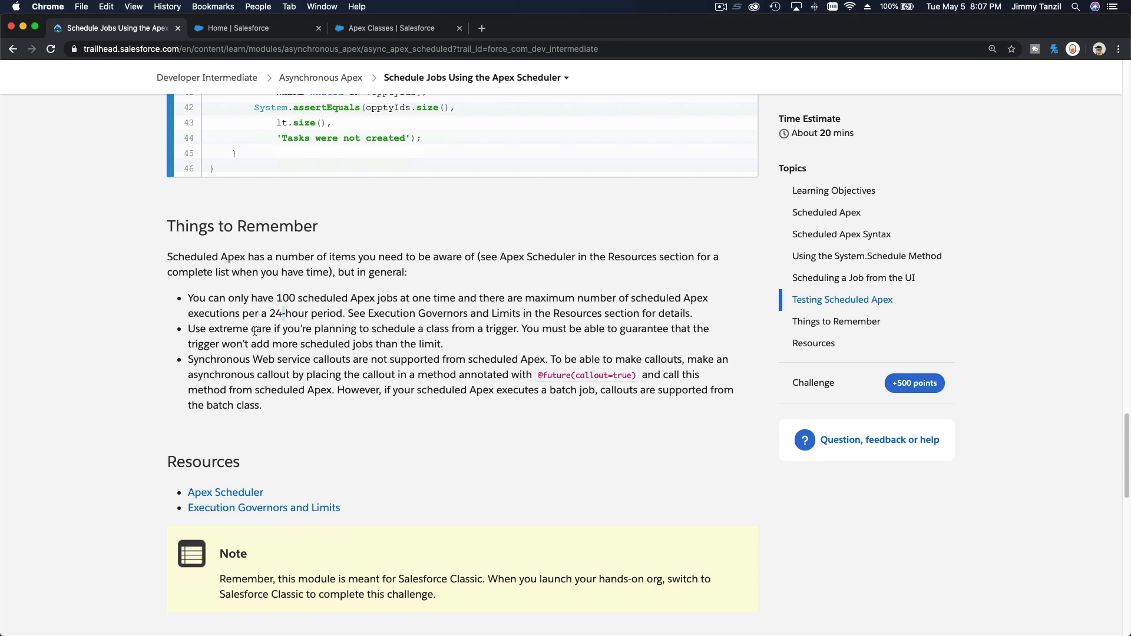
mouse_move(469, 342)
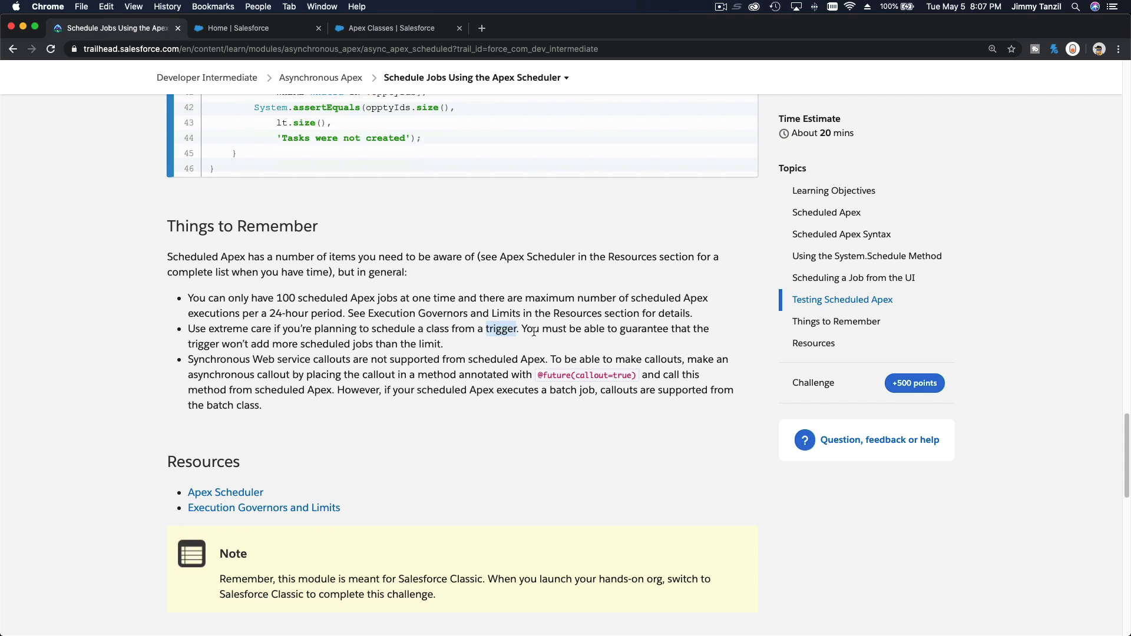
mouse_move(339, 354)
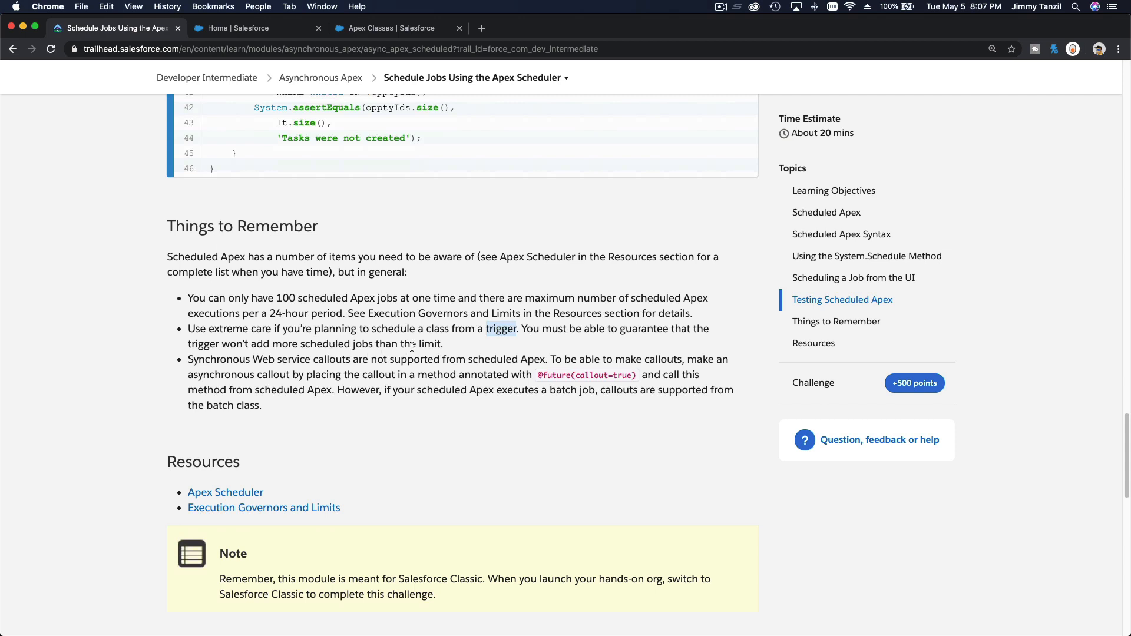
mouse_move(337, 354)
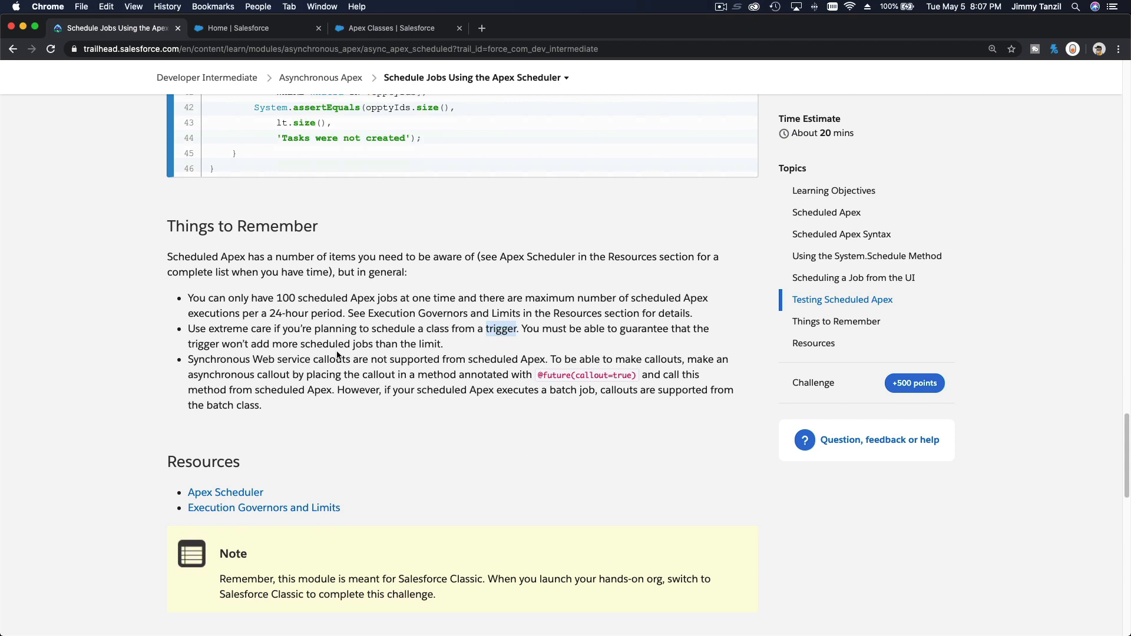
mouse_move(363, 351)
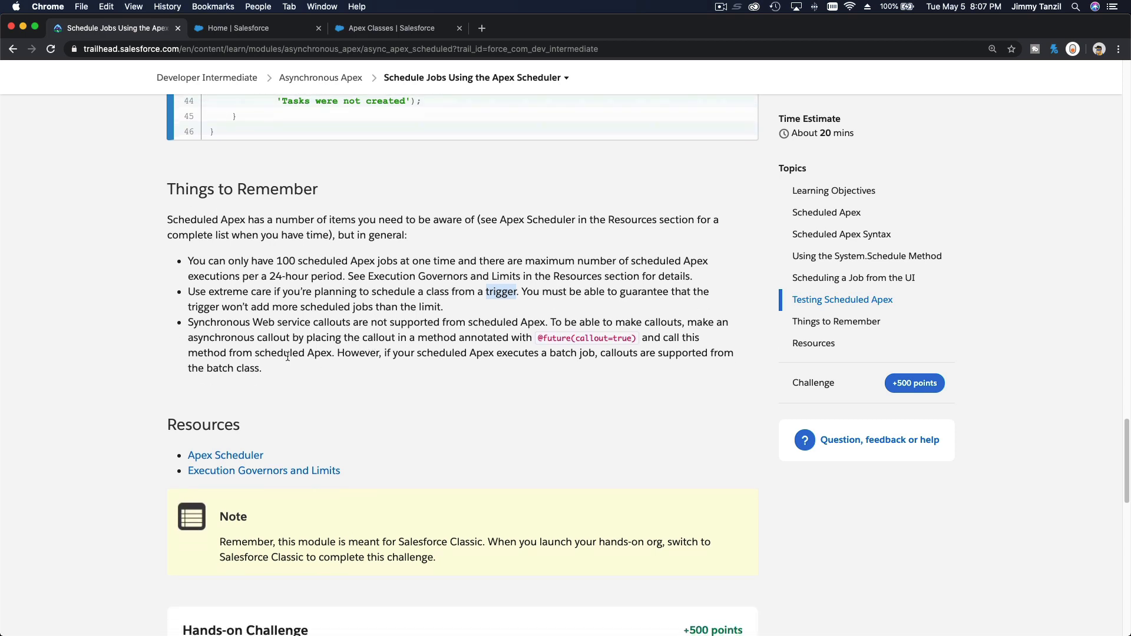
double_click(218, 322)
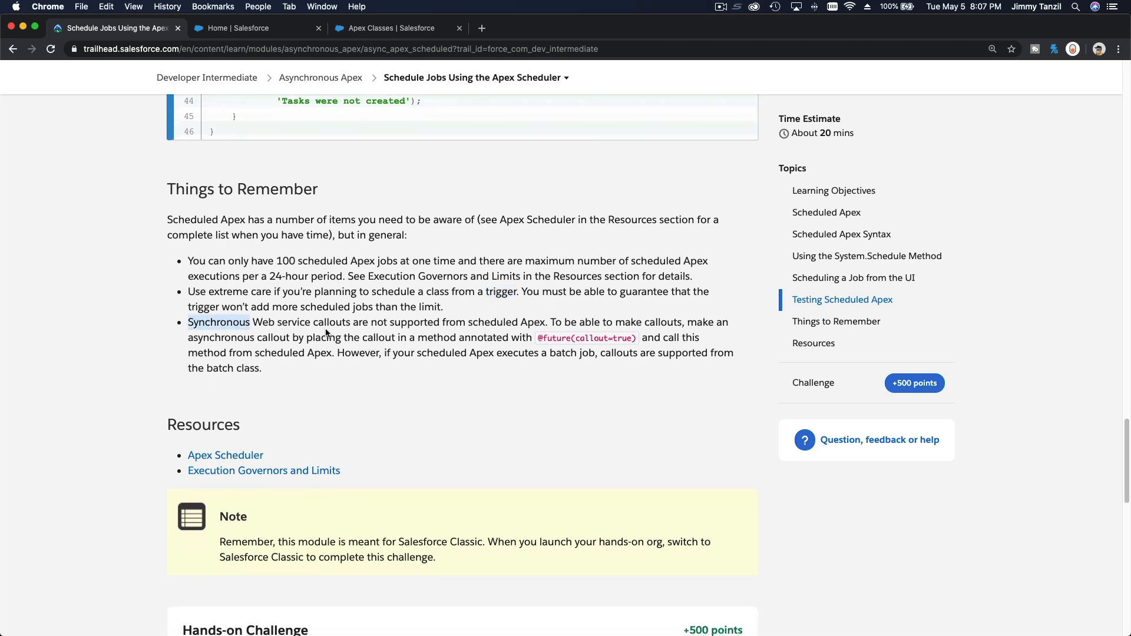
double_click(414, 322)
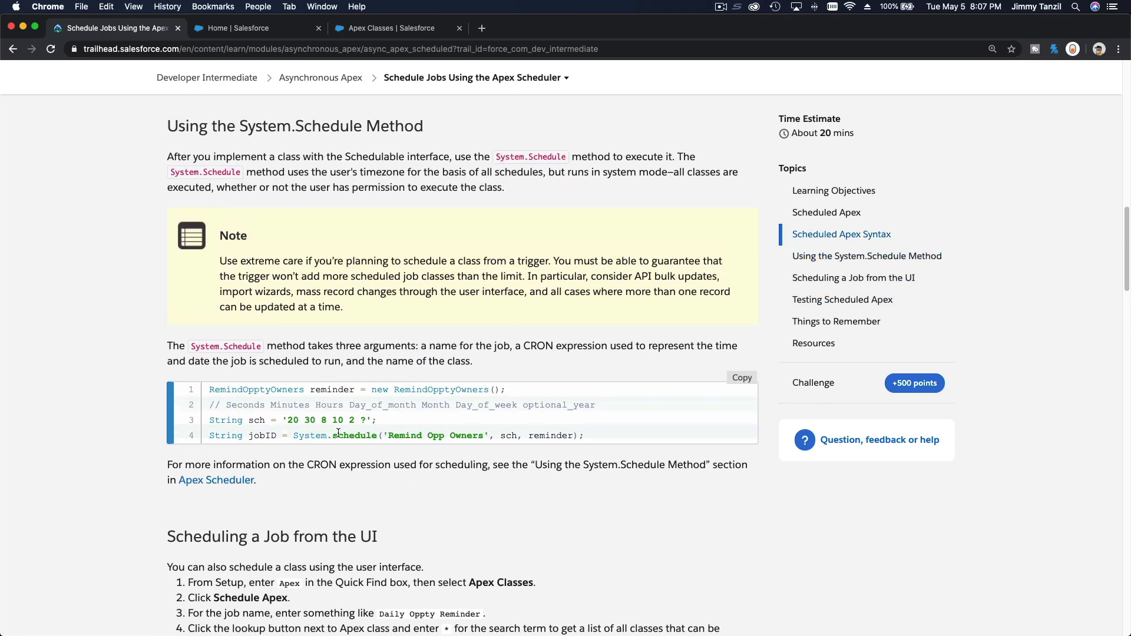
Glance at the Hands-on Challenge and return to the Things to Remember bullets
scroll("up", 3)
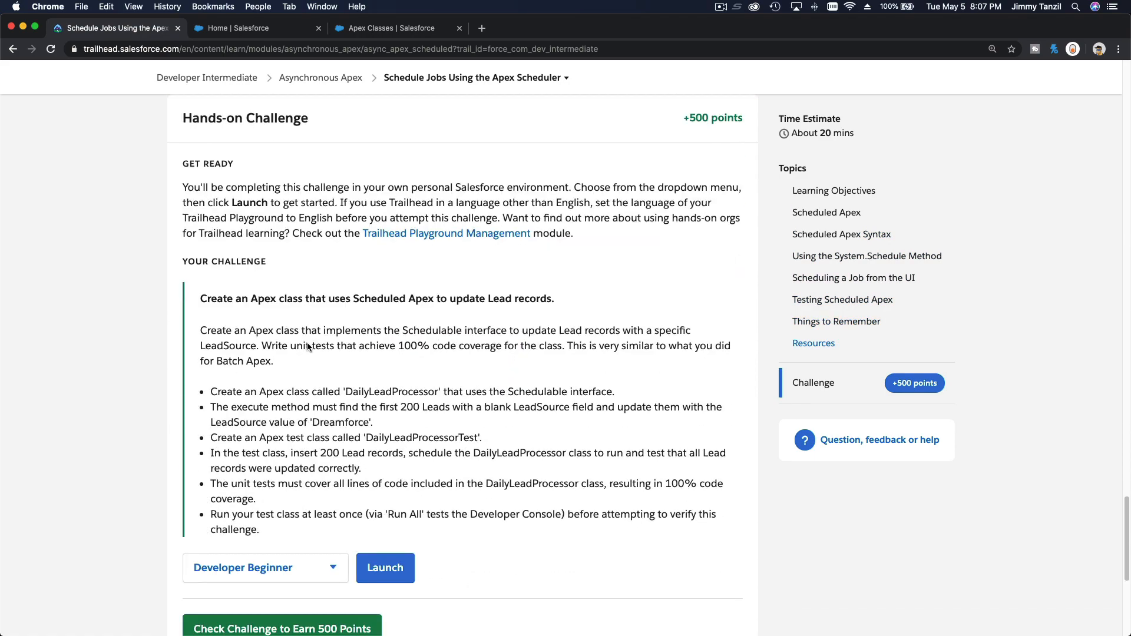
scroll("down", 3)
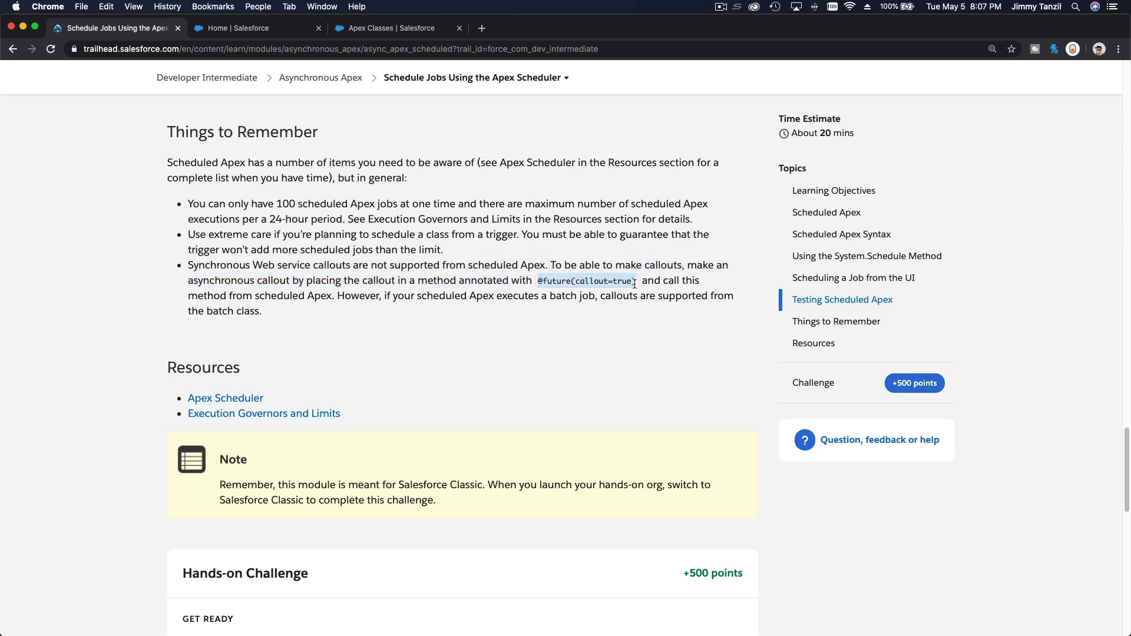
mouse_move(626, 282)
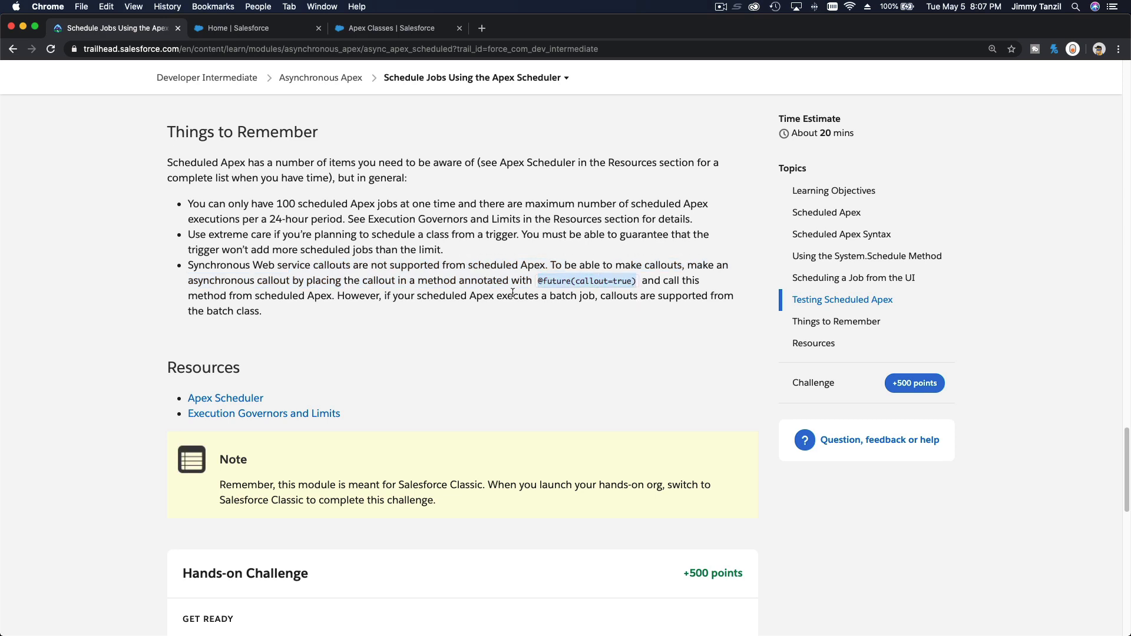
mouse_move(374, 309)
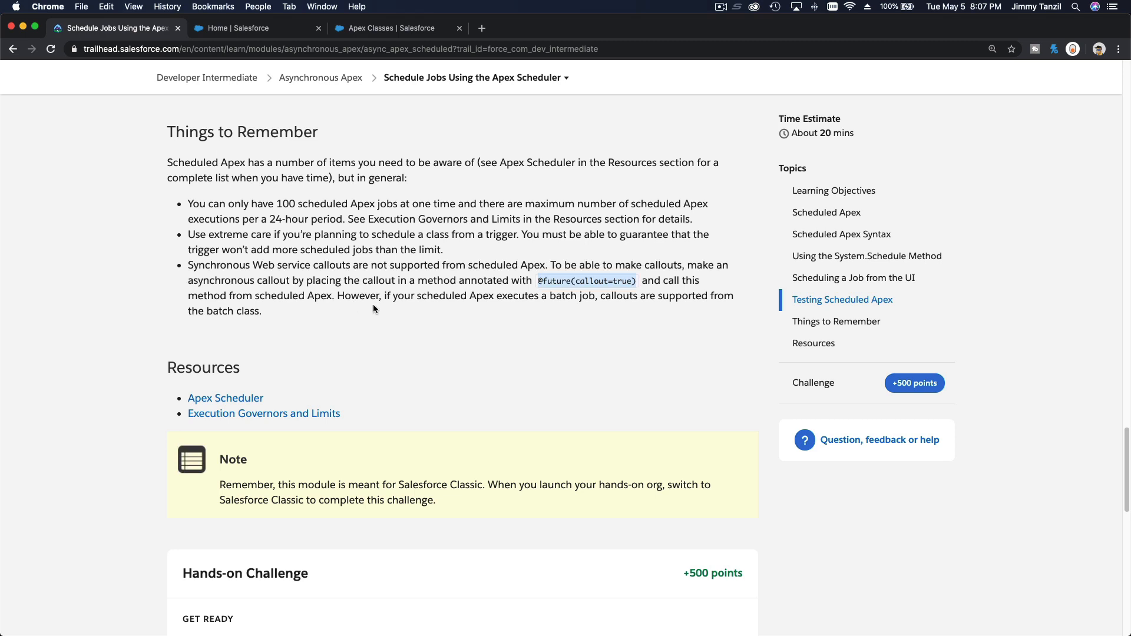
mouse_move(501, 311)
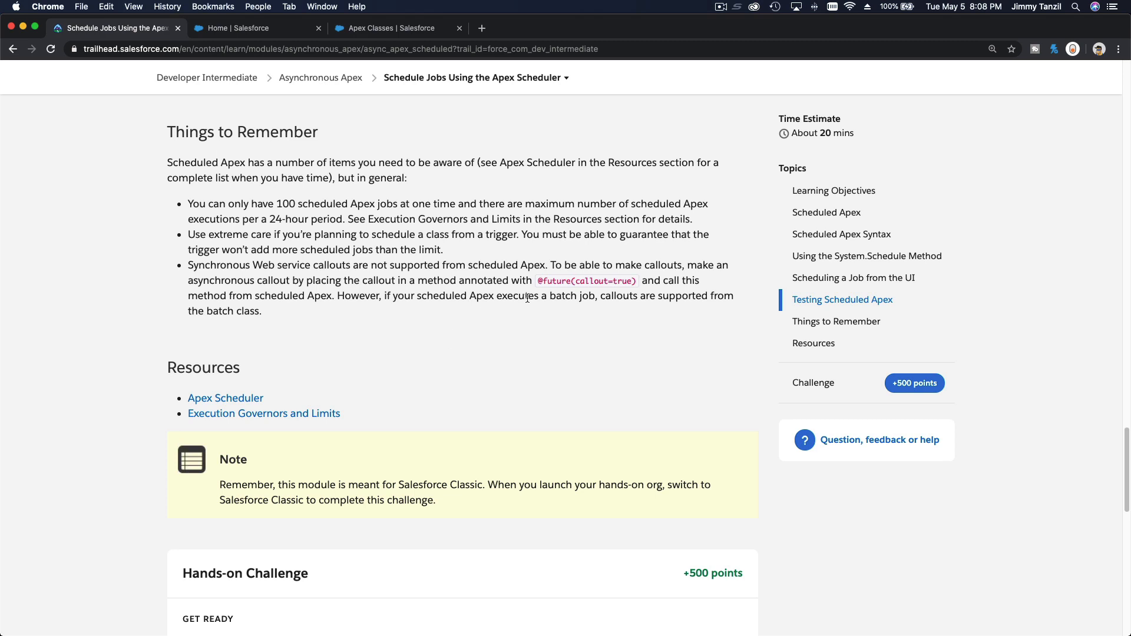
mouse_move(360, 276)
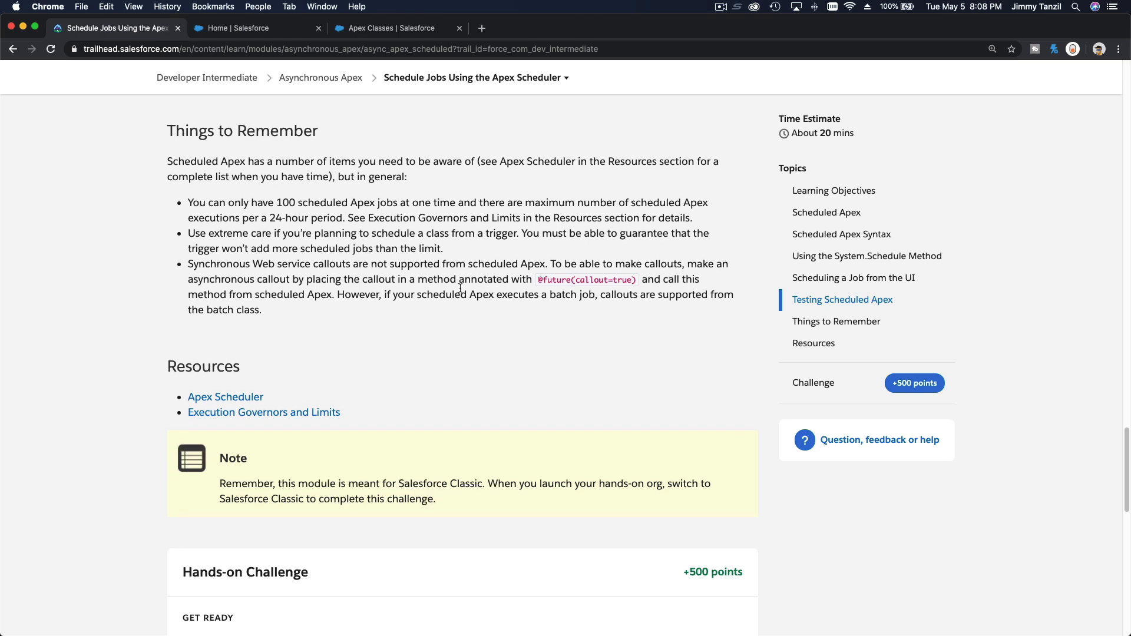
Scroll past Resources and the Note to the DailyLeadProcessor Hands-on Challenge
scroll("down", 3)
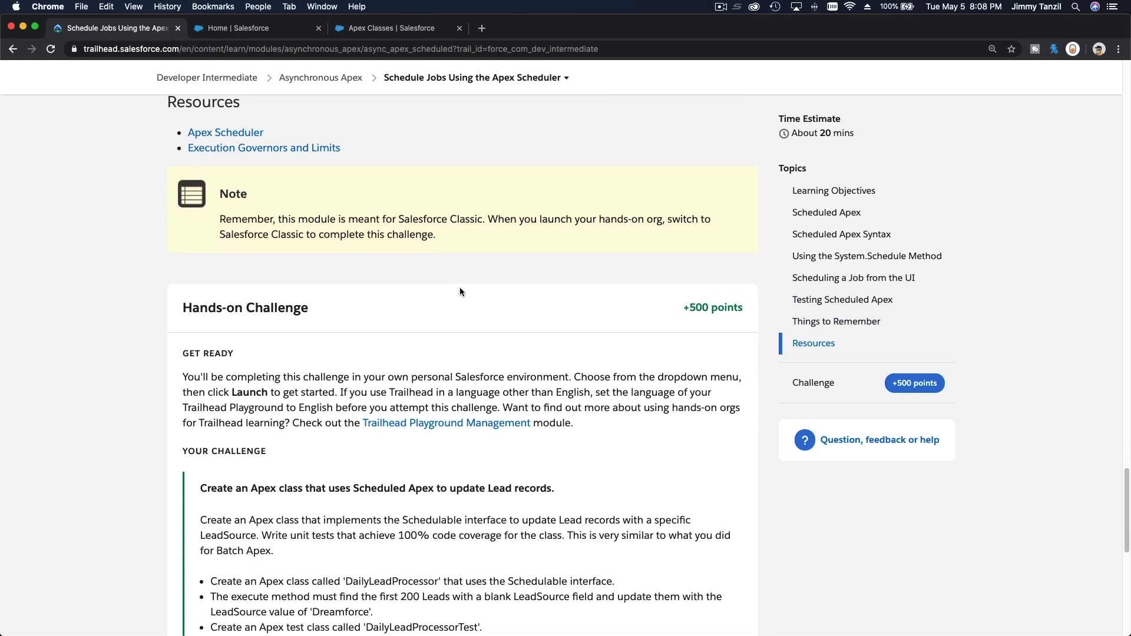
scroll("down", 3)
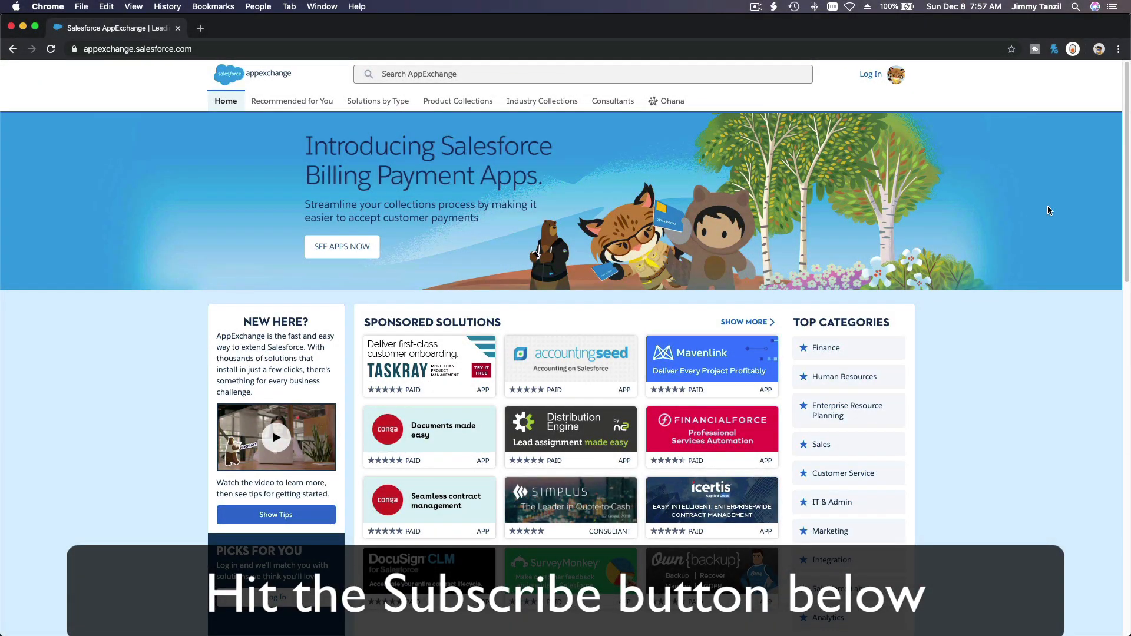
Scroll the AppExchange home page past Trending Now to Blaze Your Trail
scroll("down", 3)
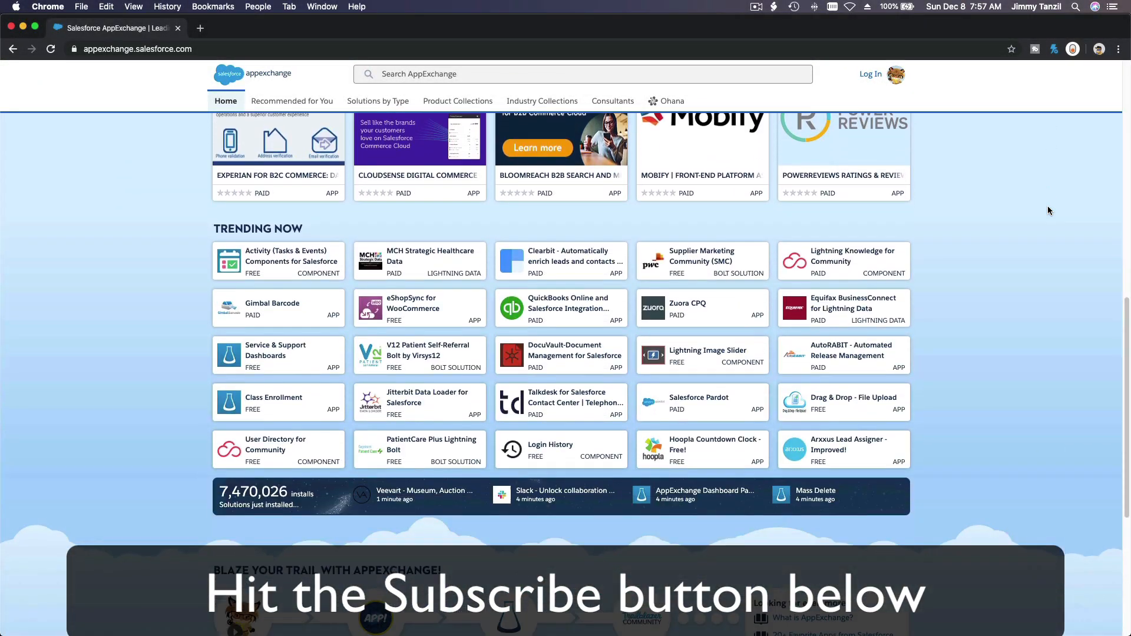
scroll("down", 3)
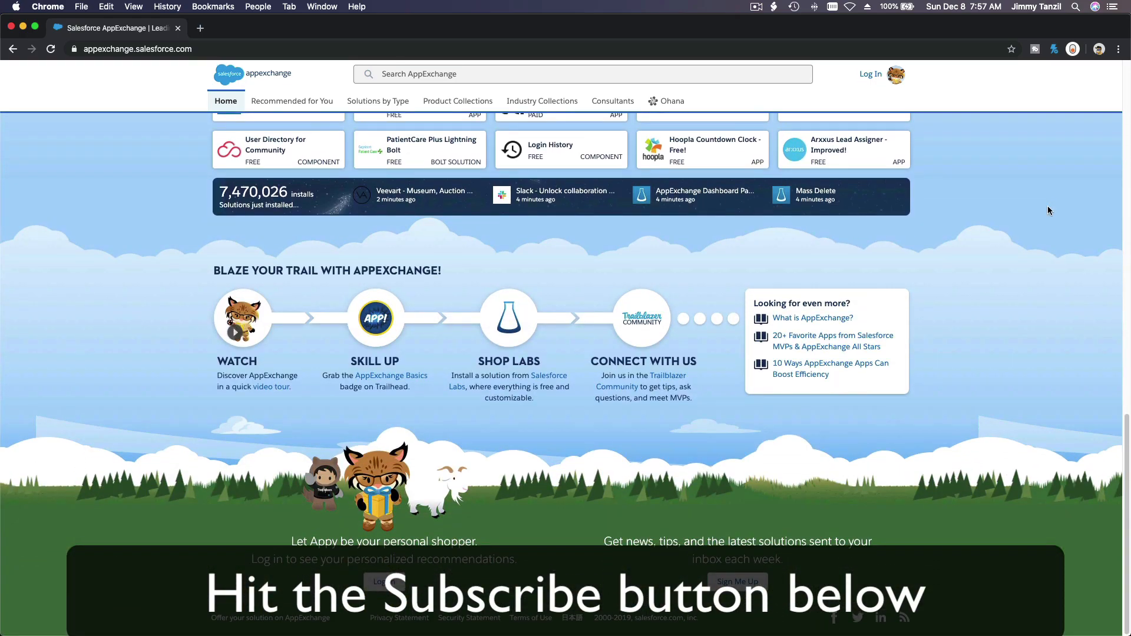